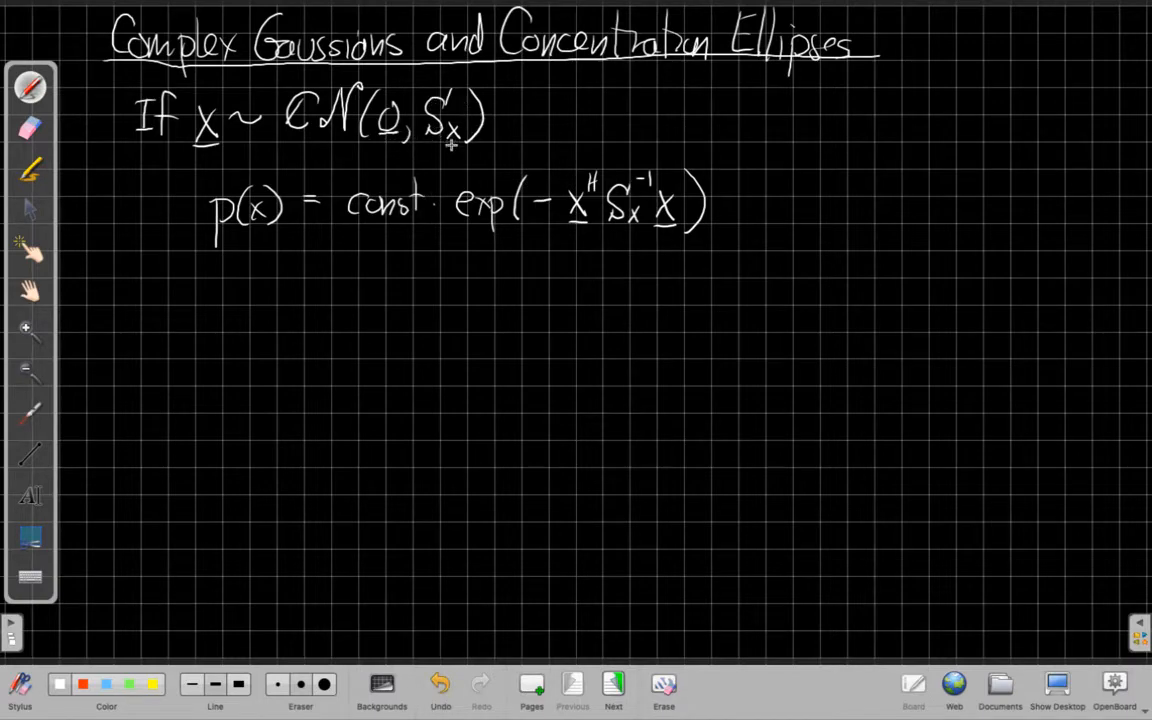
mouse_move(456, 162)
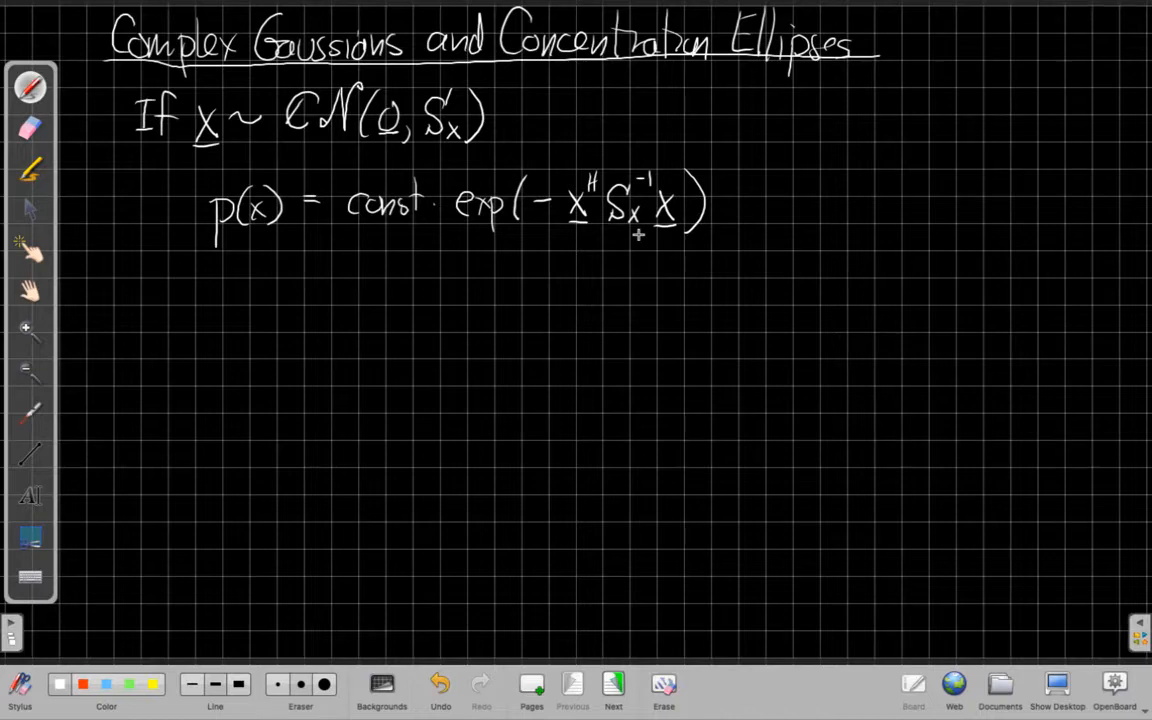
mouse_move(364, 368)
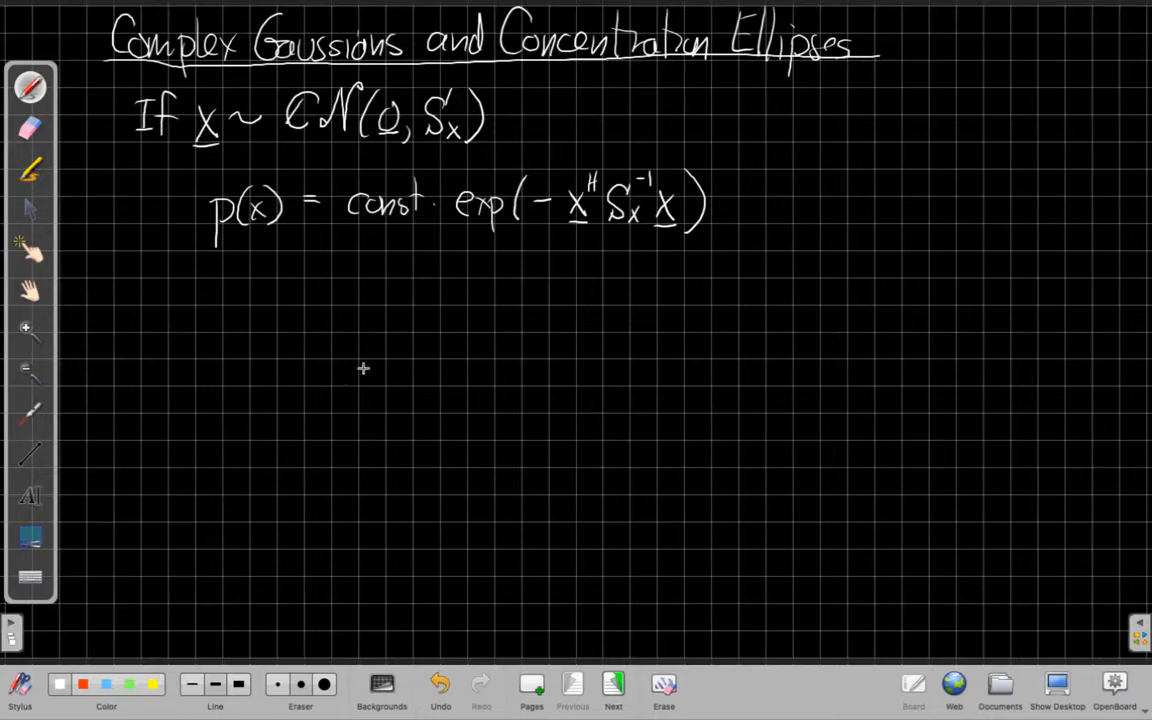
mouse_move(164, 444)
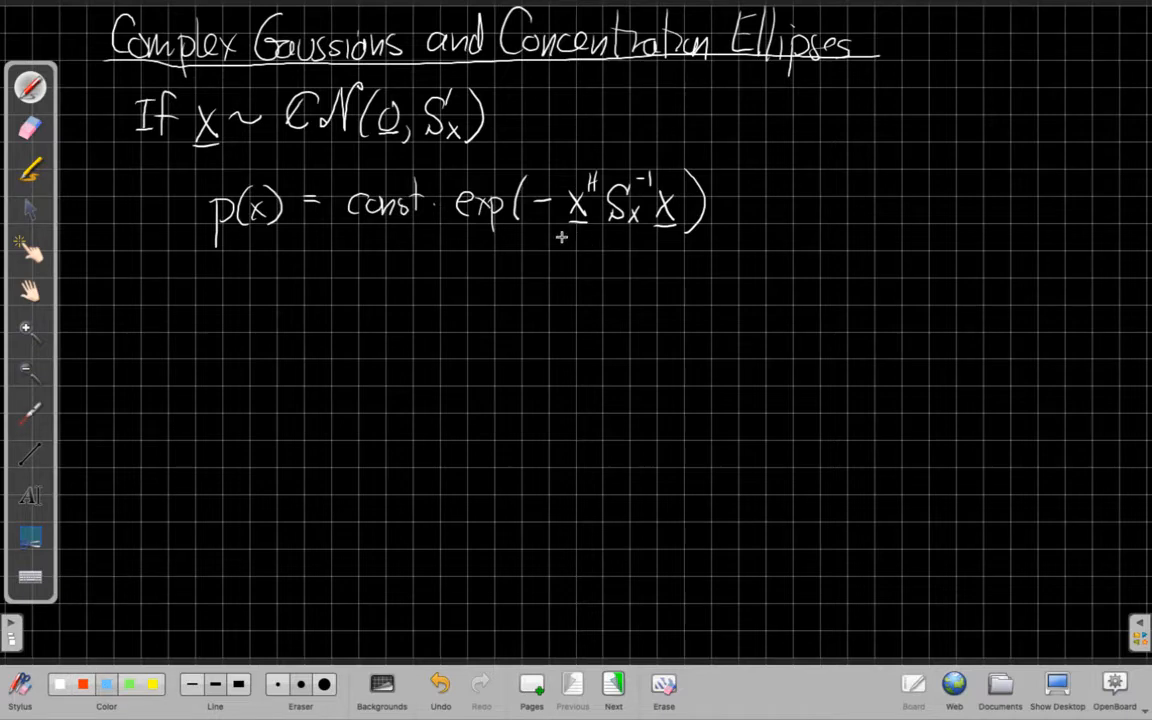
Step: Mark the quadratic form x^H Sx^-1 x with a blue wavy brace labelled α
left_click_drag(564, 240, 680, 240)
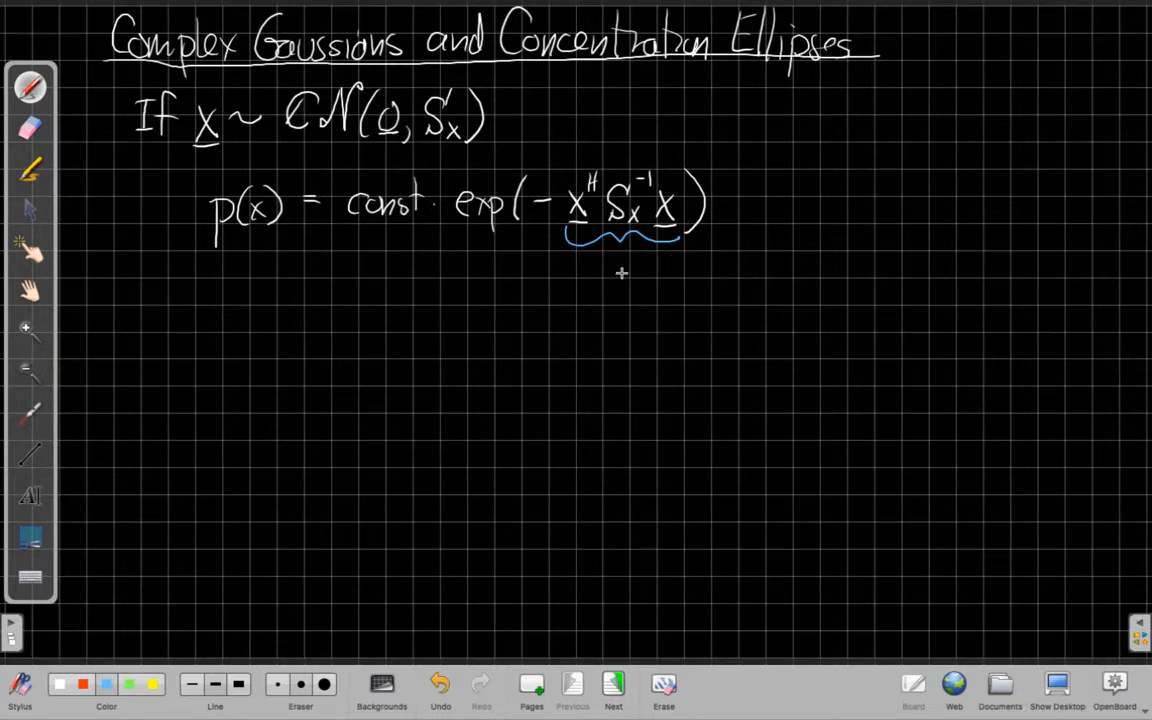
left_click_drag(608, 270, 632, 290)
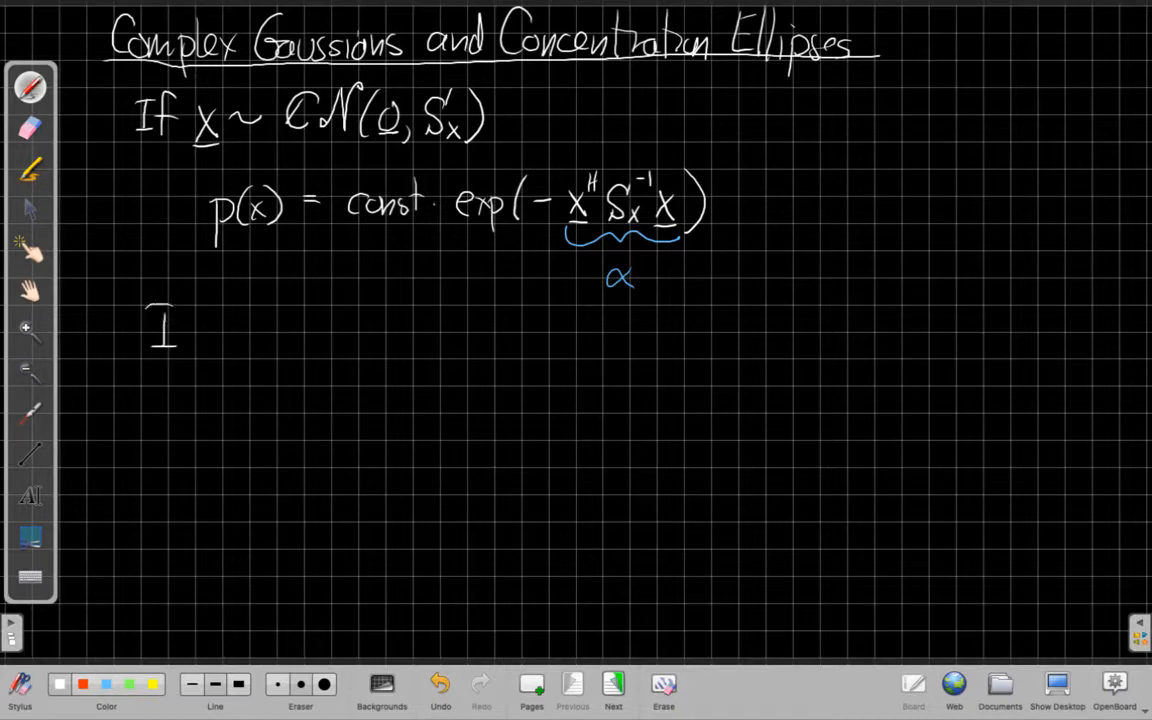
Step: Write 'If x^H Sx^-1 x = α, then all that set x are equiprobable', redoing one stroke
left_click_drag(150, 330, 240, 340)
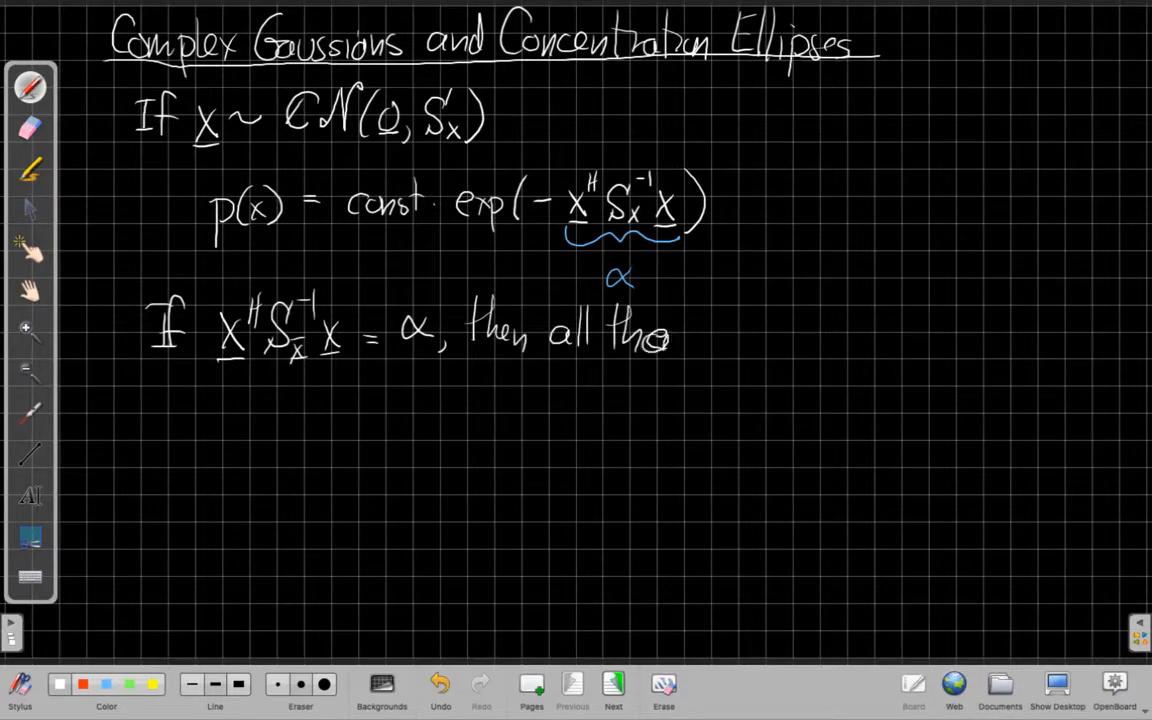
left_click_drag(680, 336, 784, 336)
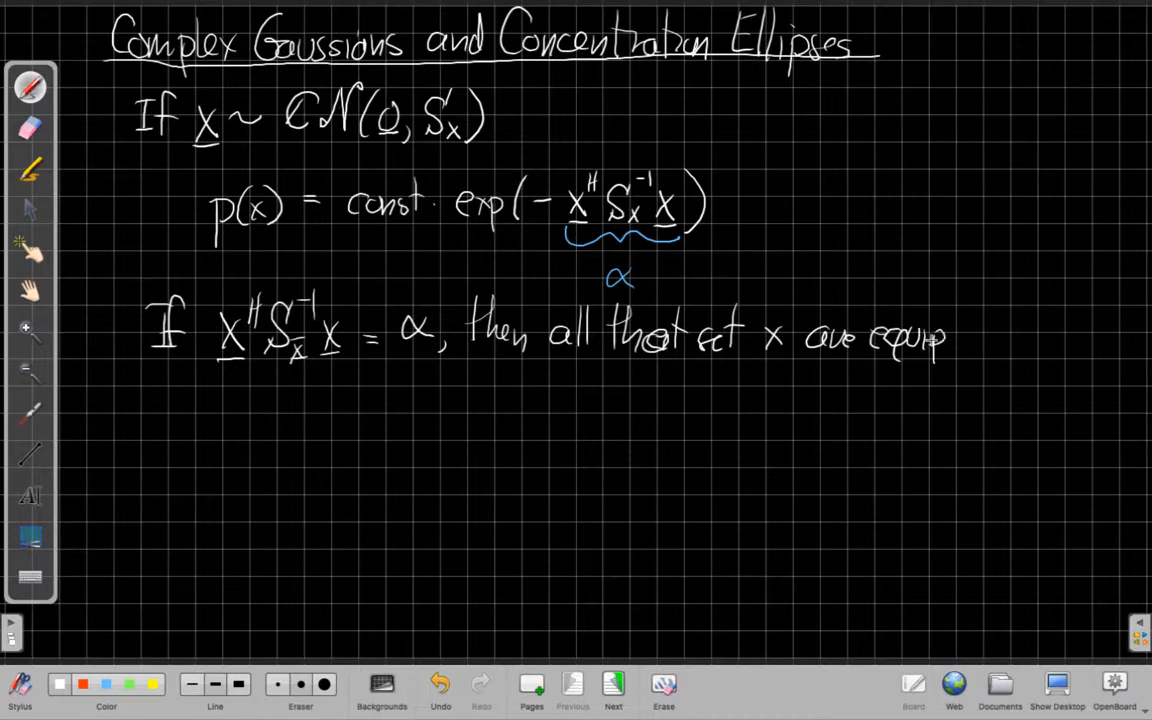
left_click_drag(920, 340, 990, 340)
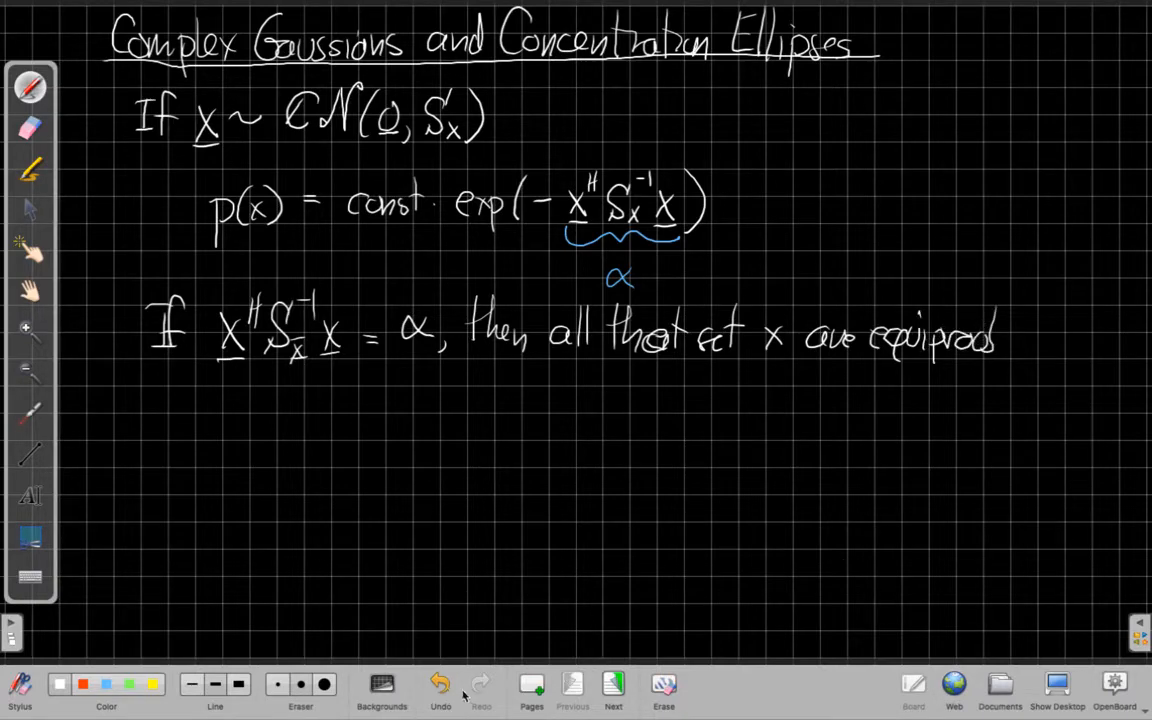
left_click(440, 684)
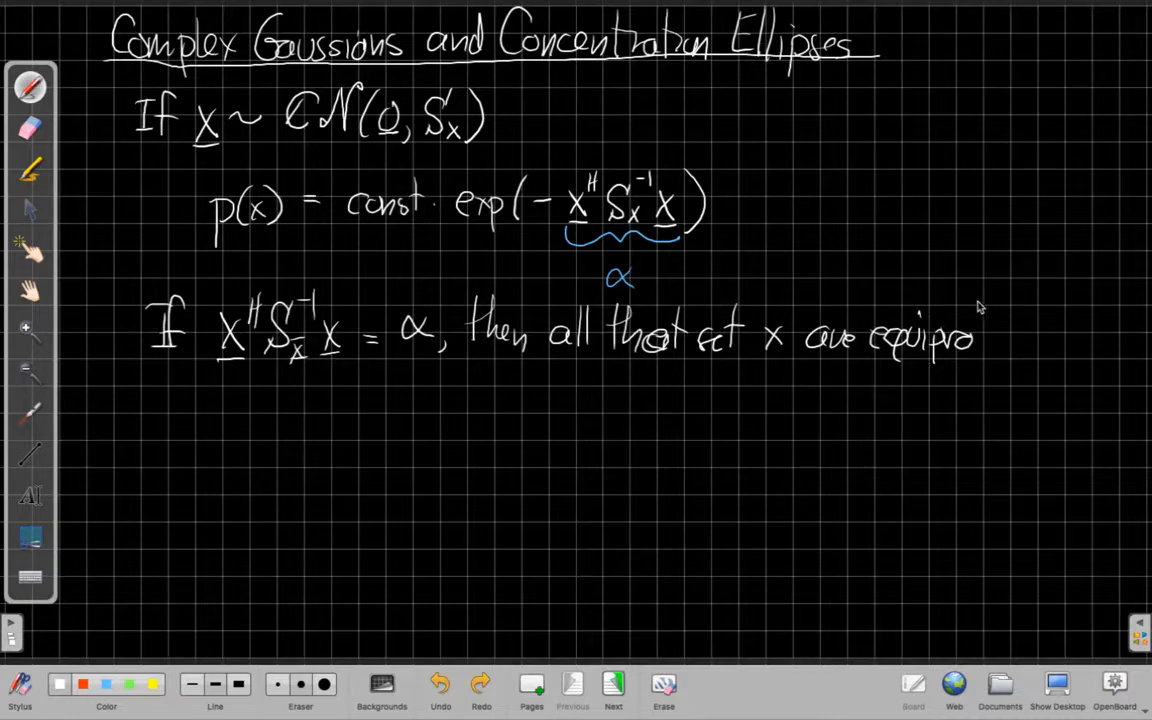
left_click_drag(984, 344, 1056, 350)
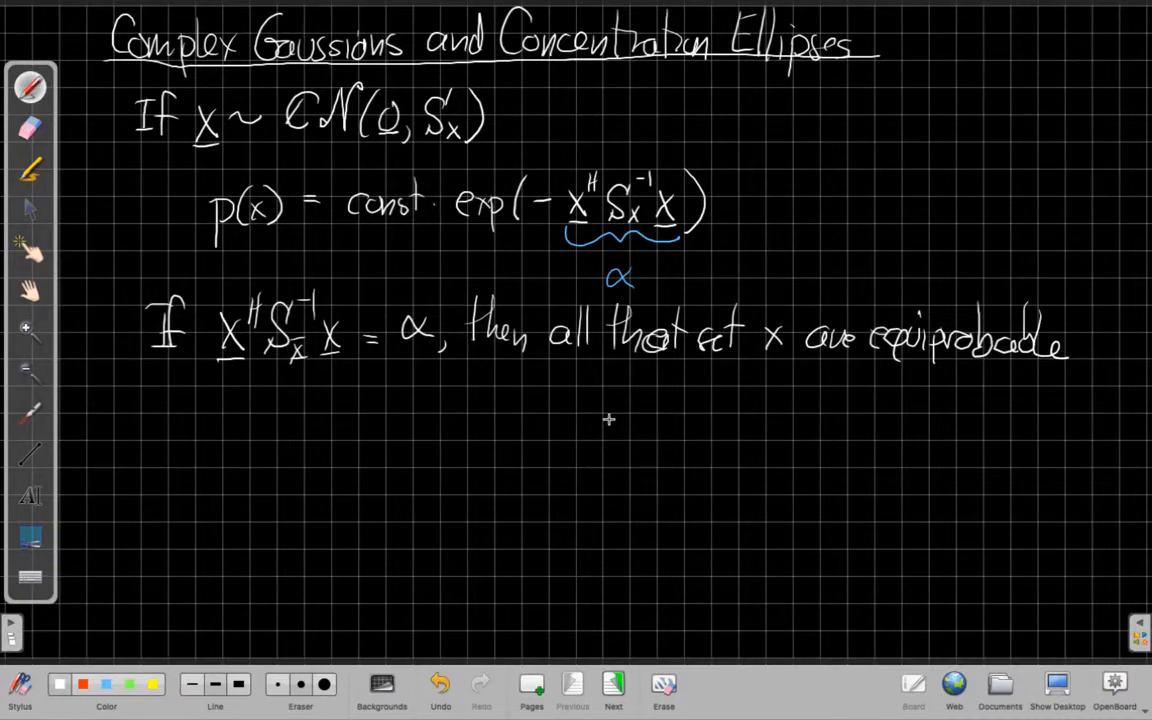
mouse_move(744, 350)
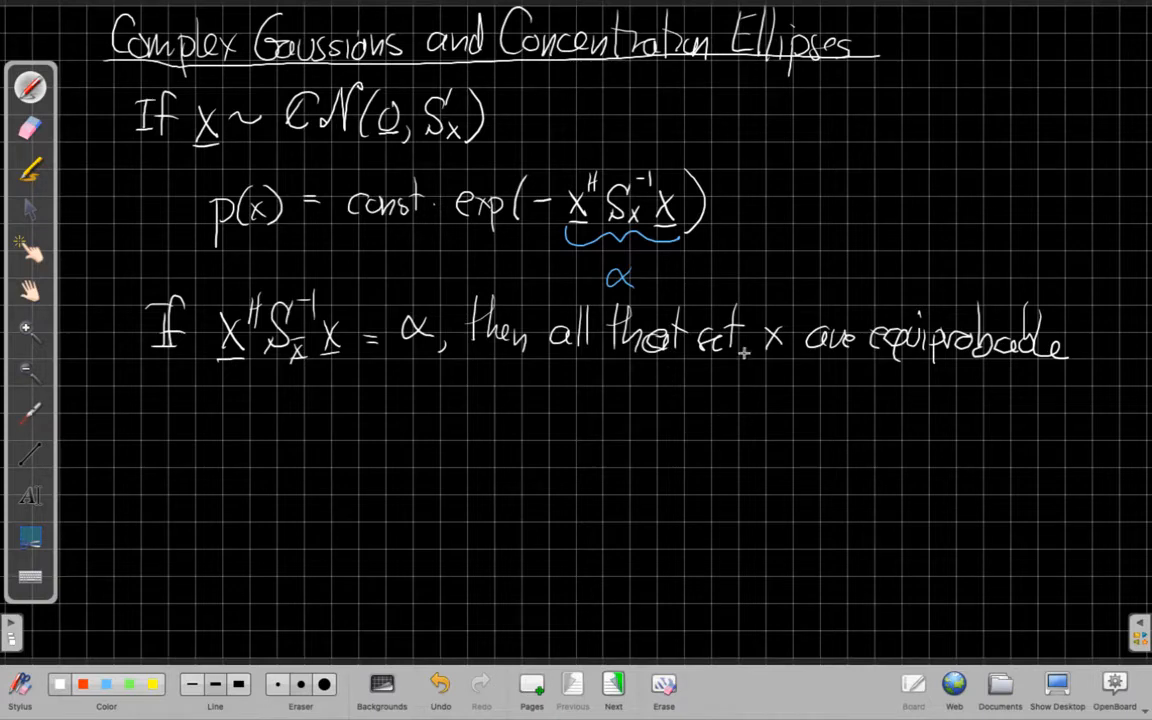
mouse_move(306, 422)
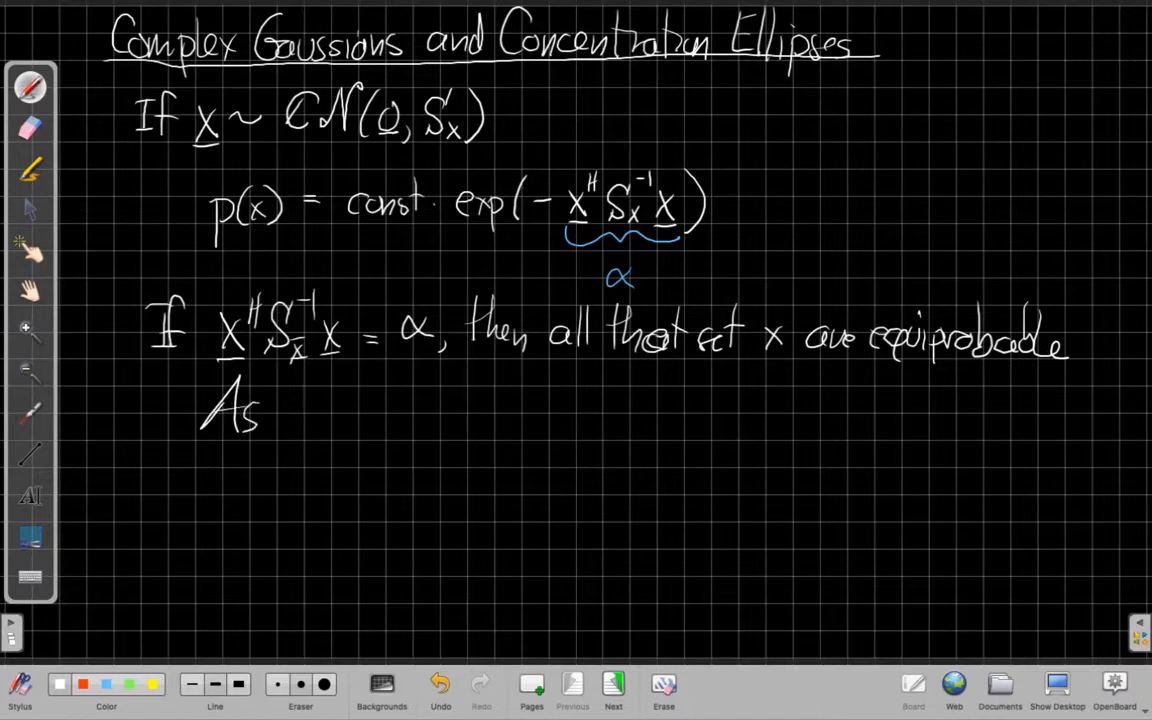
Step: Write 'As α ↑, the probability of that set ↓' on the next line
left_click_drag(290, 420, 356, 396)
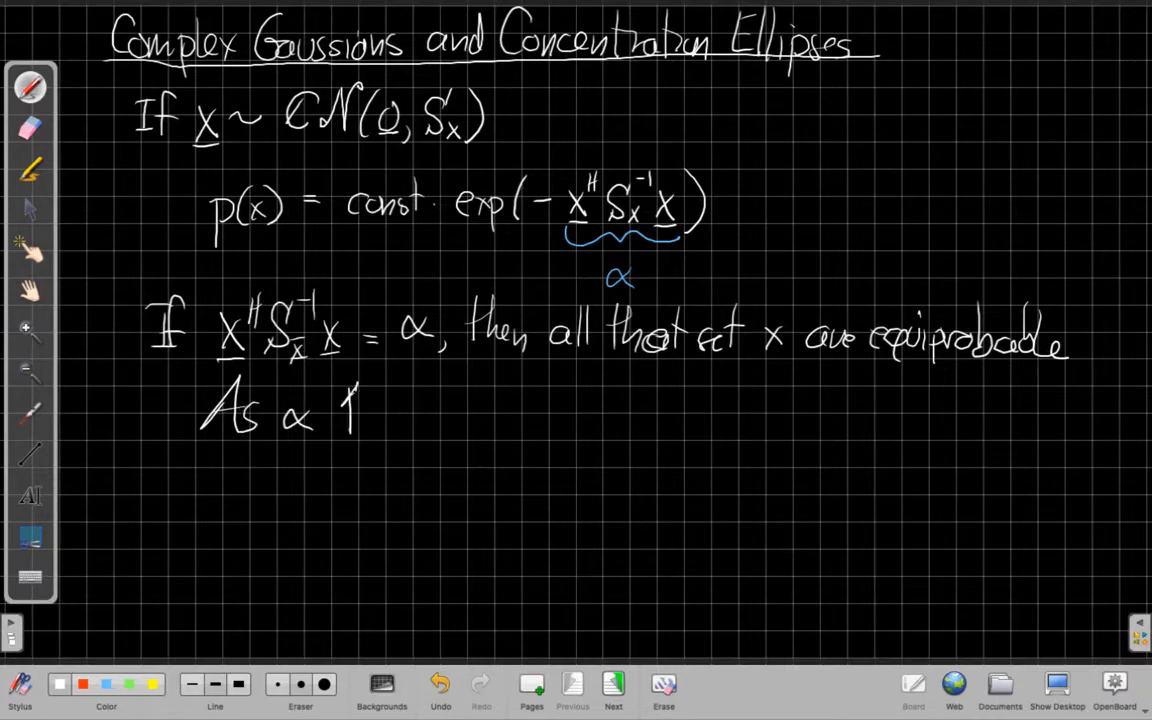
left_click_drag(360, 420, 450, 430)
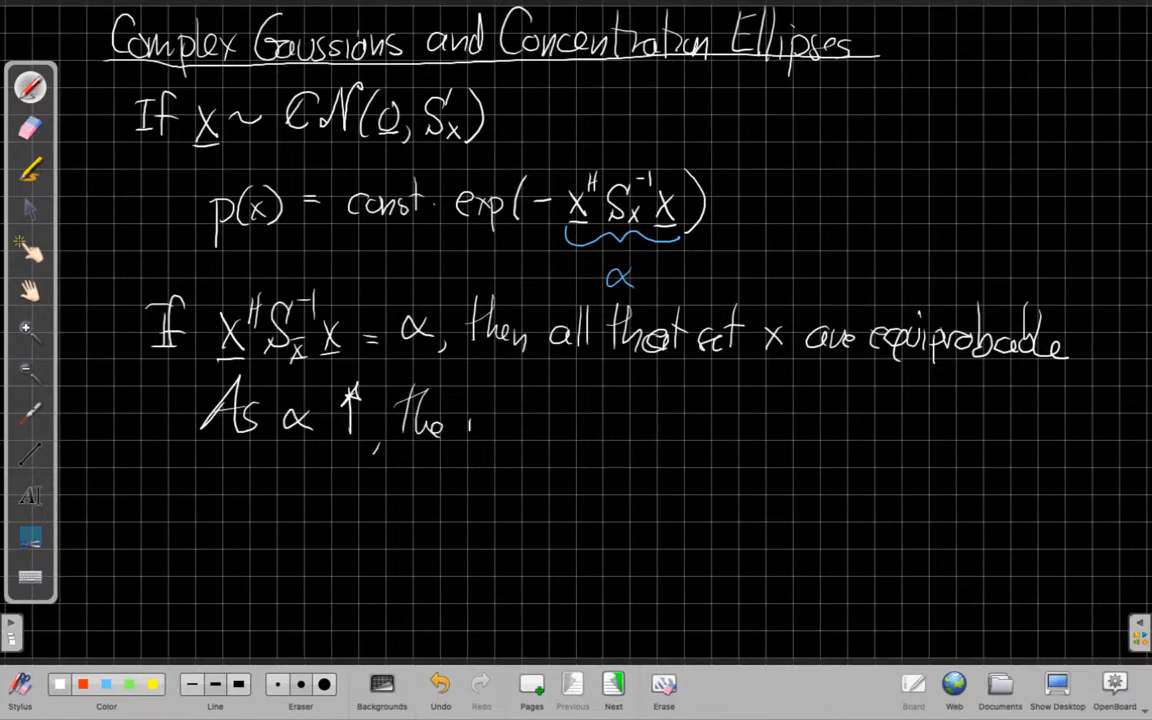
left_click_drag(470, 420, 550, 420)
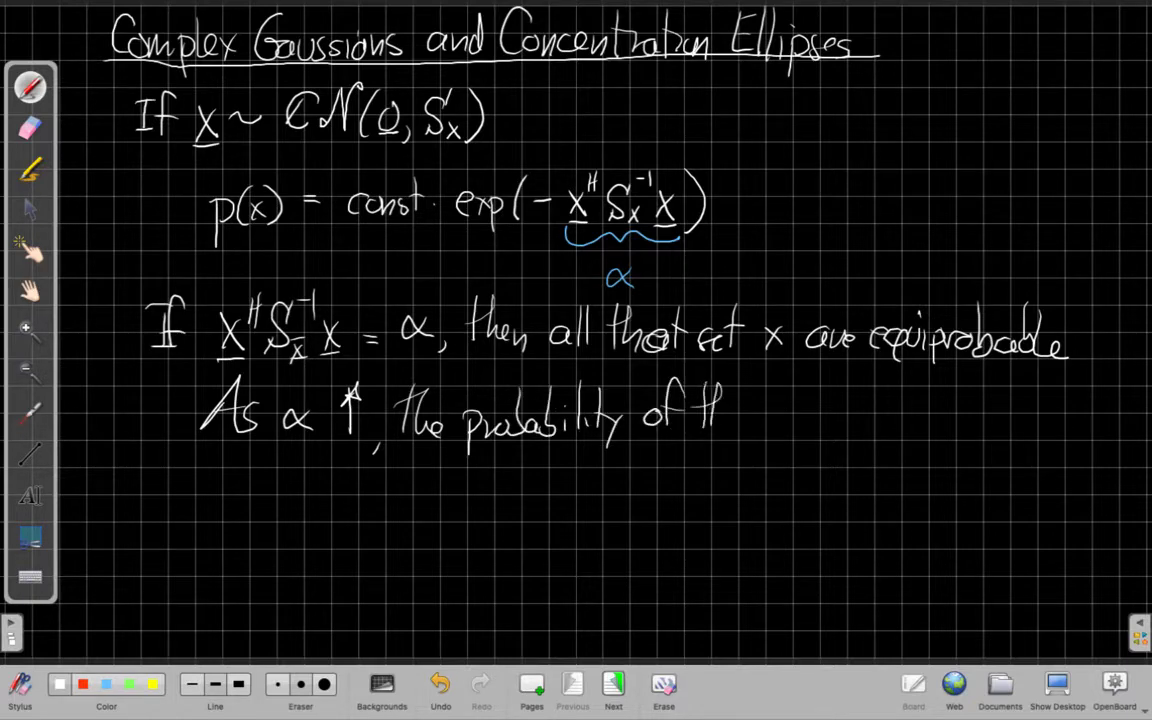
type("that sel")
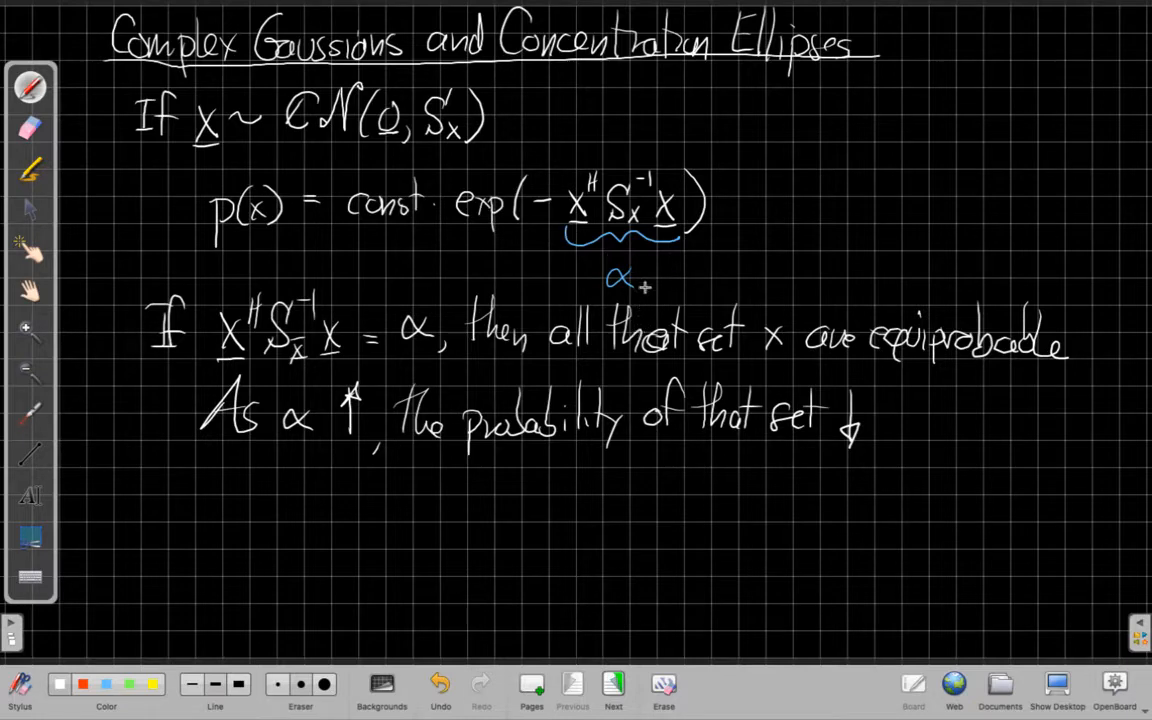
mouse_move(392, 474)
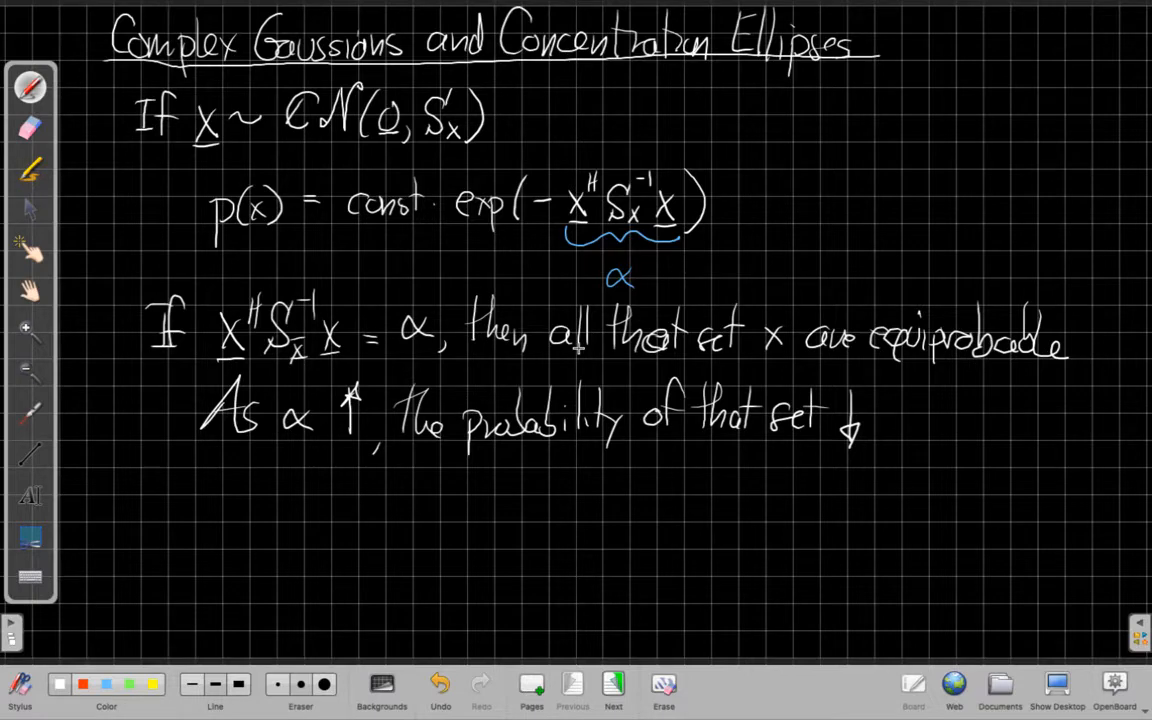
mouse_move(582, 636)
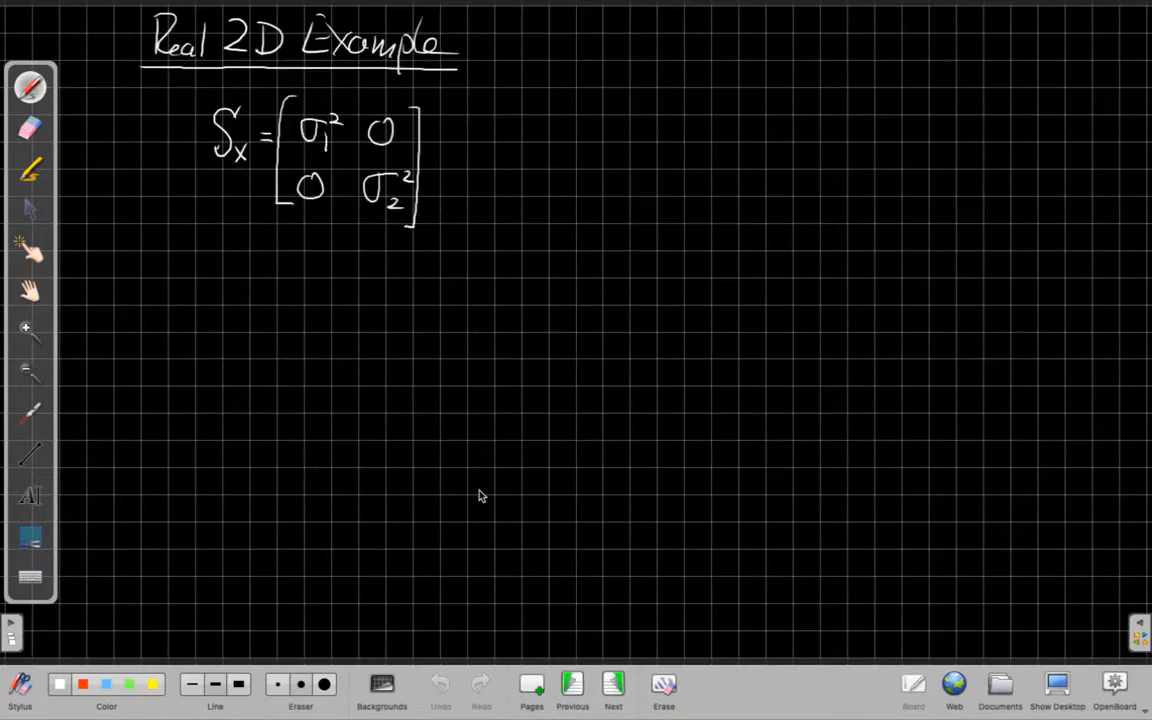
mouse_move(248, 136)
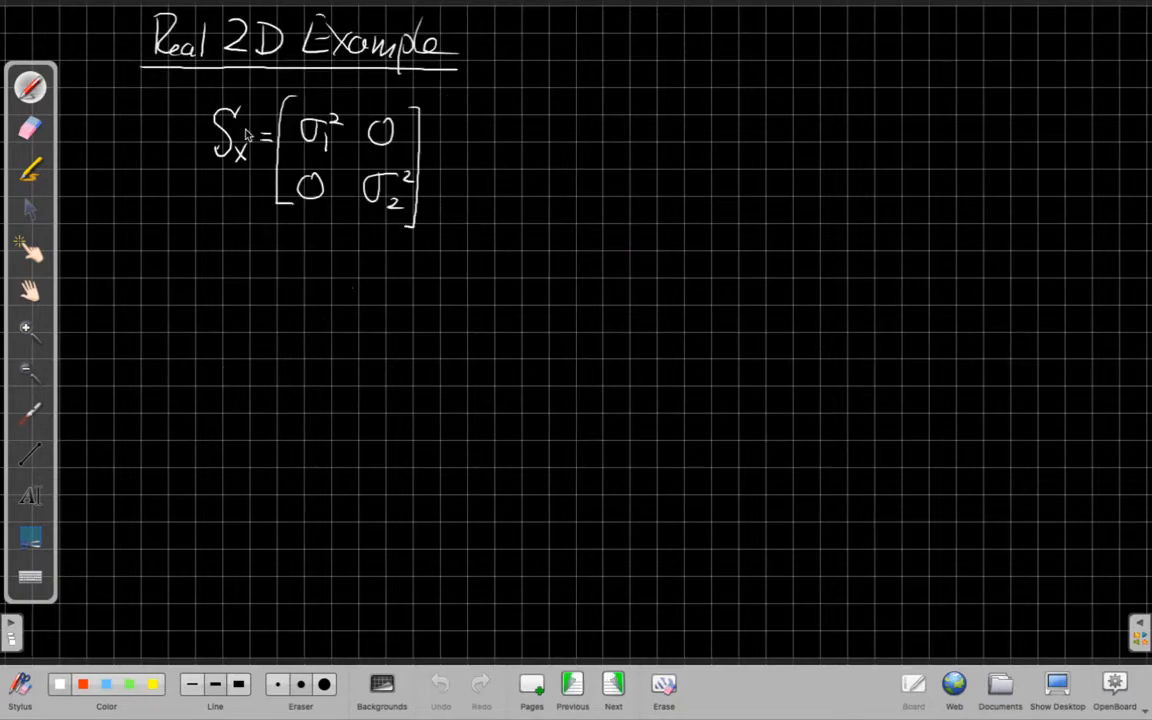
mouse_move(392, 22)
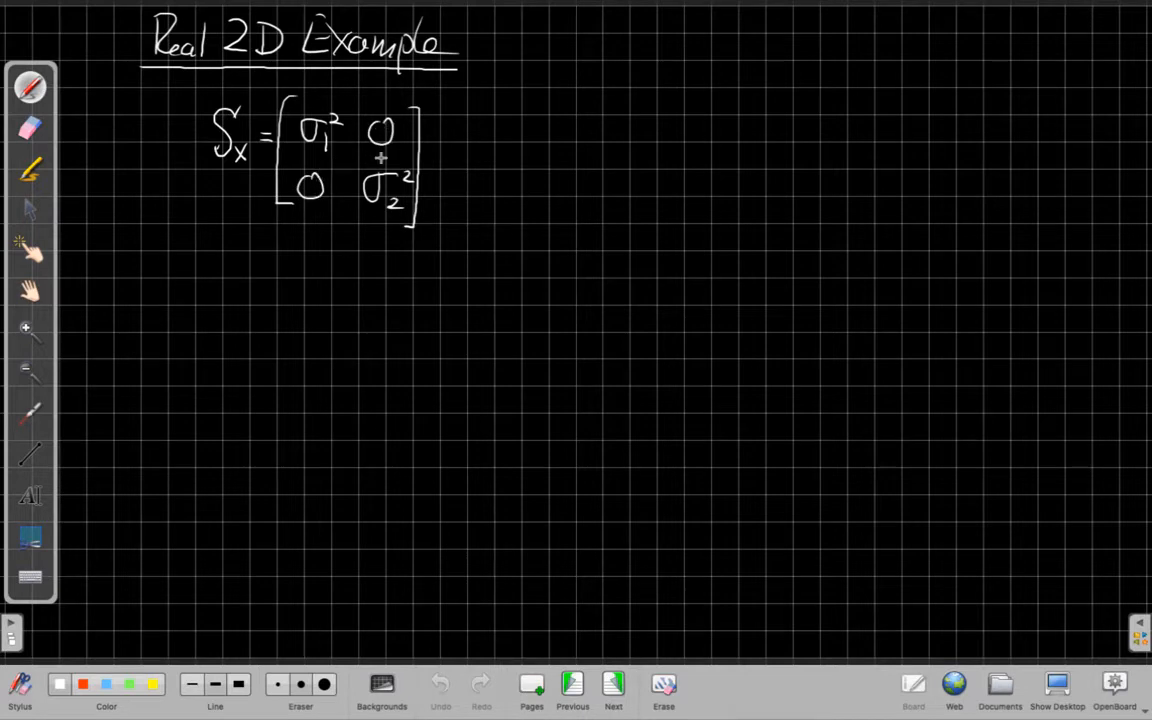
mouse_move(244, 268)
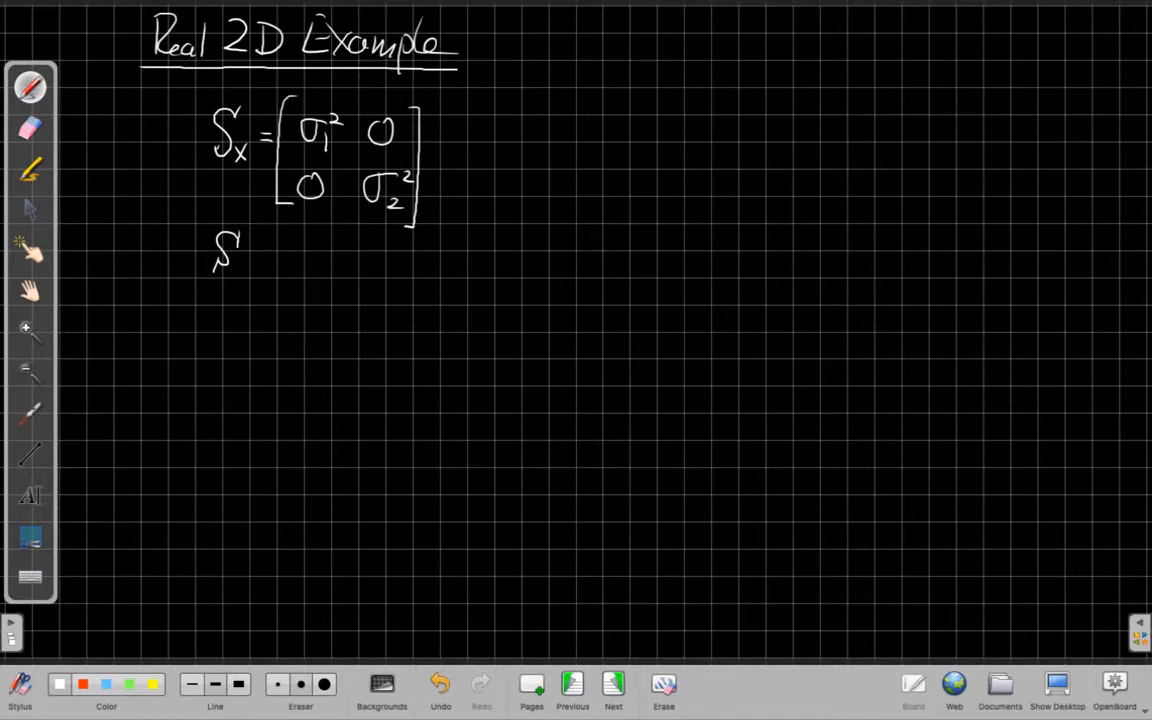
Step: Write Sx^-1 = [σ1^-2 0; 0 σ2^-2] and begin 'Let x' below it
left_click_drag(240, 250, 250, 260)
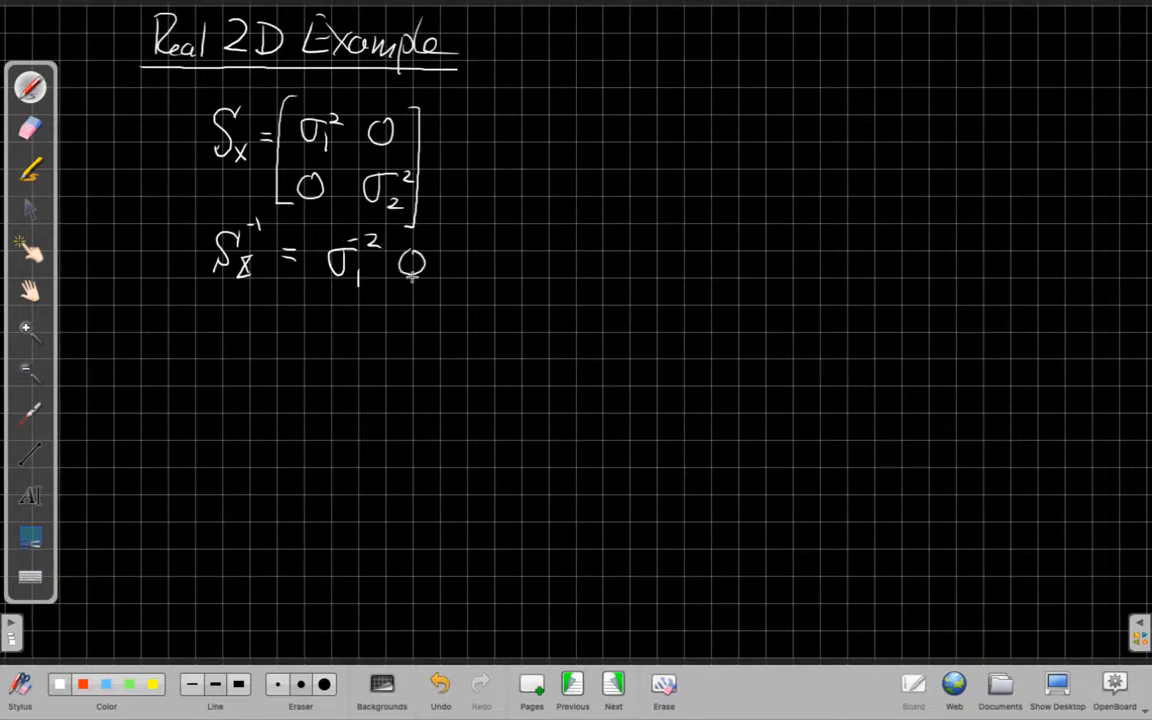
left_click_drag(336, 320, 350, 340)
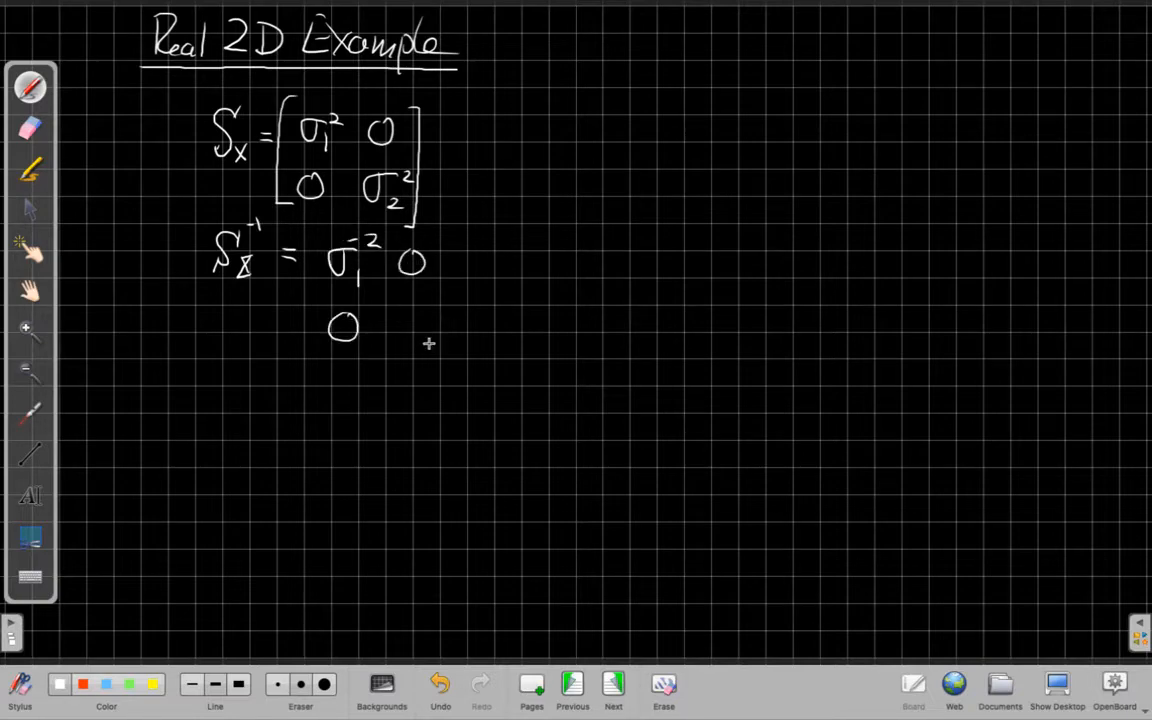
left_click_drag(400, 320, 436, 336)
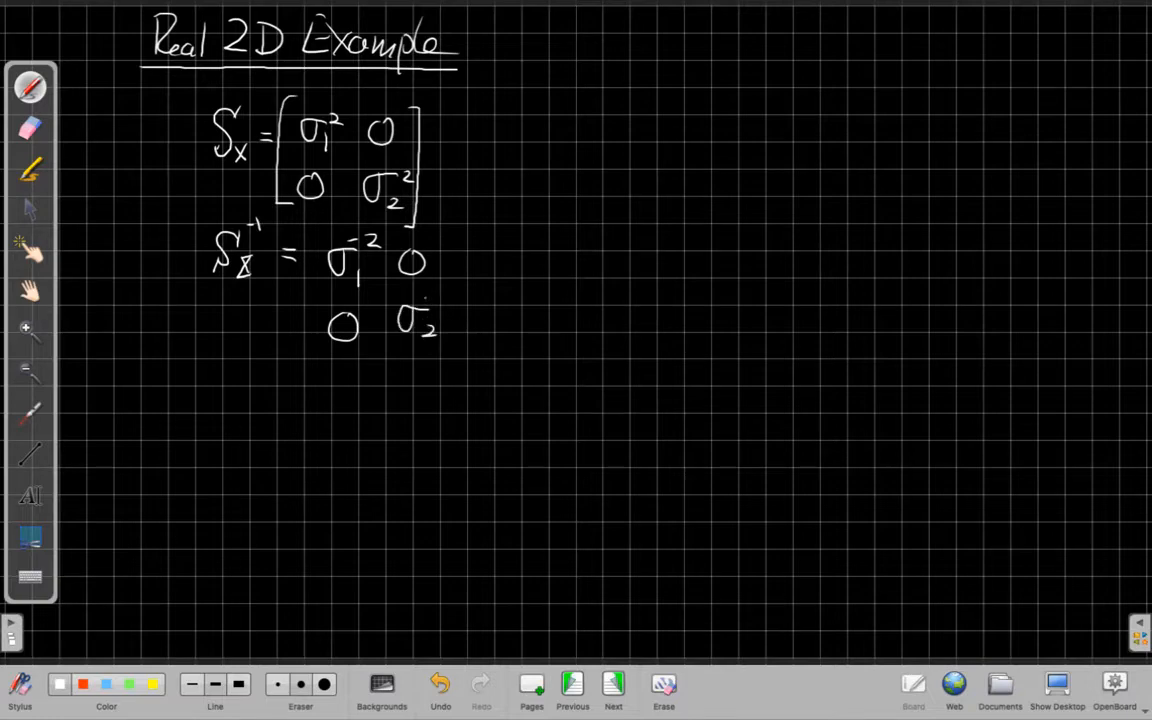
left_click_drag(440, 290, 470, 340)
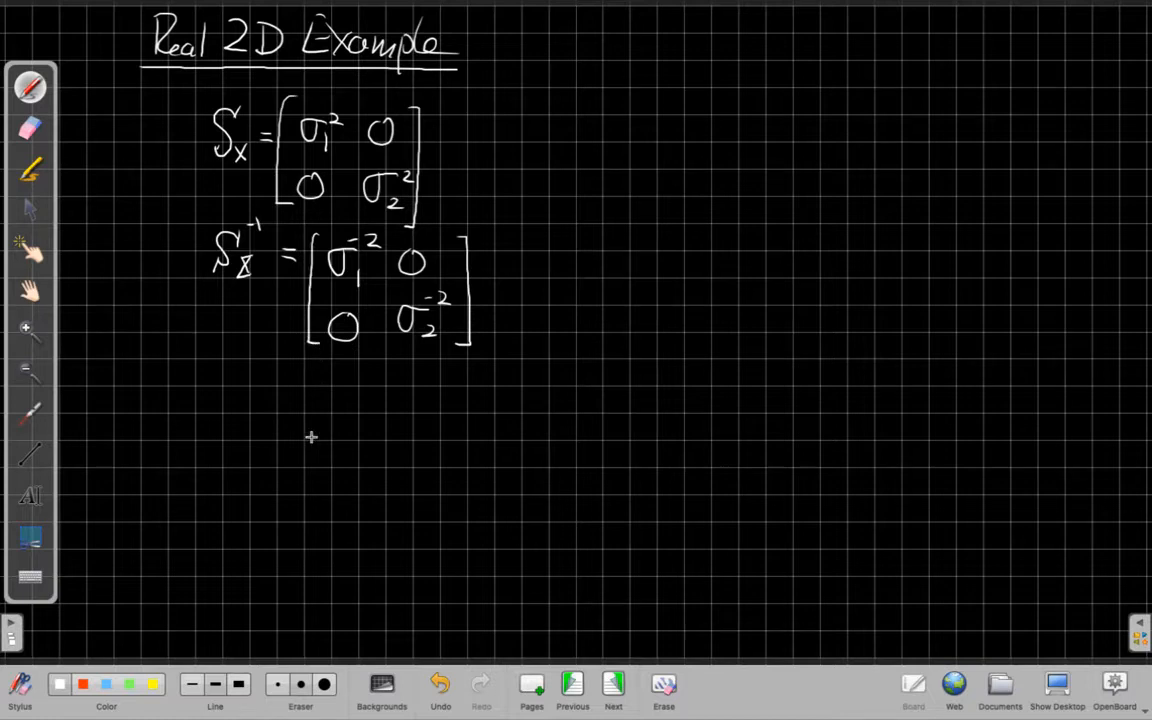
left_click_drag(140, 376, 160, 404)
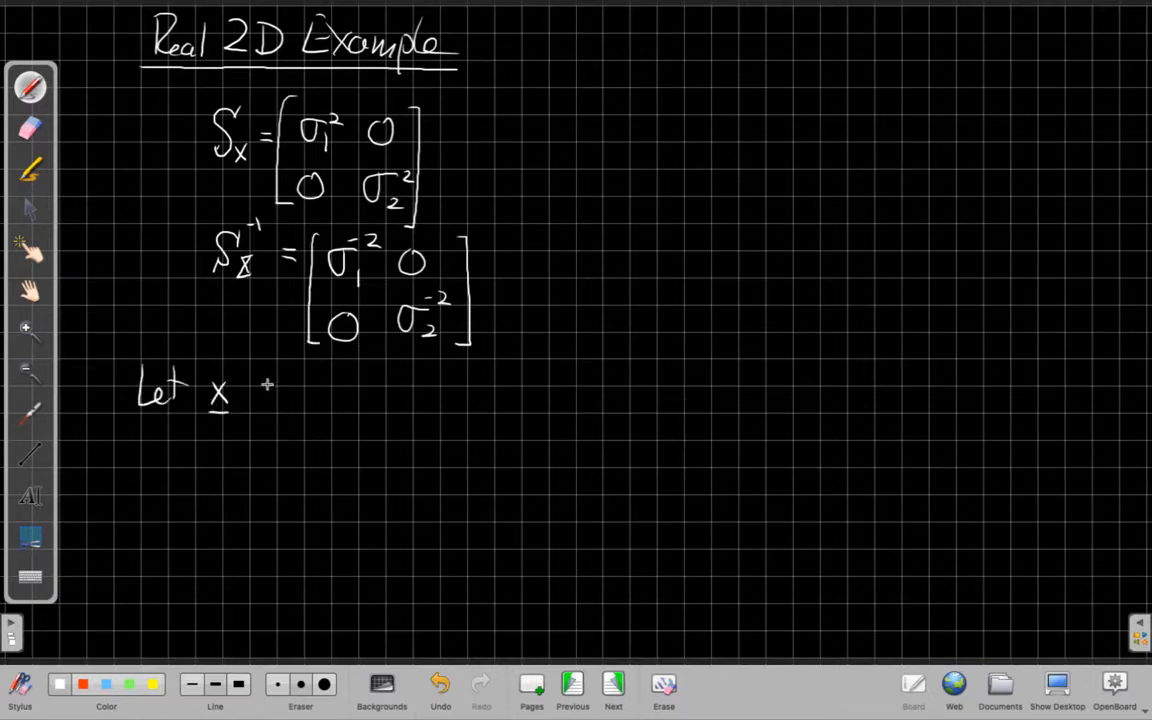
Step: Complete the line 'Let x ~ N(0, Sx)' defining the zero-mean Gaussian
left_click_drag(260, 396, 284, 384)
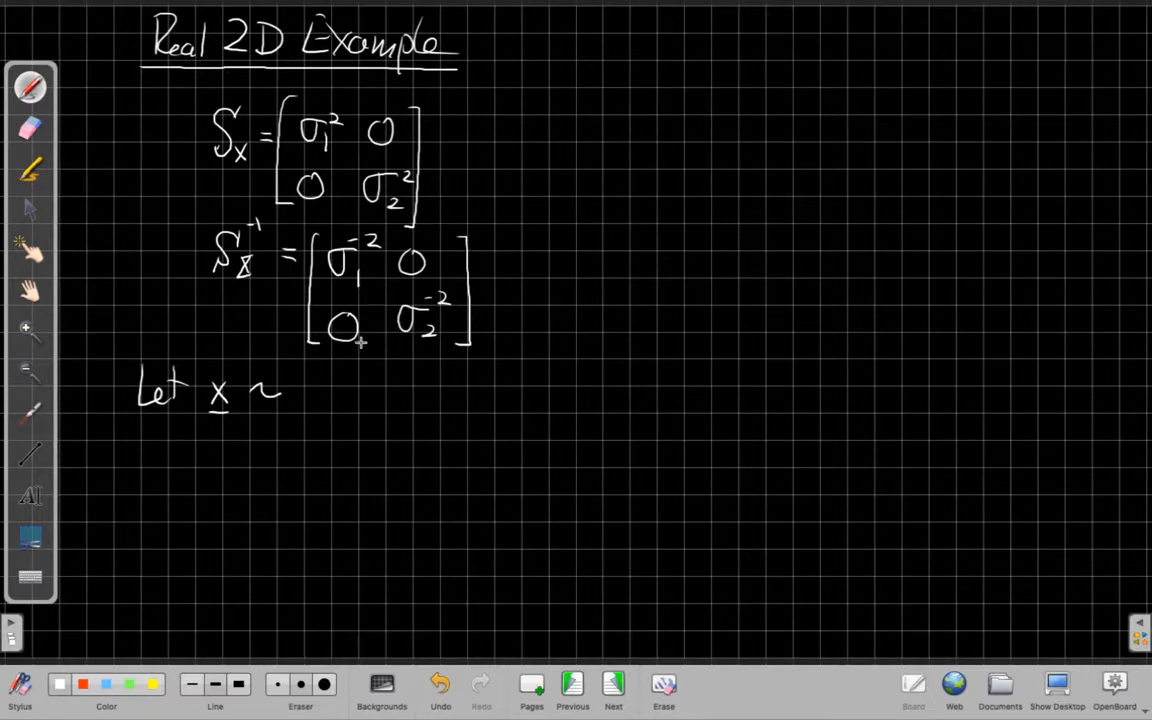
mouse_move(300, 380)
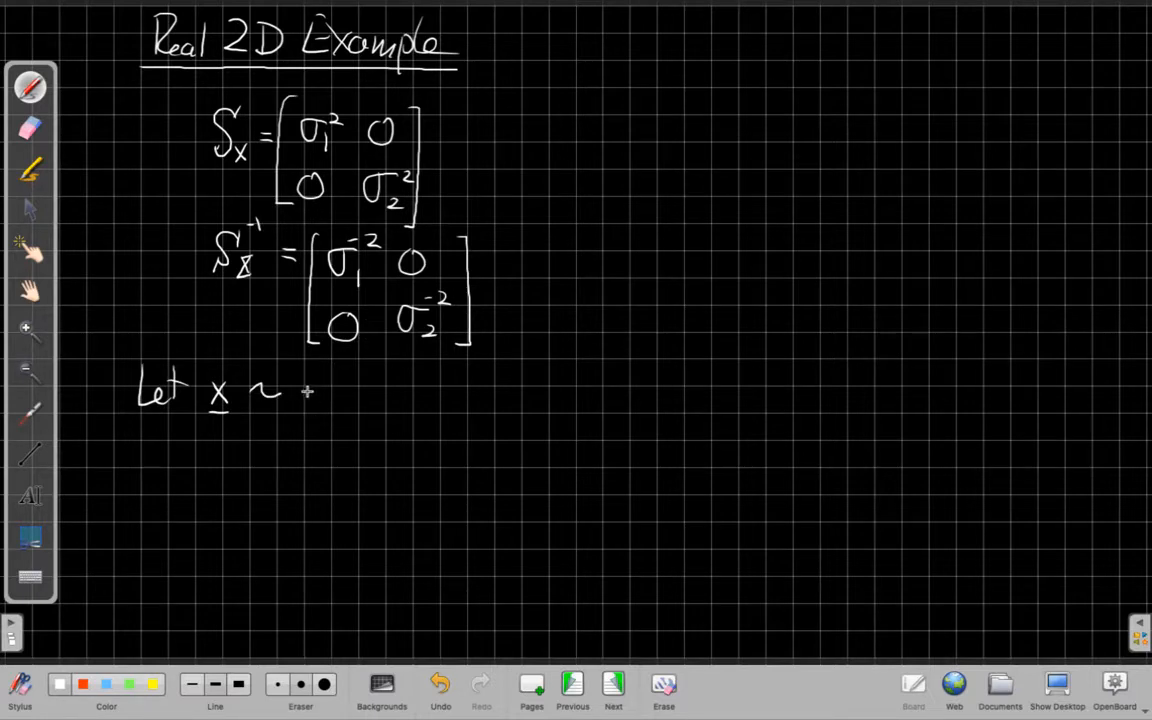
left_click_drag(300, 404, 312, 378)
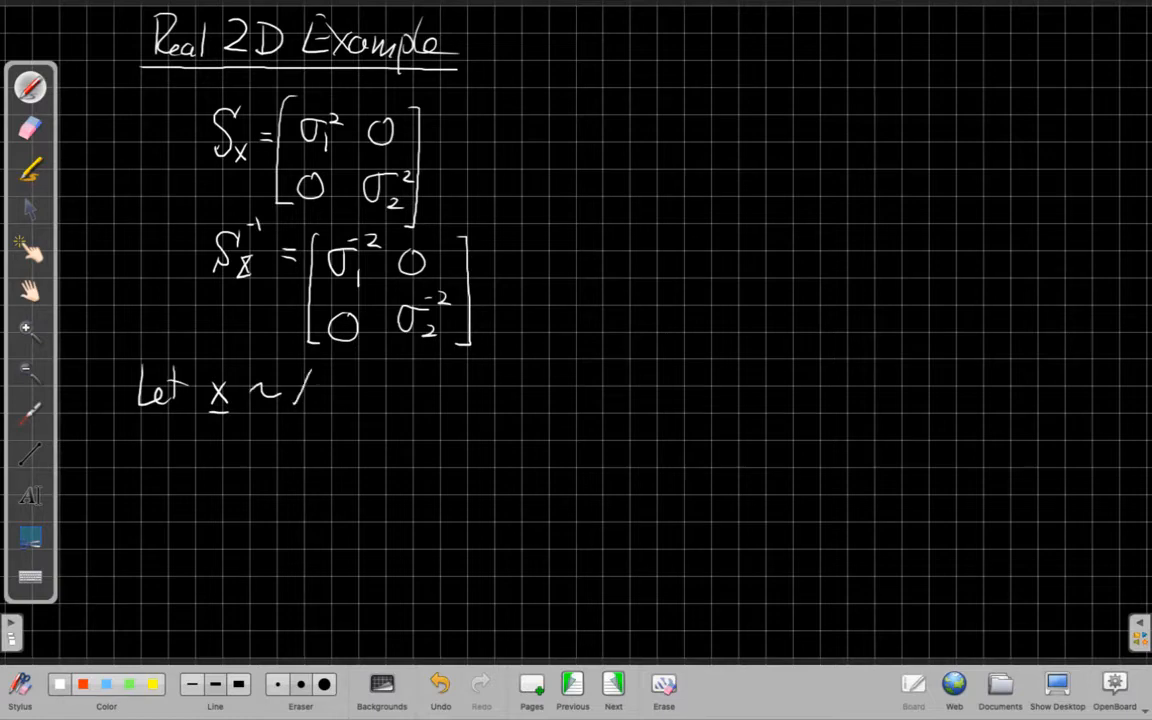
left_click_drag(310, 390, 370, 390)
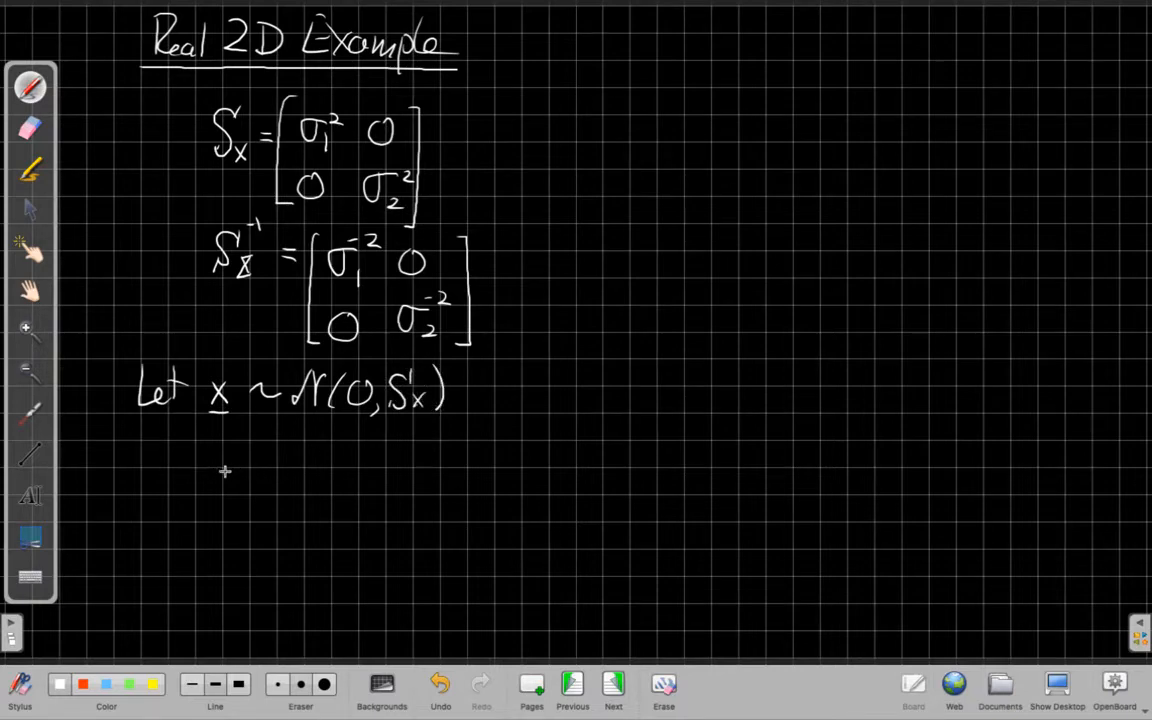
mouse_move(1072, 136)
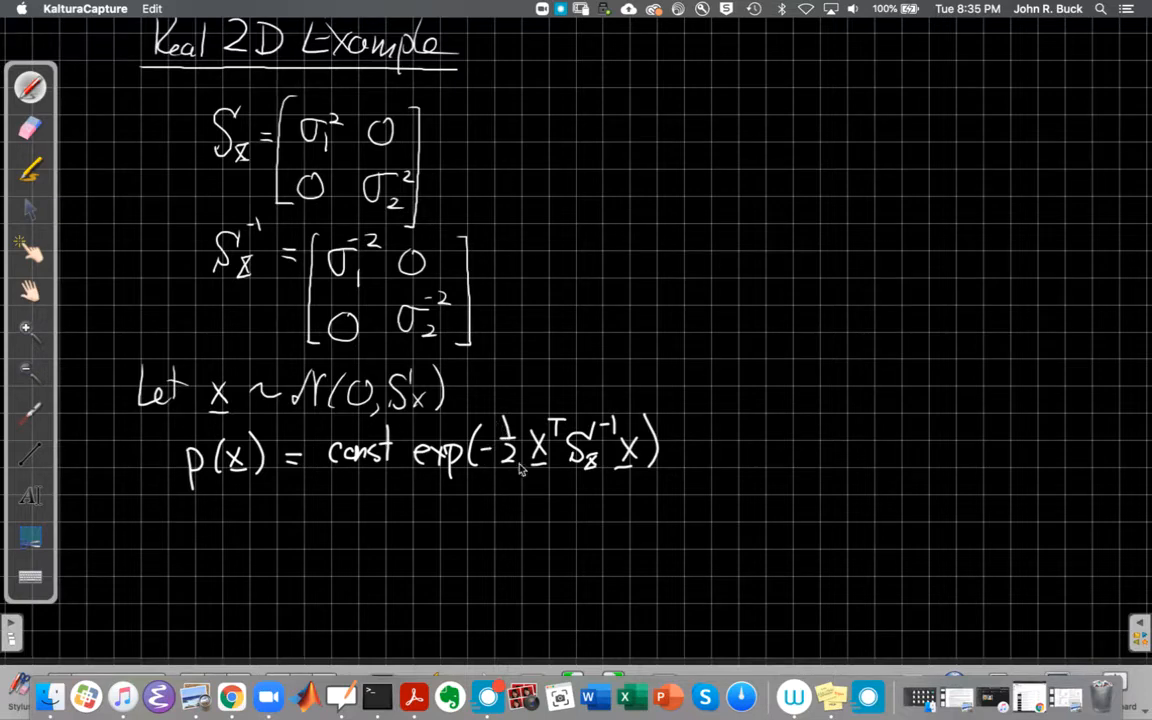
mouse_move(64, 576)
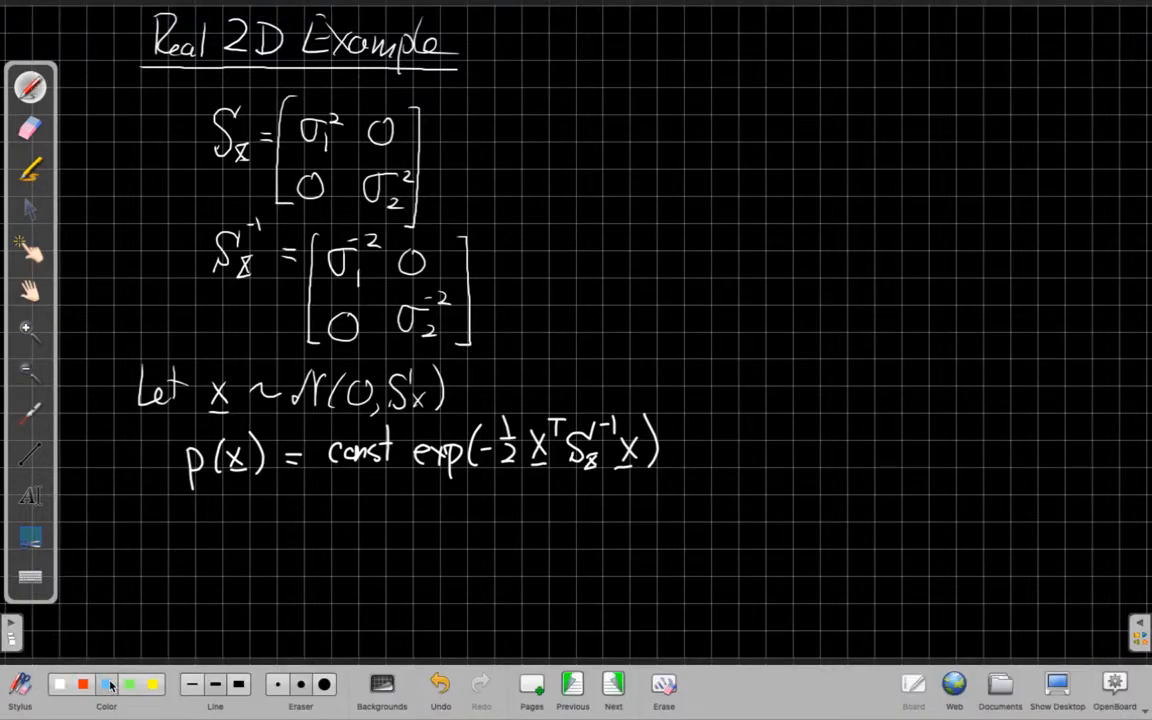
Step: Underline x^T Sx^-1 x in blue and write that constant-α points have equal probability
left_click_drag(524, 486, 616, 480)
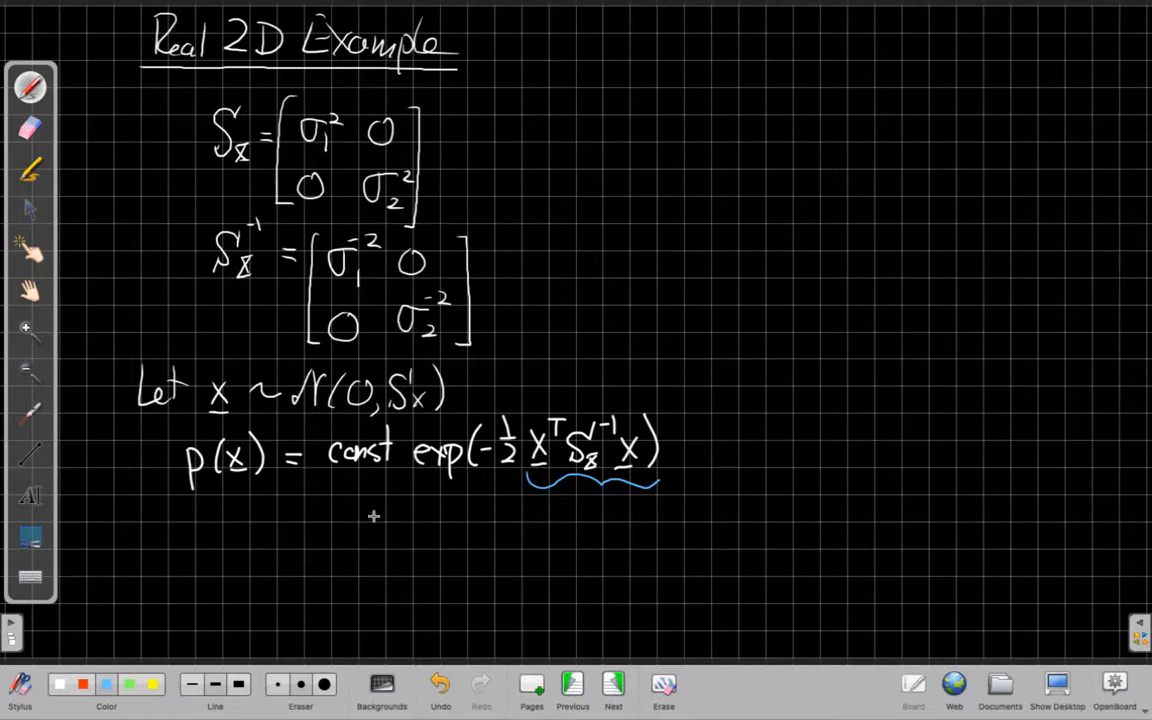
left_click_drag(178, 524, 178, 564)
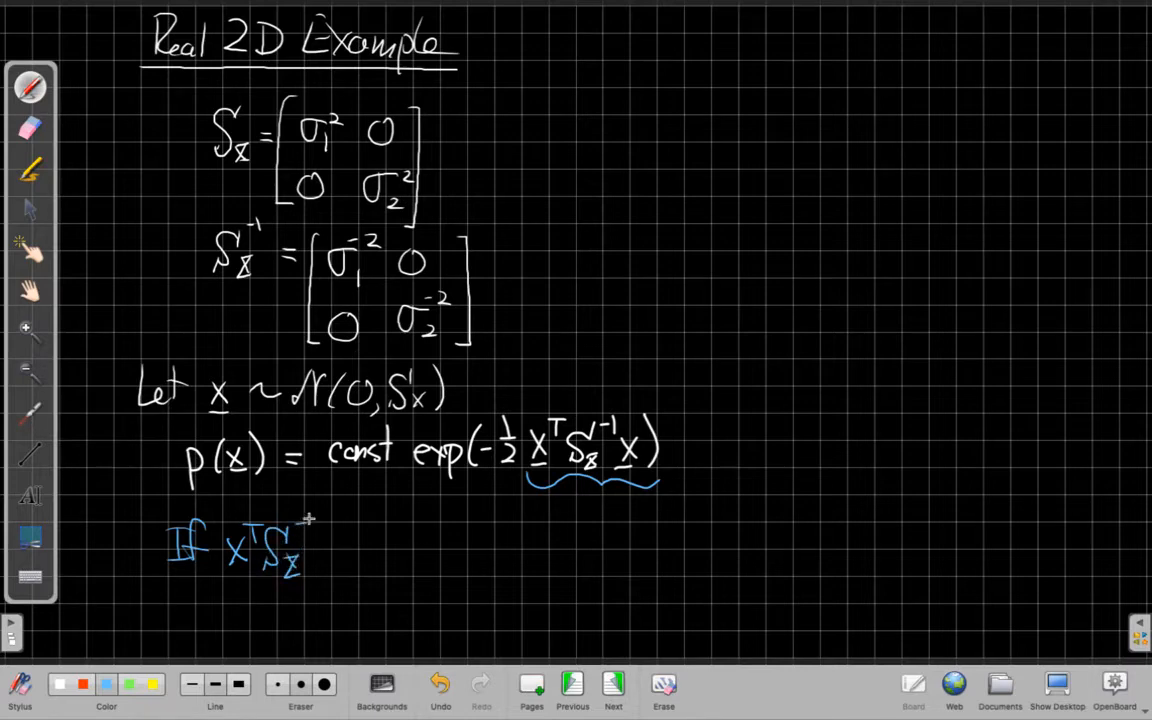
left_click_drag(304, 540, 316, 524)
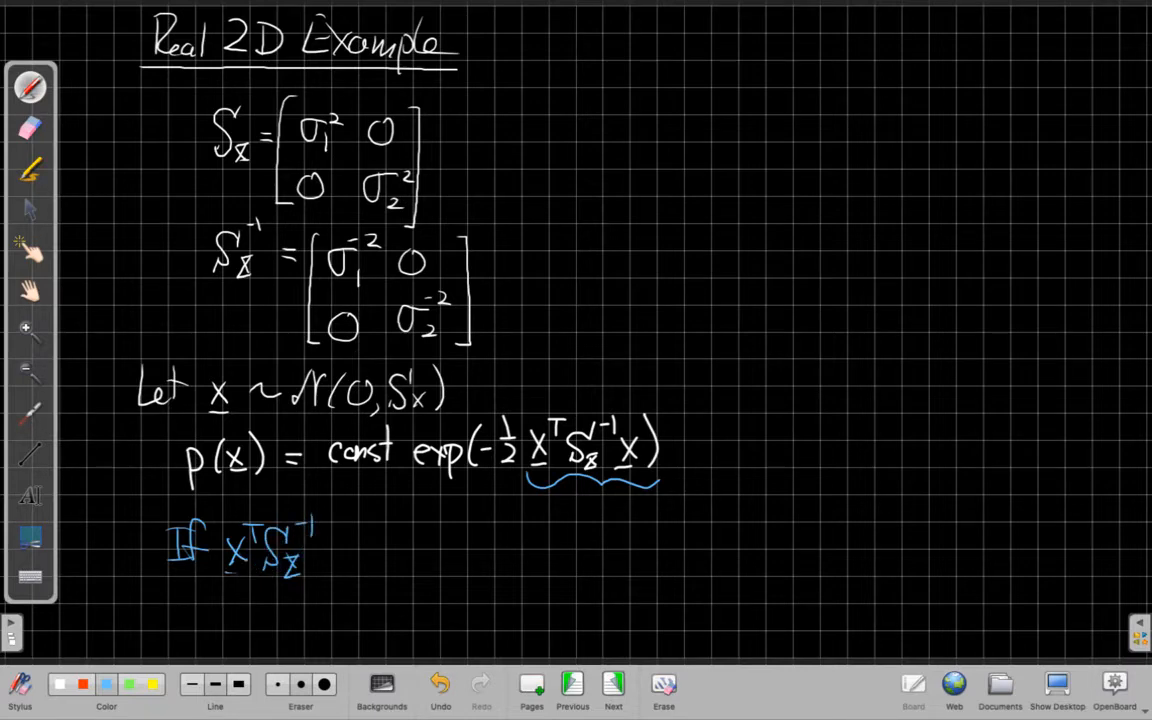
left_click_drag(304, 564, 336, 540)
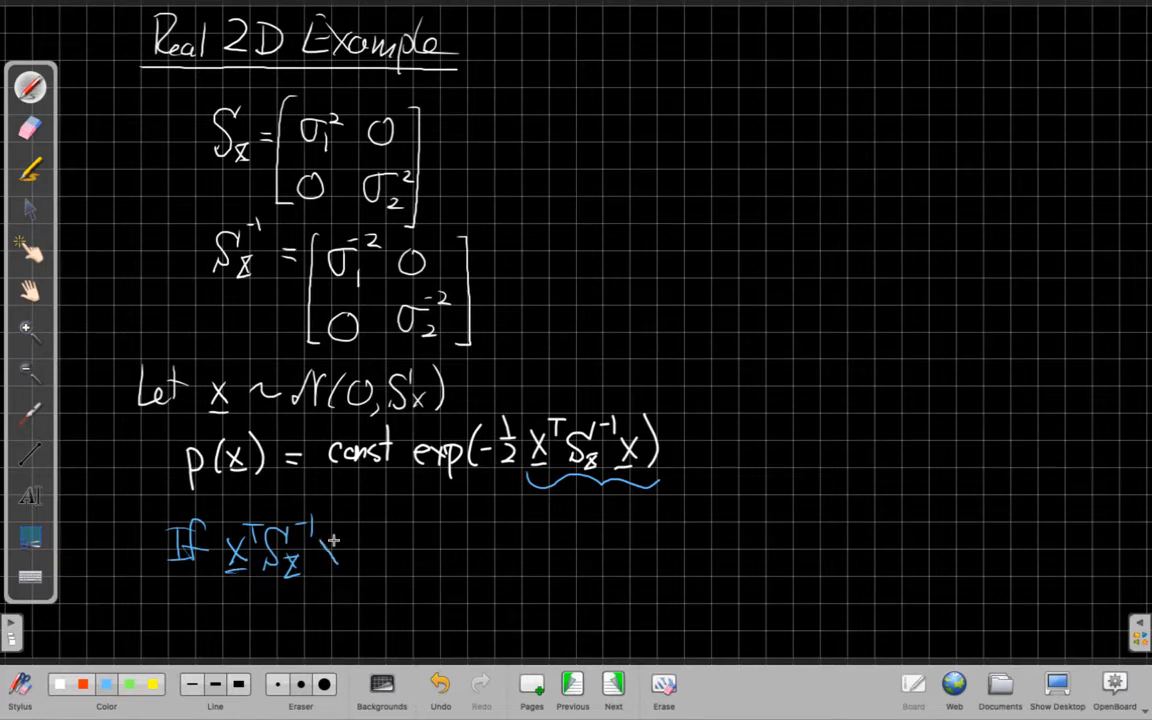
left_click_drag(330, 544, 380, 550)
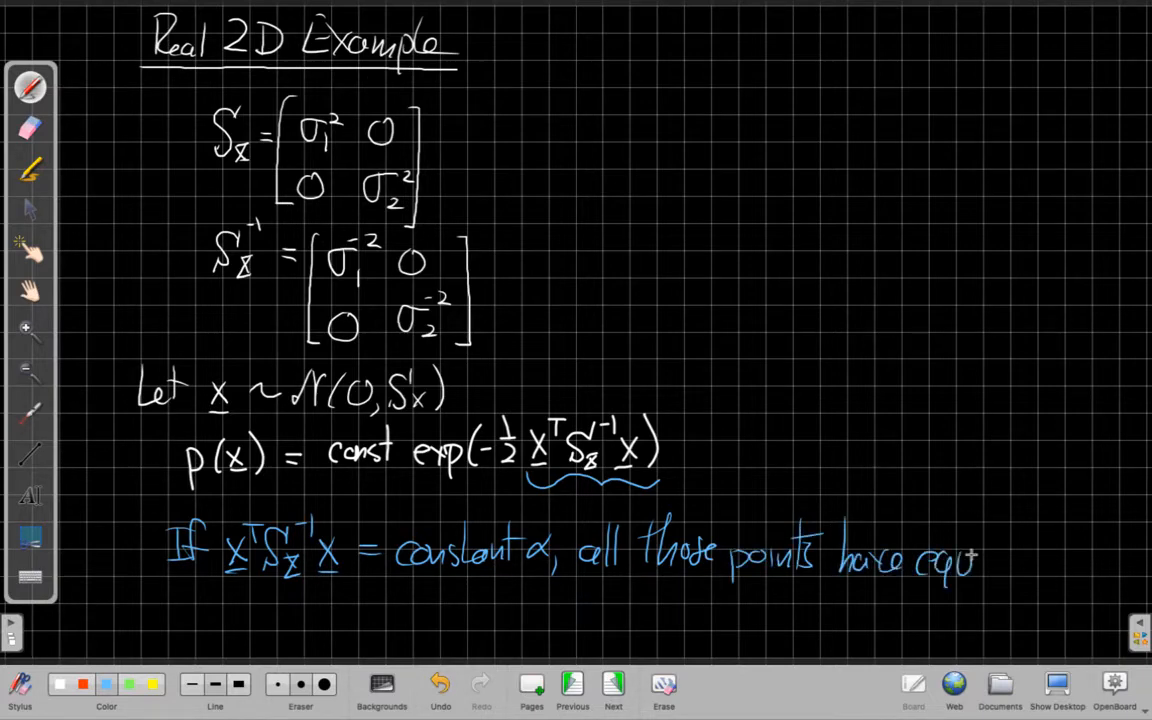
type("probable")
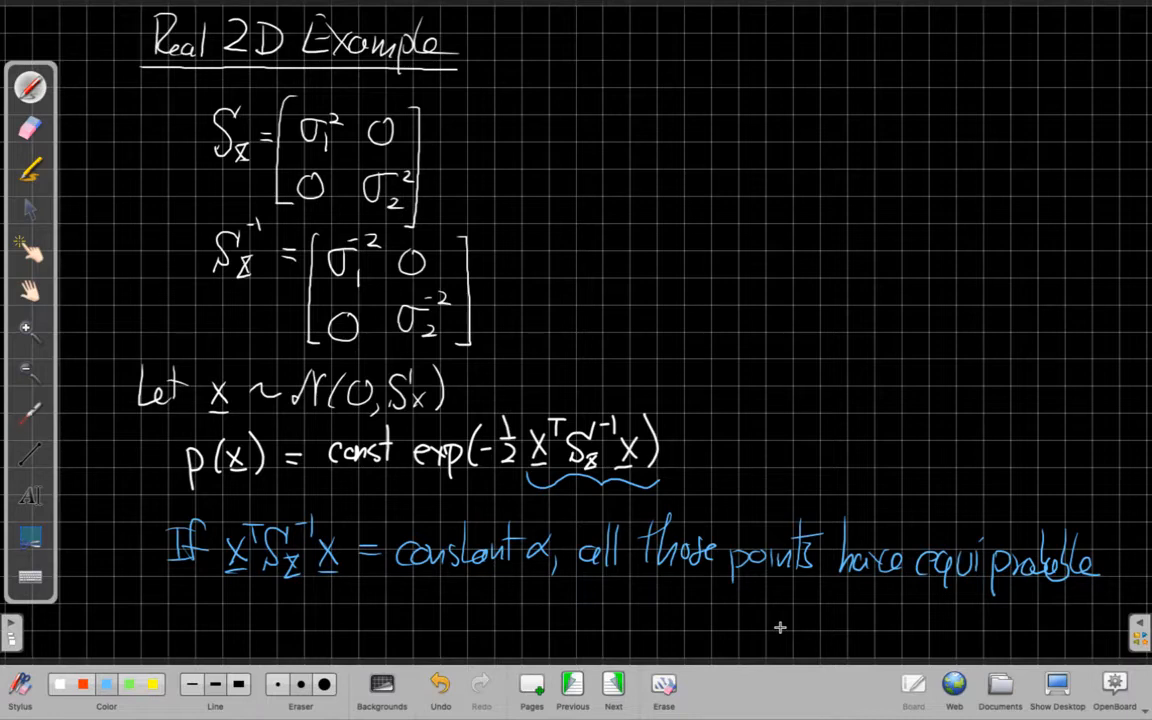
mouse_move(68, 268)
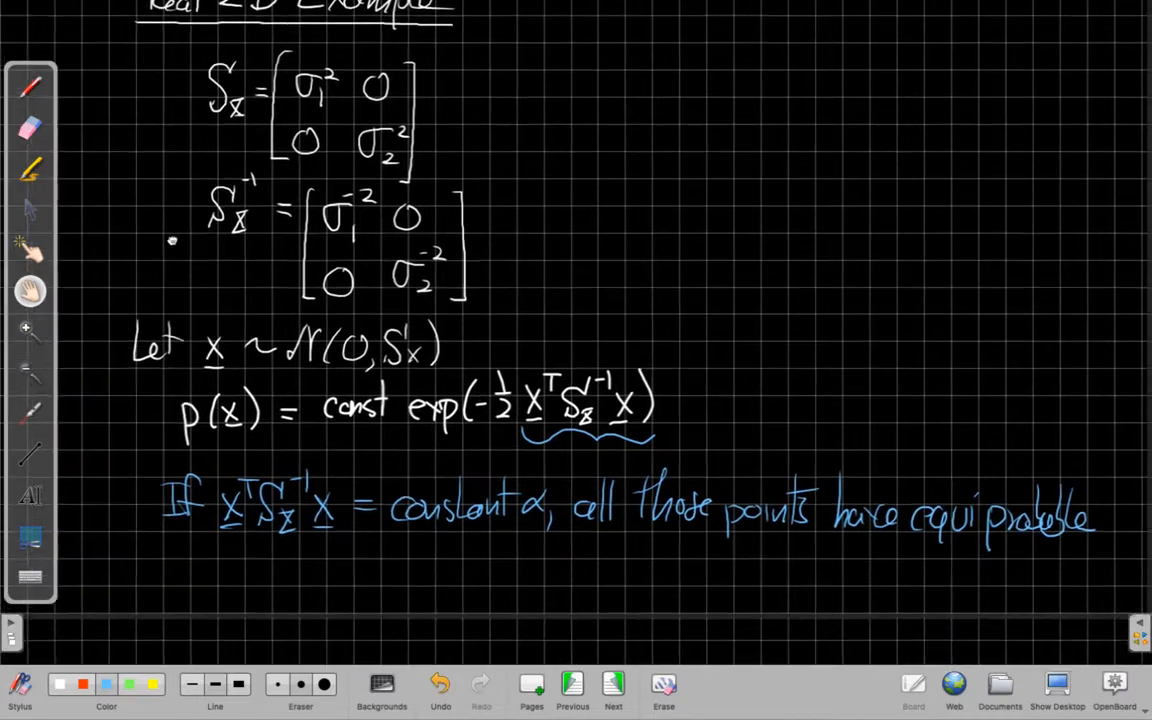
Step: Define x = [x1; x2] and begin expanding the quadratic form
scroll("down", 3)
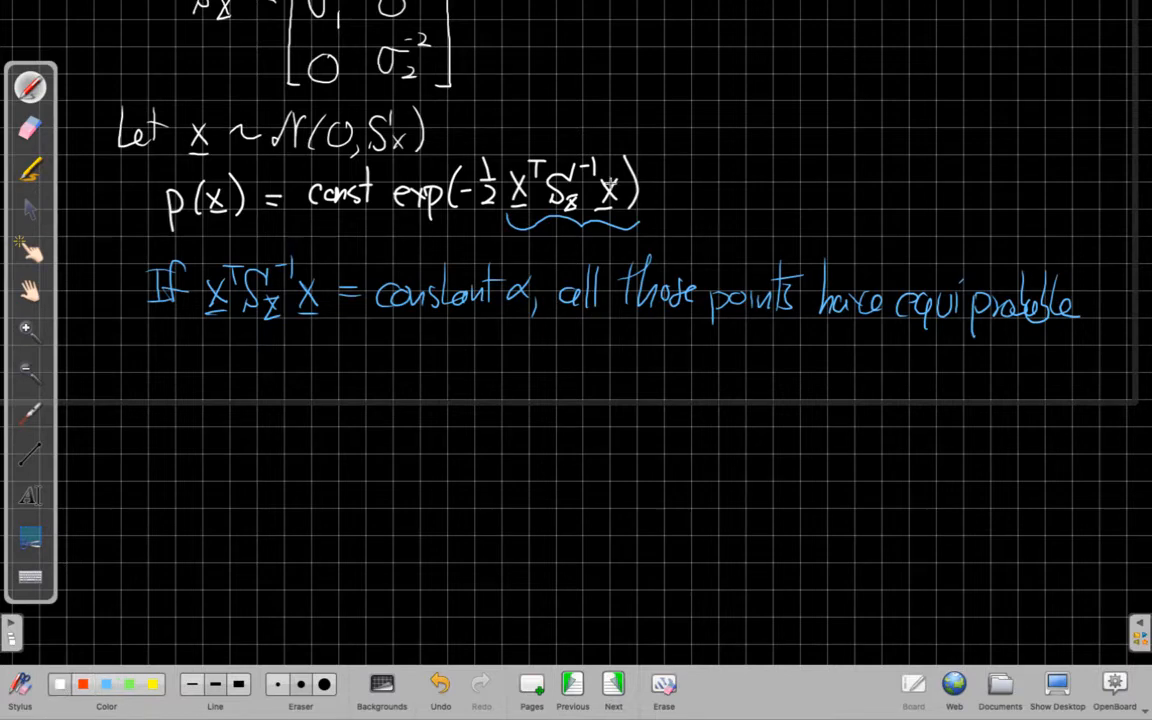
mouse_move(516, 452)
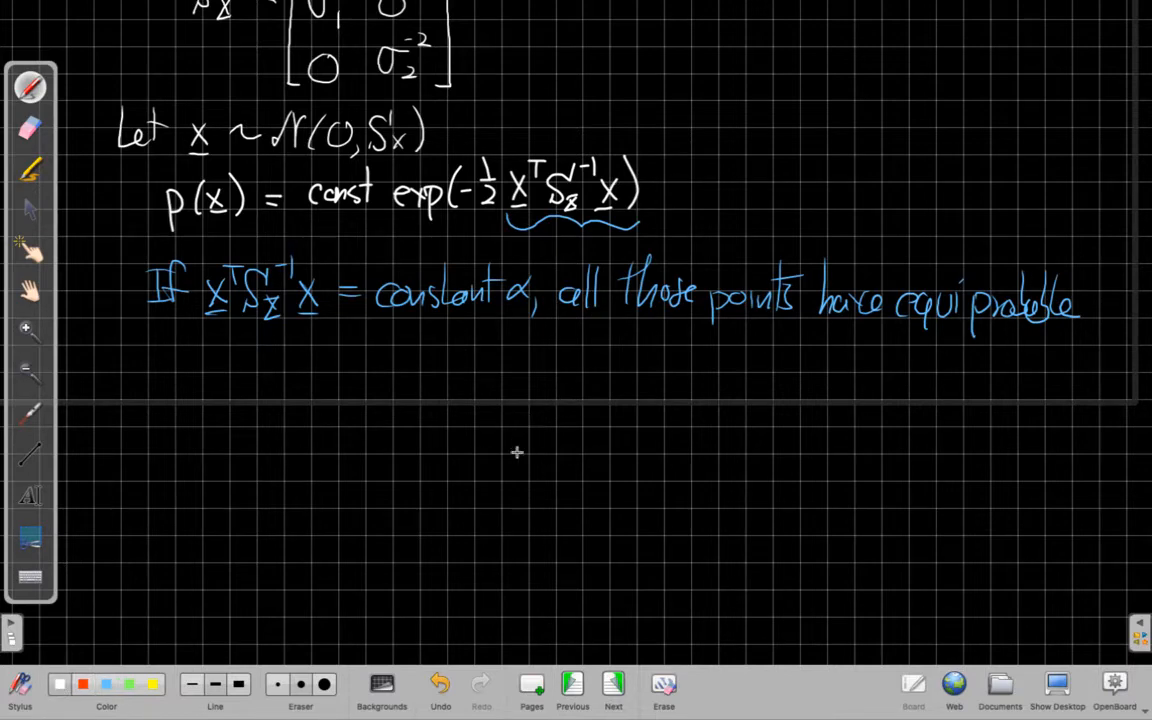
mouse_move(296, 408)
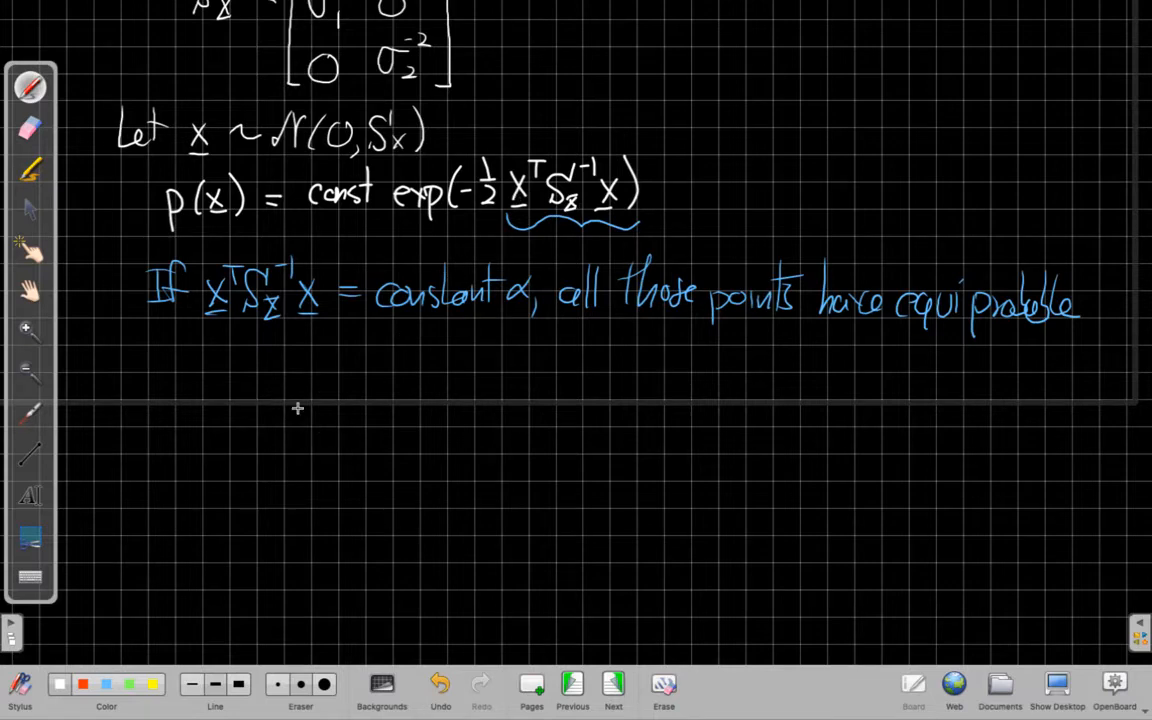
left_click_drag(200, 364, 180, 396)
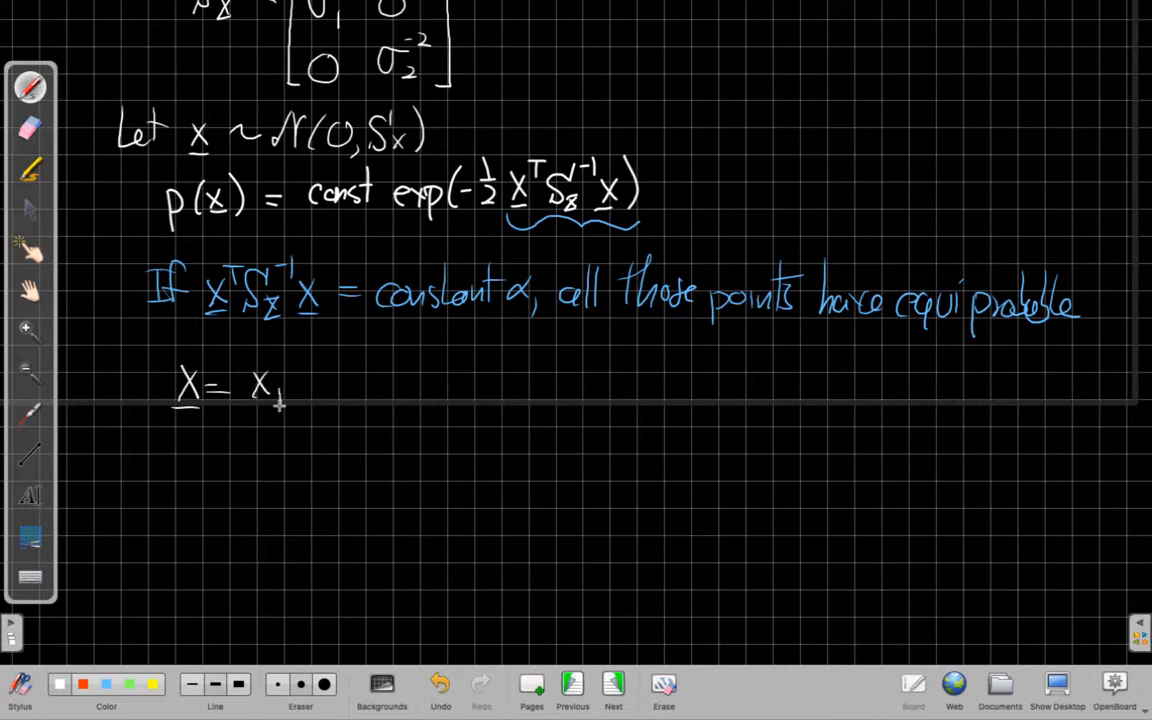
left_click_drag(256, 370, 276, 450)
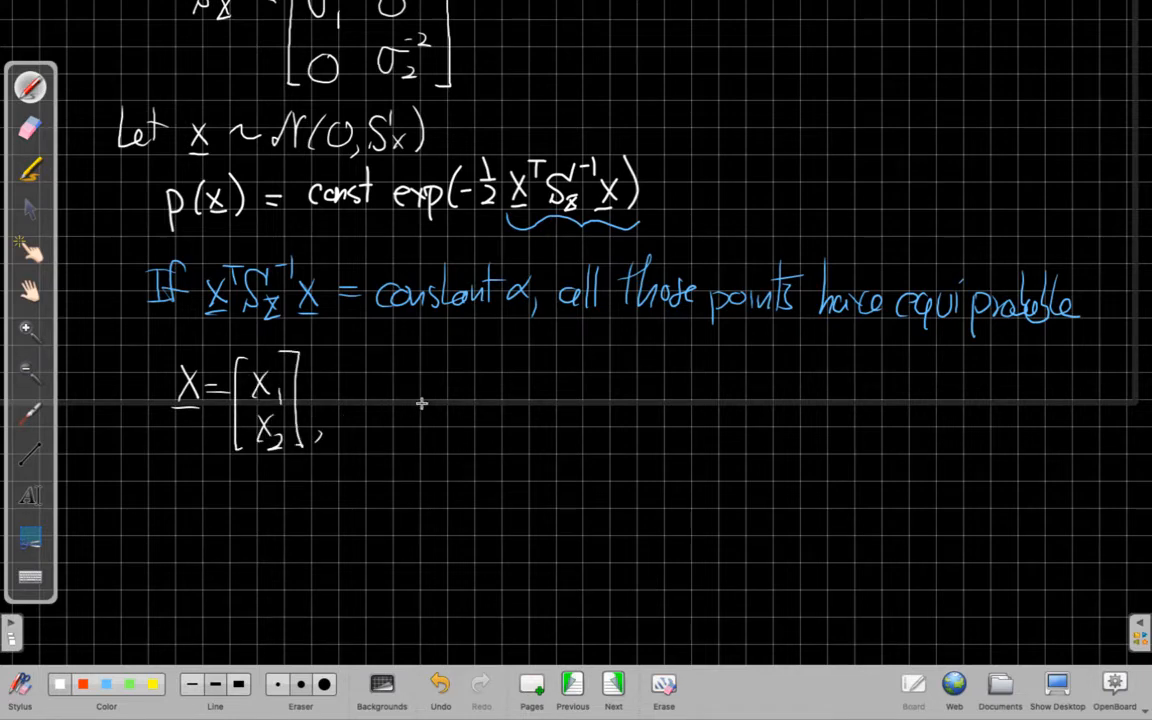
left_click(444, 384)
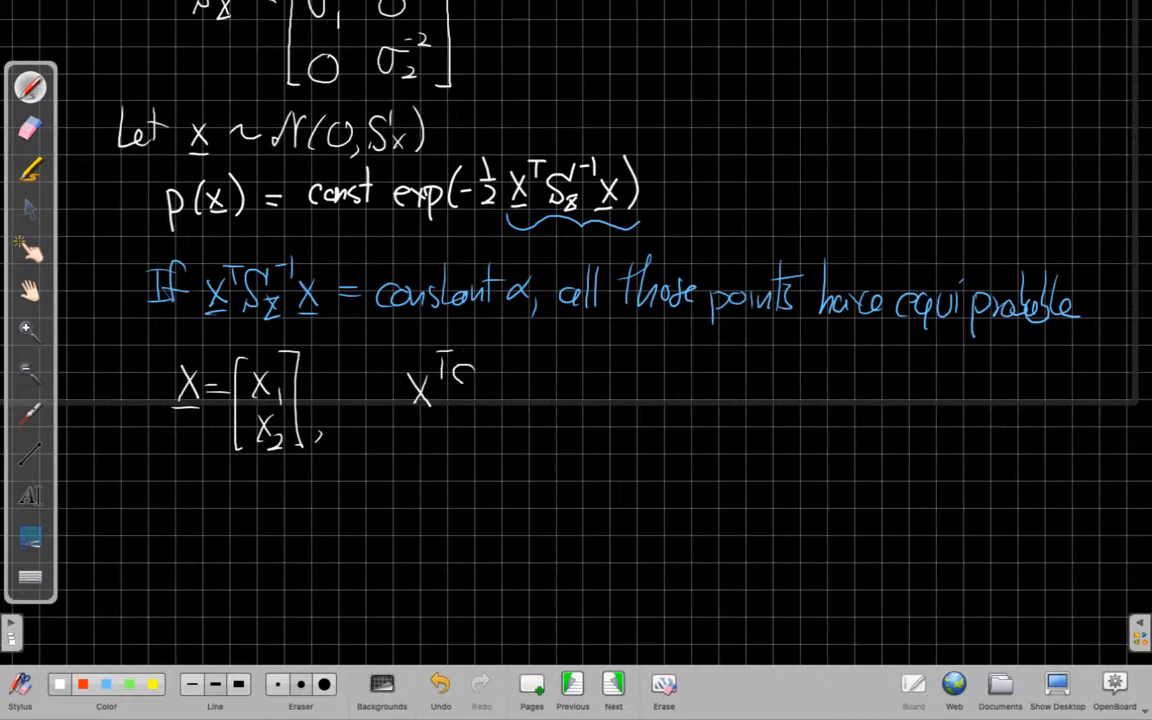
left_click_drag(450, 370, 490, 404)
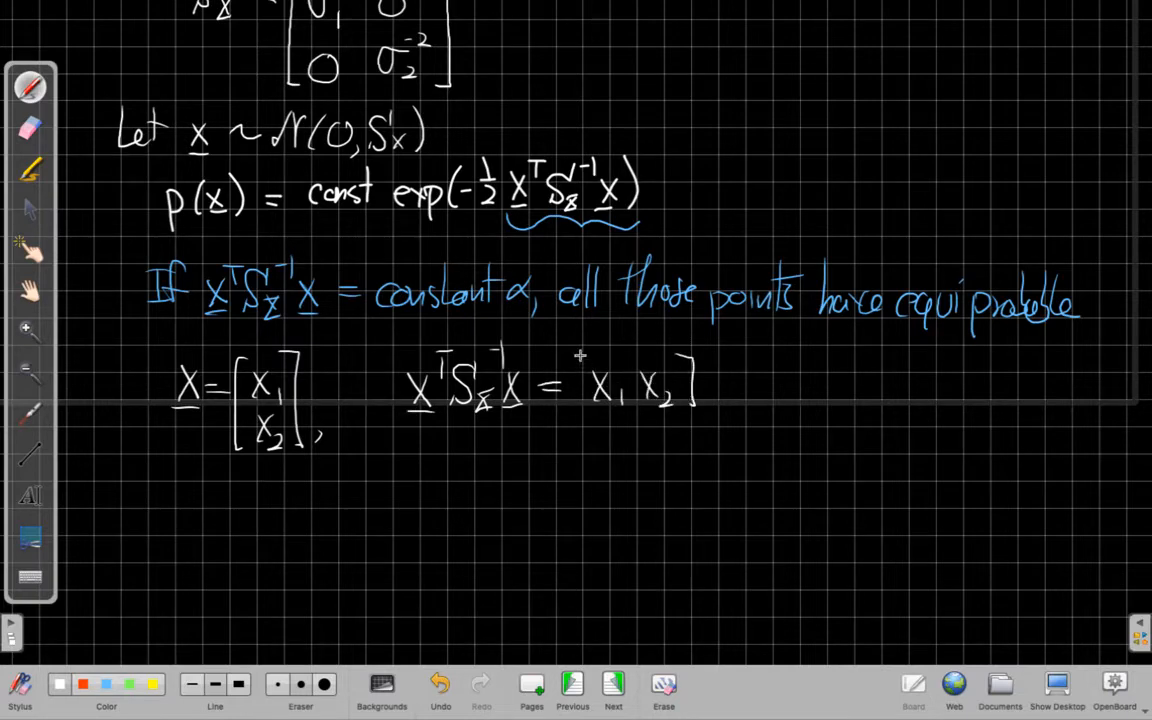
Step: Write the matrix product and its expansion x1²/σ1² + x2²/σ2² = α
left_click_drag(690, 360, 720, 470)
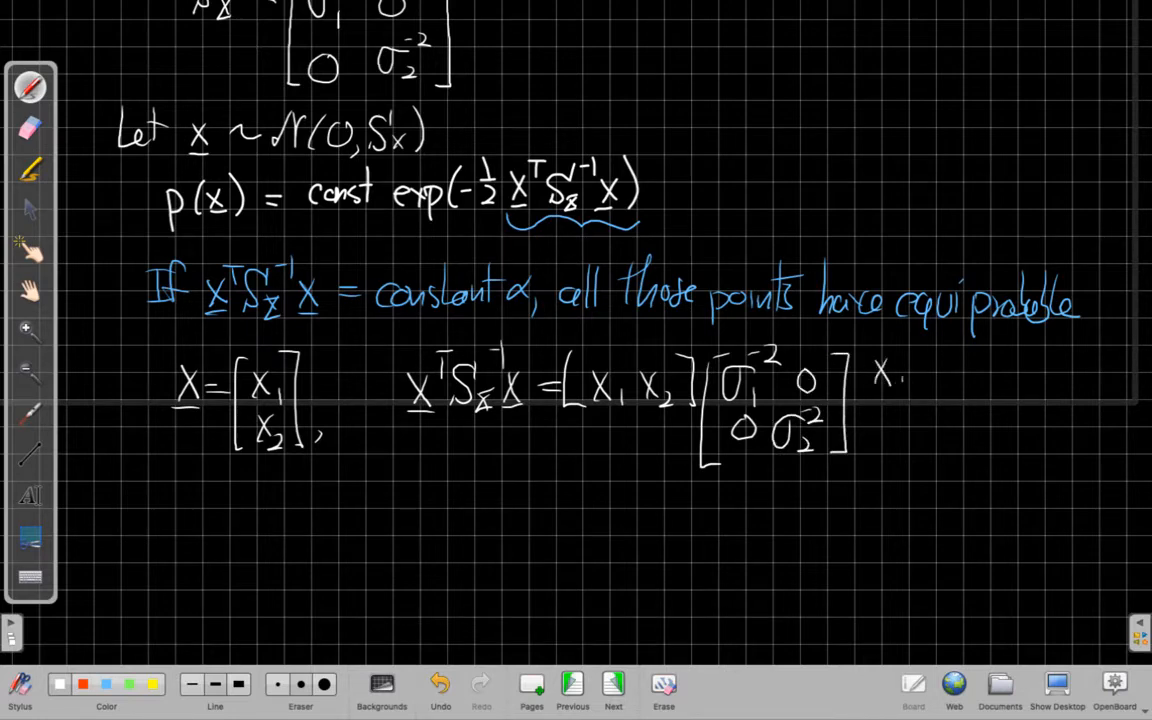
left_click_drag(870, 370, 900, 440)
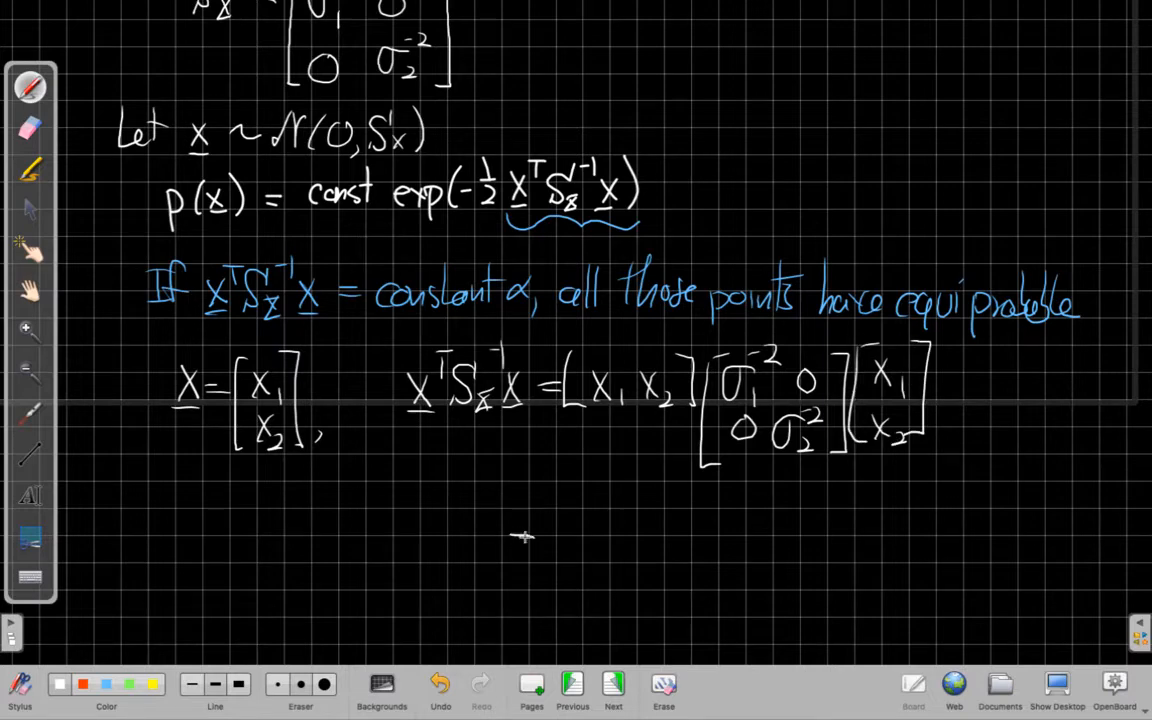
left_click_drag(960, 382, 984, 382)
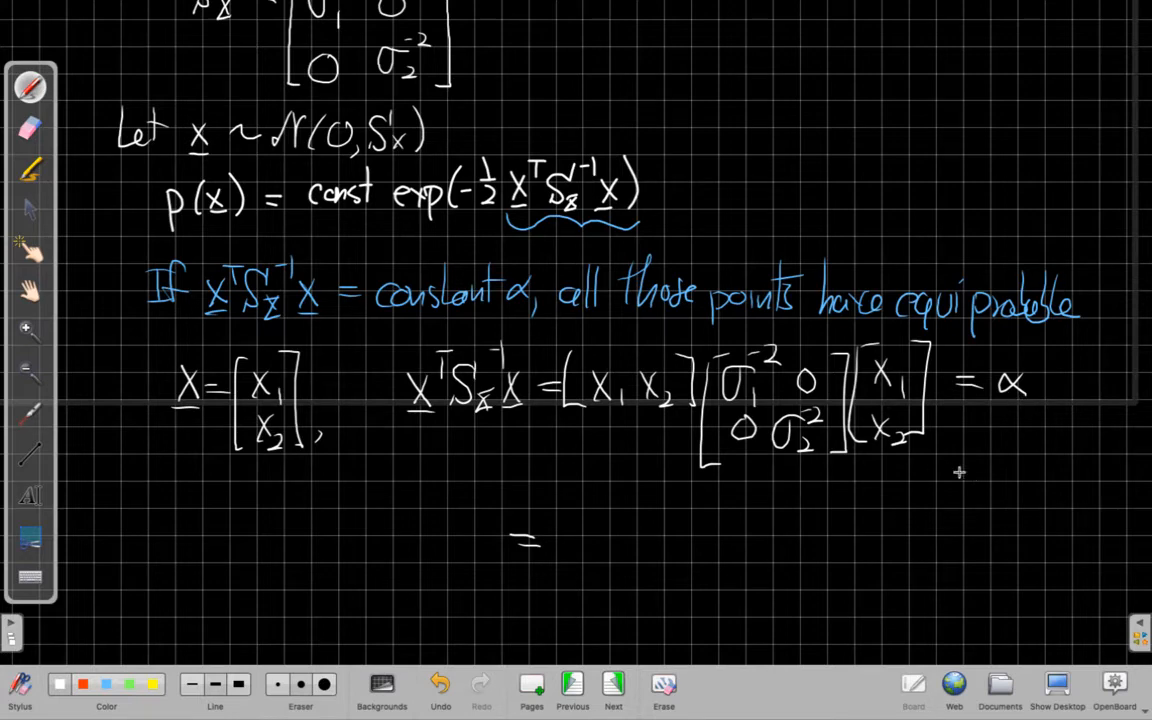
mouse_move(878, 464)
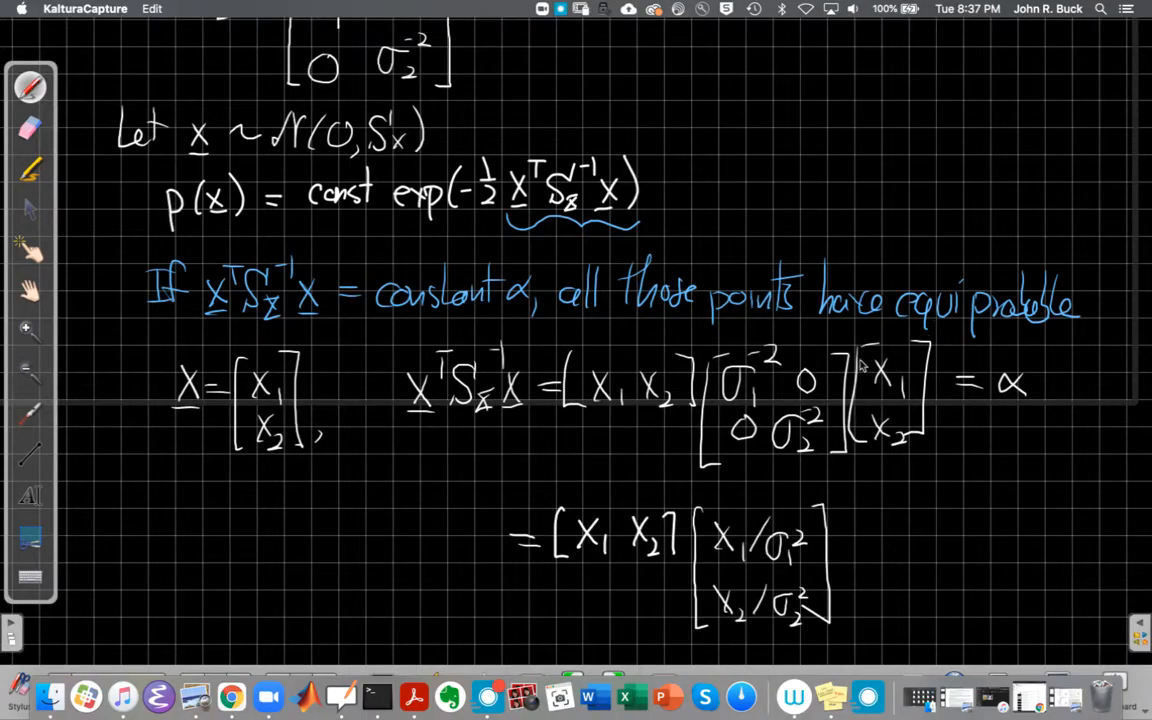
mouse_move(762, 578)
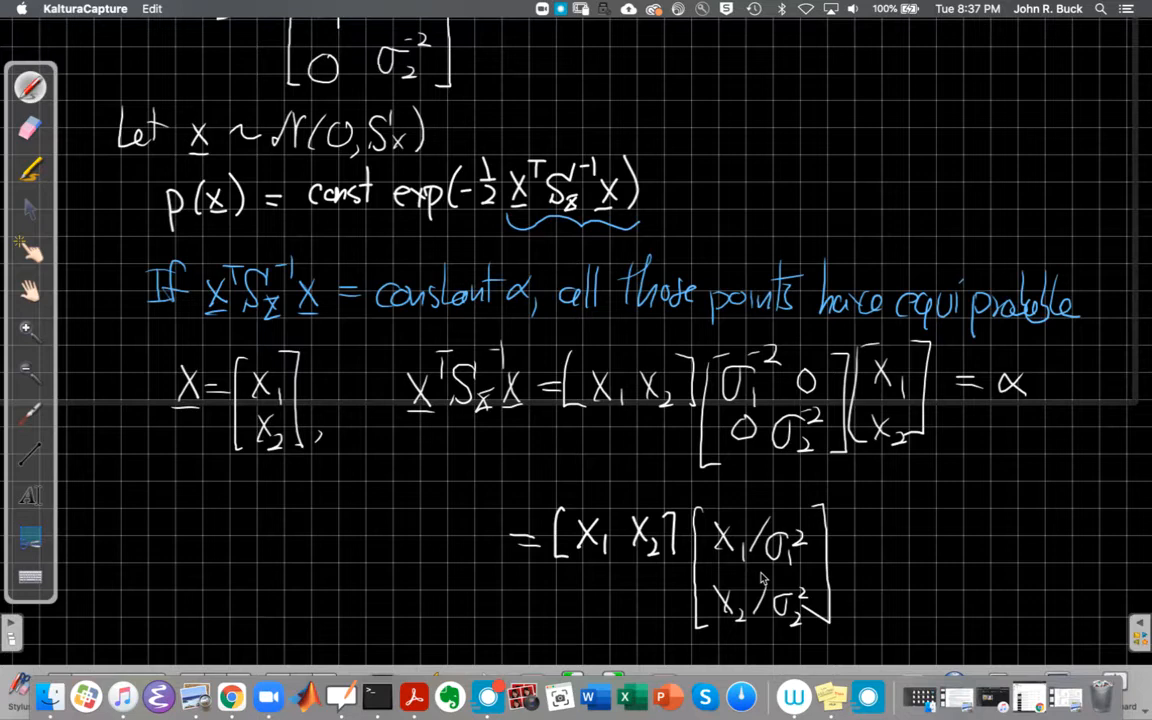
mouse_move(724, 562)
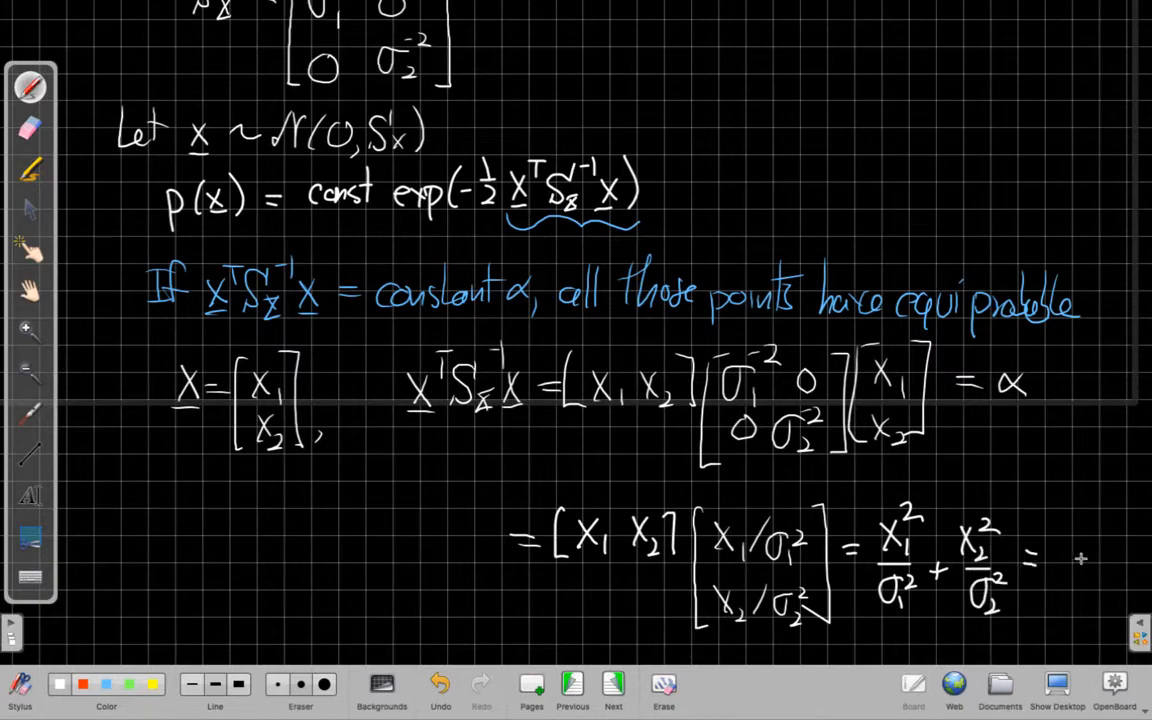
left_click(1064, 552)
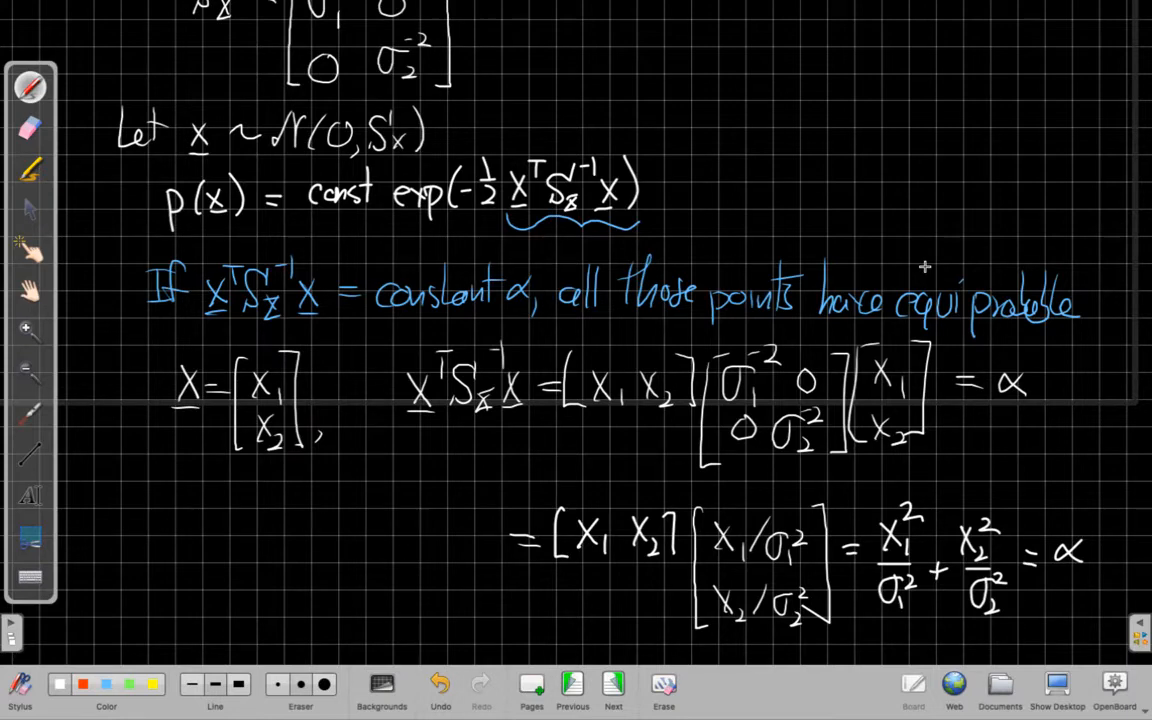
mouse_move(424, 300)
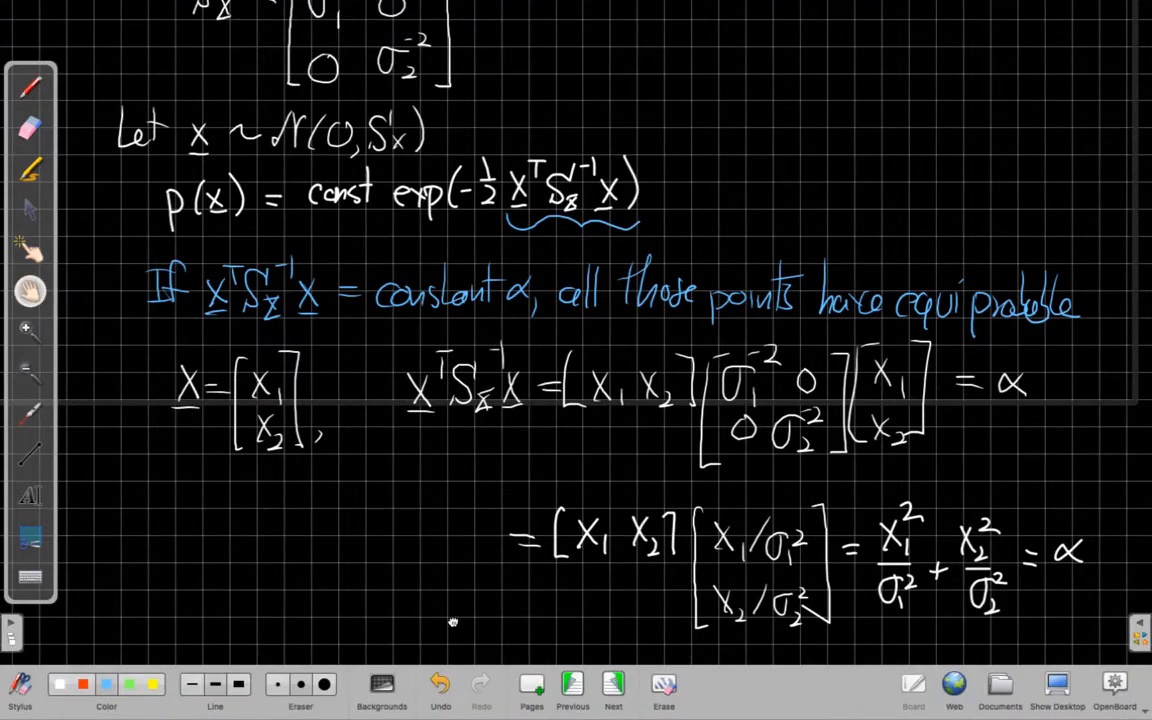
Step: Write 'Ellipse!' in blue under the equation and move to the example page
scroll("up", 3)
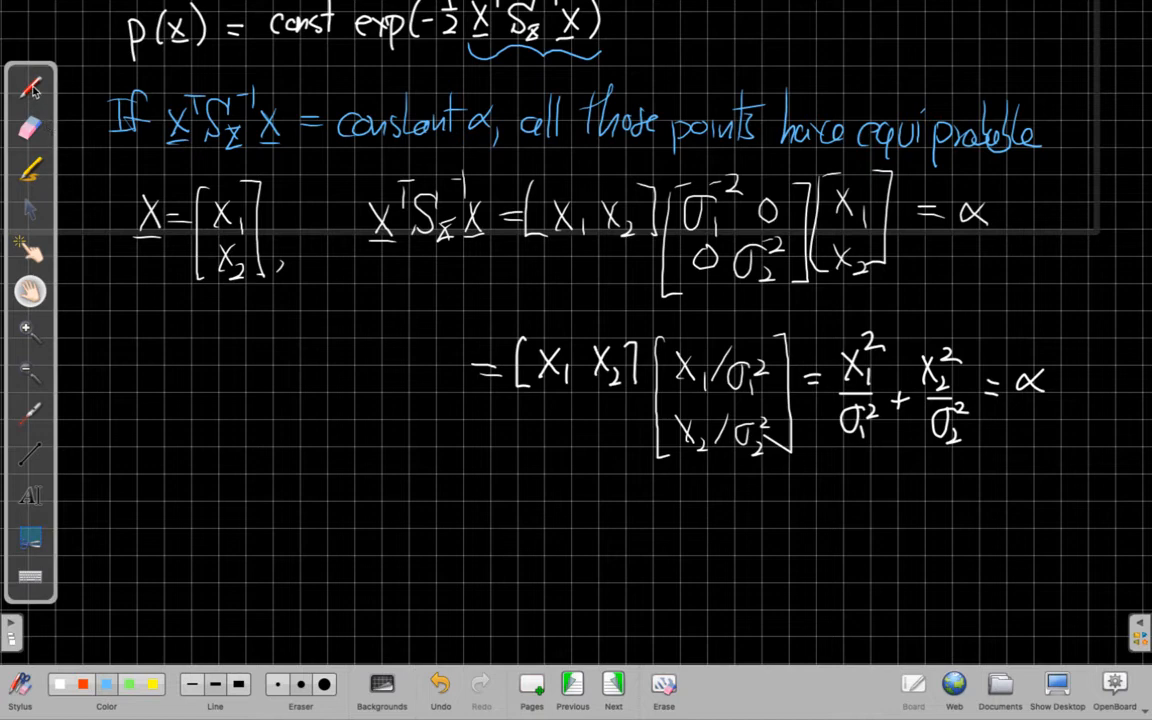
left_click(30, 88)
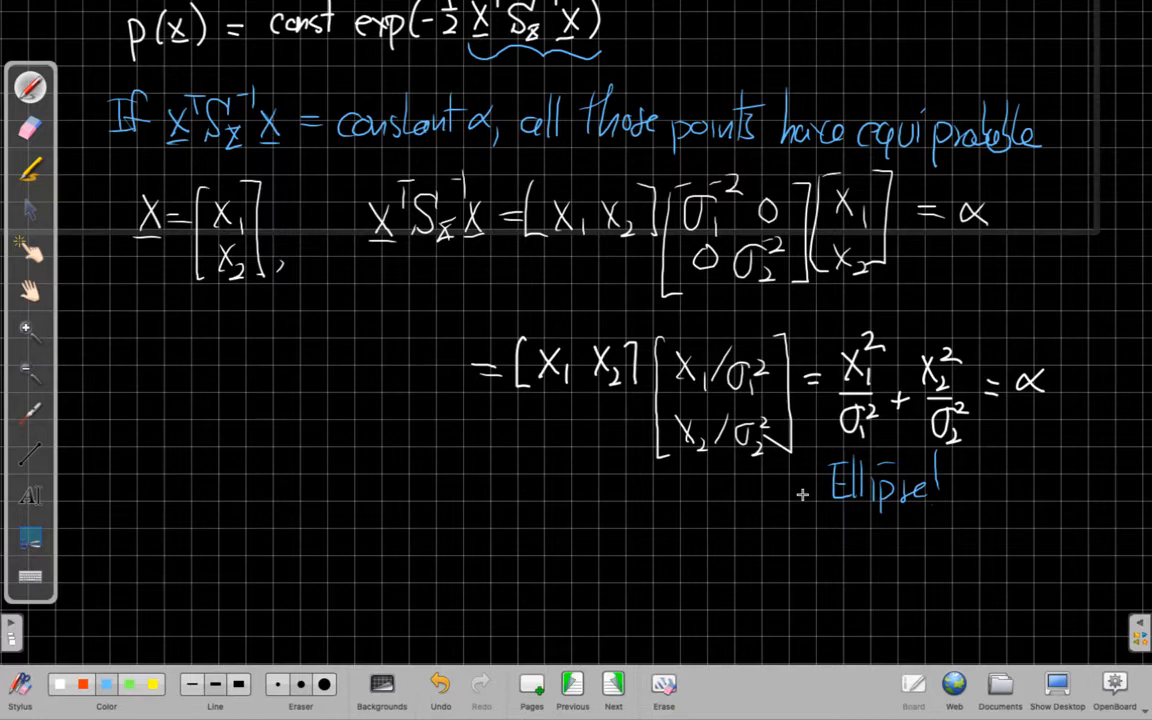
mouse_move(520, 510)
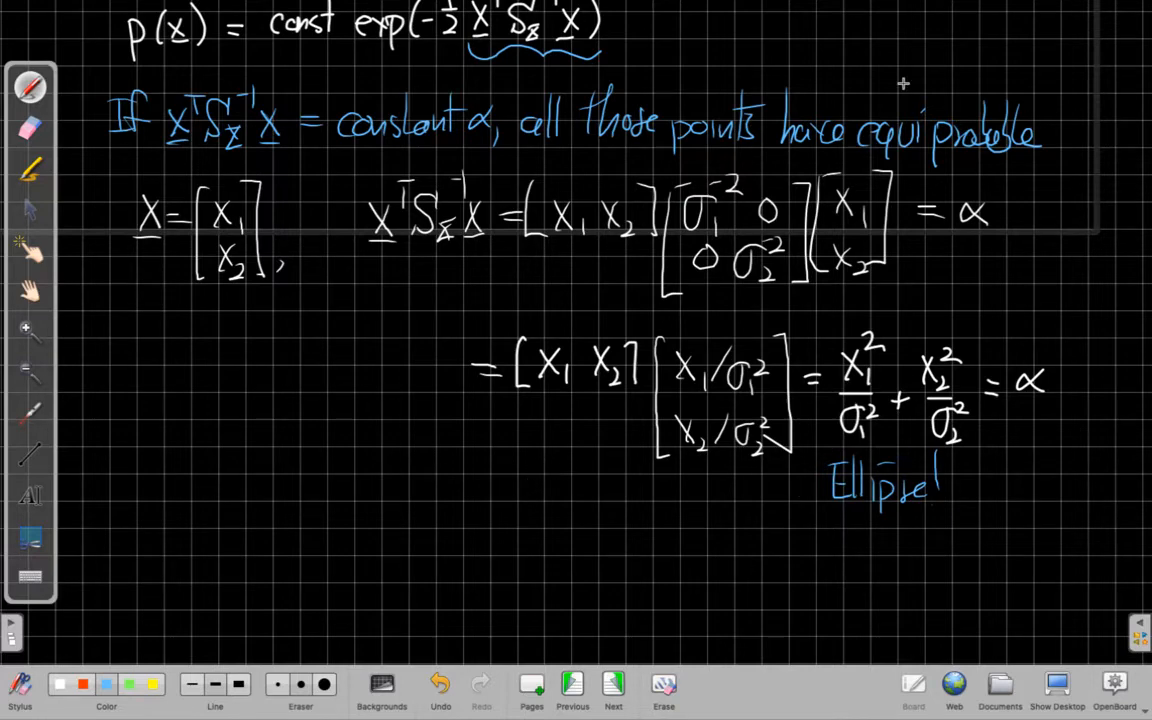
left_click(612, 684)
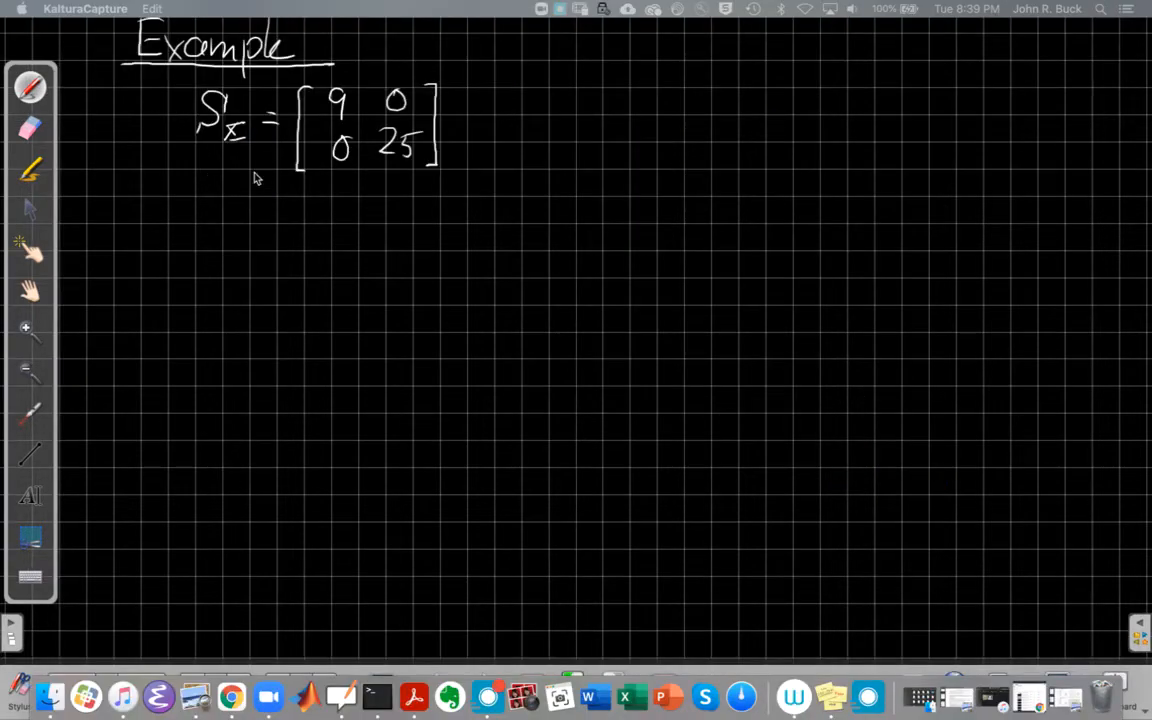
Step: Write the inverse of diag(9, 25) as Sx^-1 = diag(1/9, 1/25)
left_click_drag(464, 120, 490, 130)
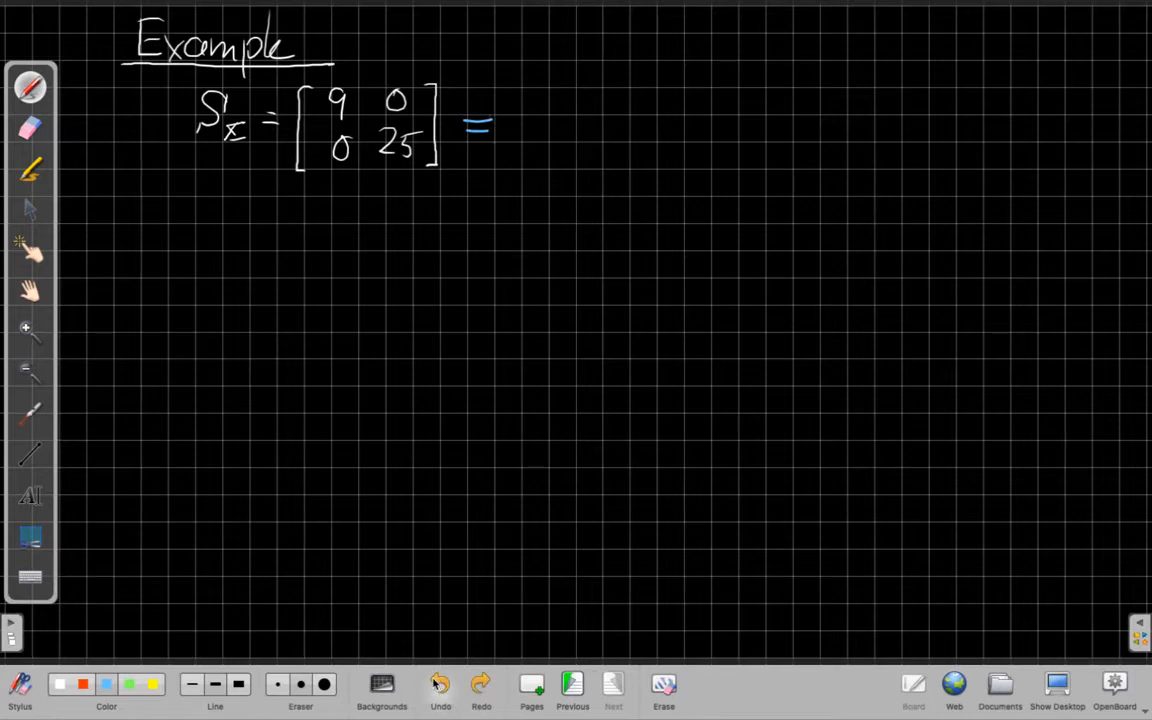
left_click(440, 684)
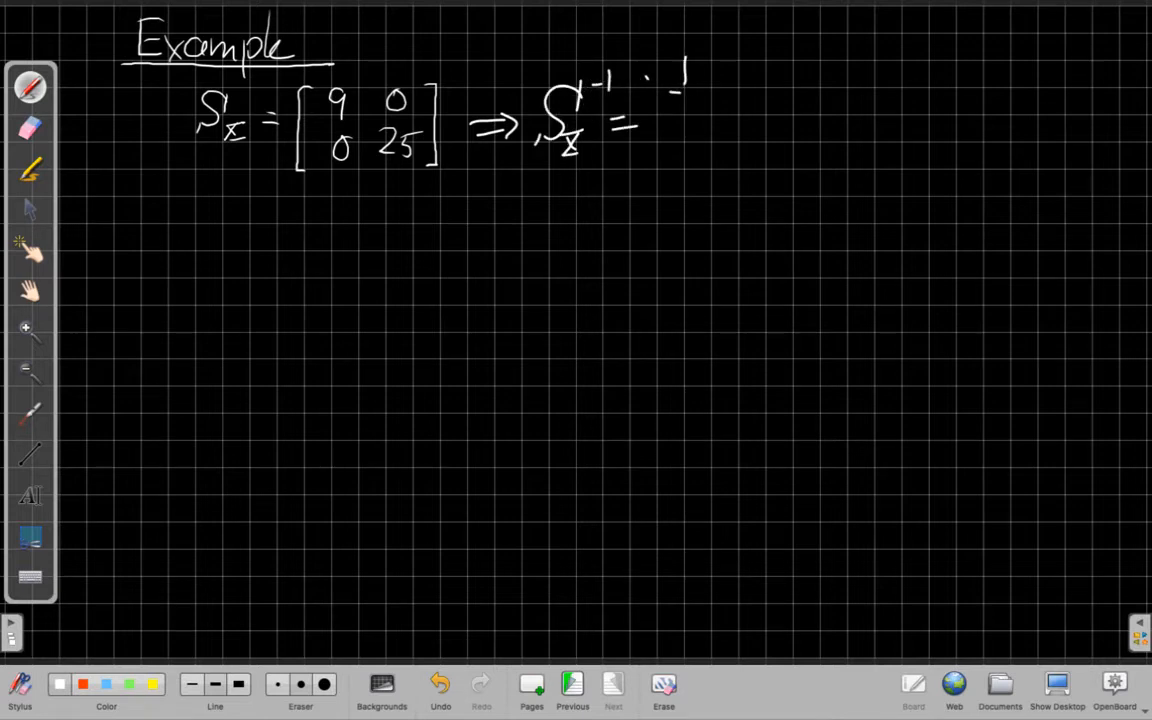
left_click_drag(680, 90, 740, 160)
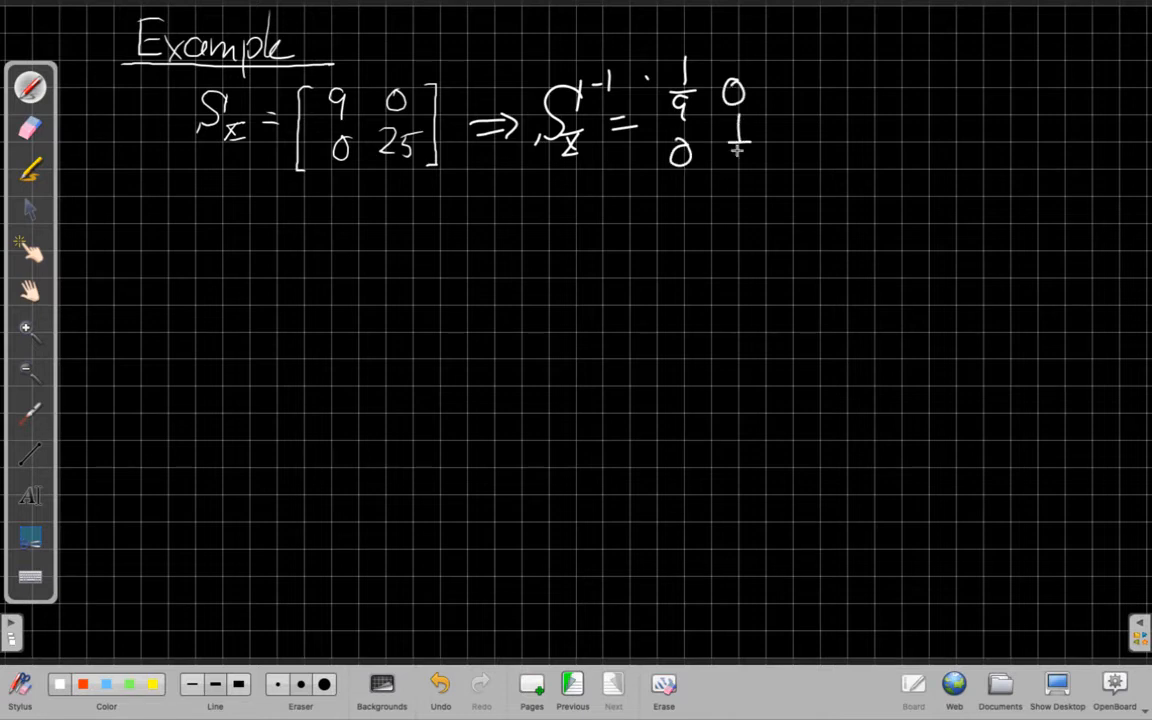
left_click_drag(724, 144, 784, 176)
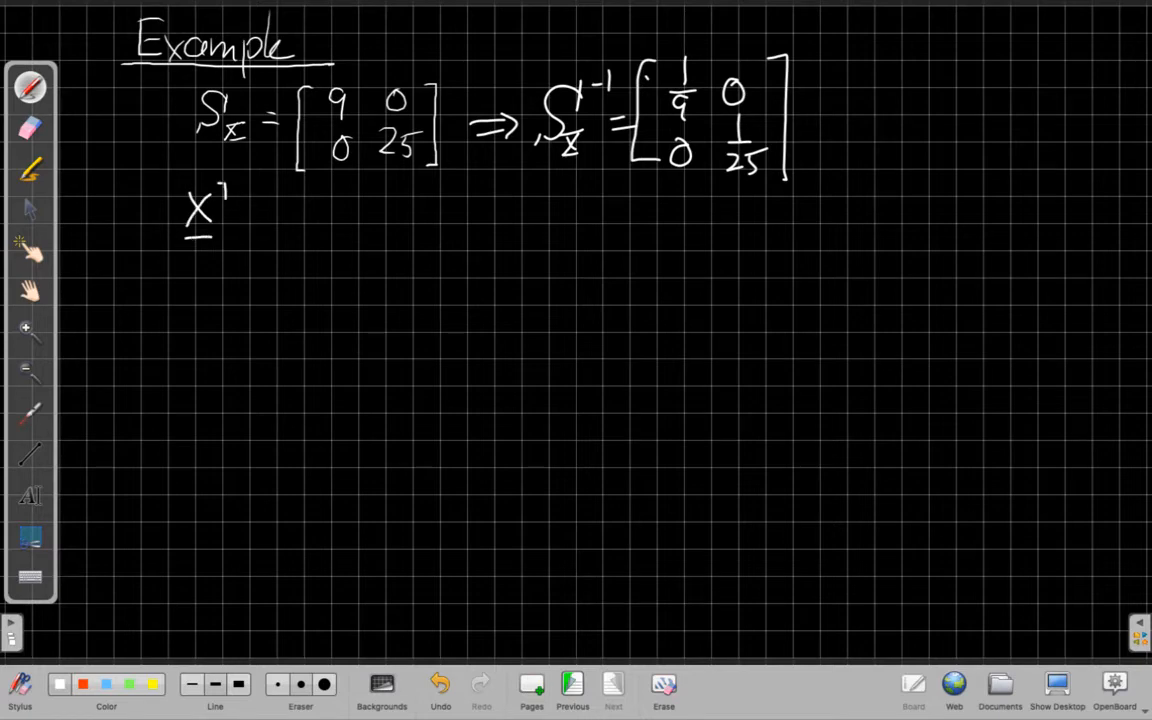
Step: Write α = x^T Sx^-1 x = x1²/9 + x2²/25 = α
left_click_drag(230, 196, 284, 230)
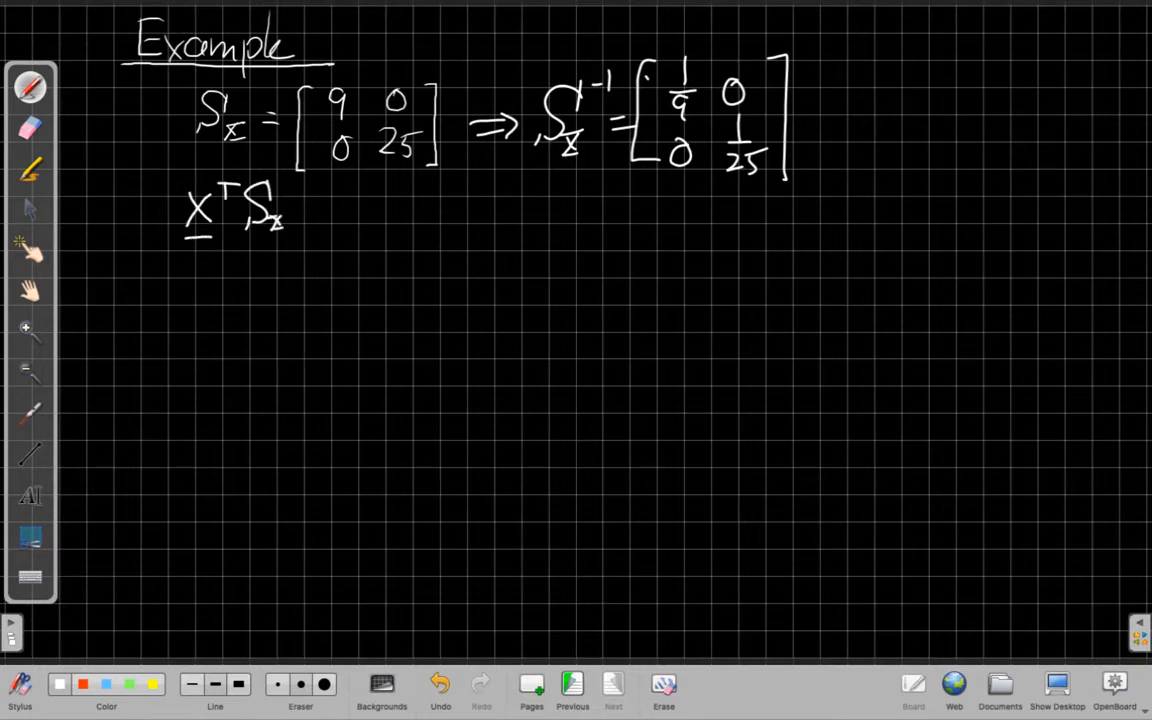
left_click_drag(284, 176, 340, 230)
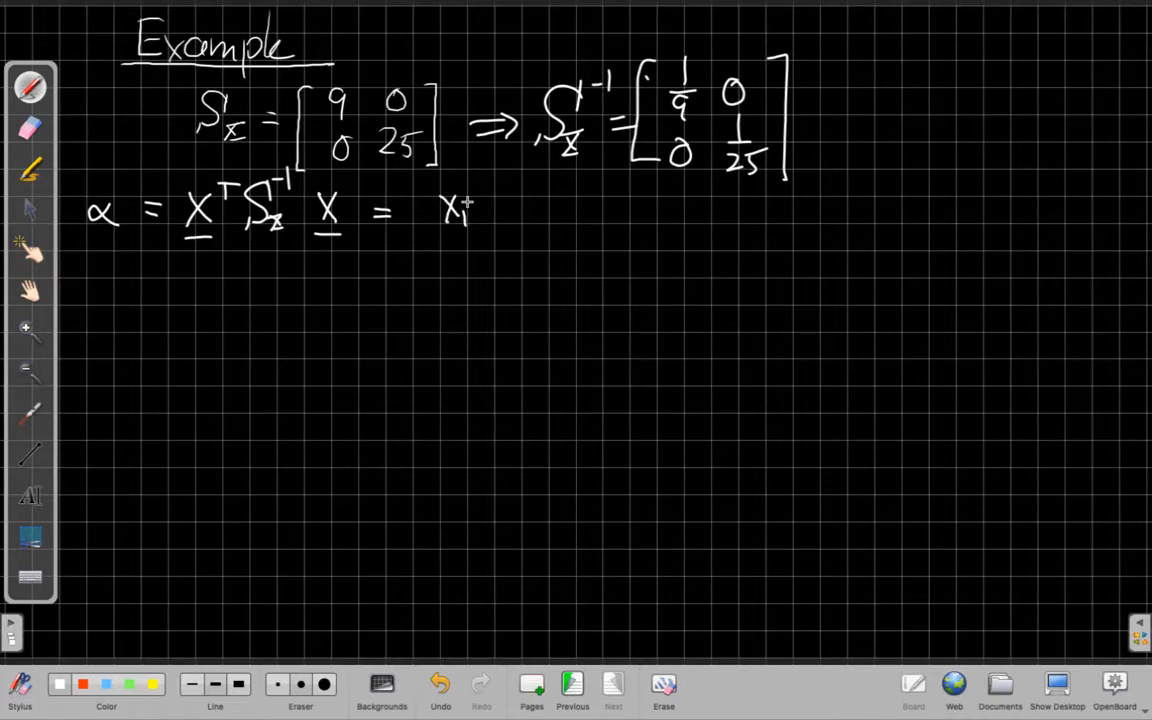
left_click_drag(470, 200, 450, 270)
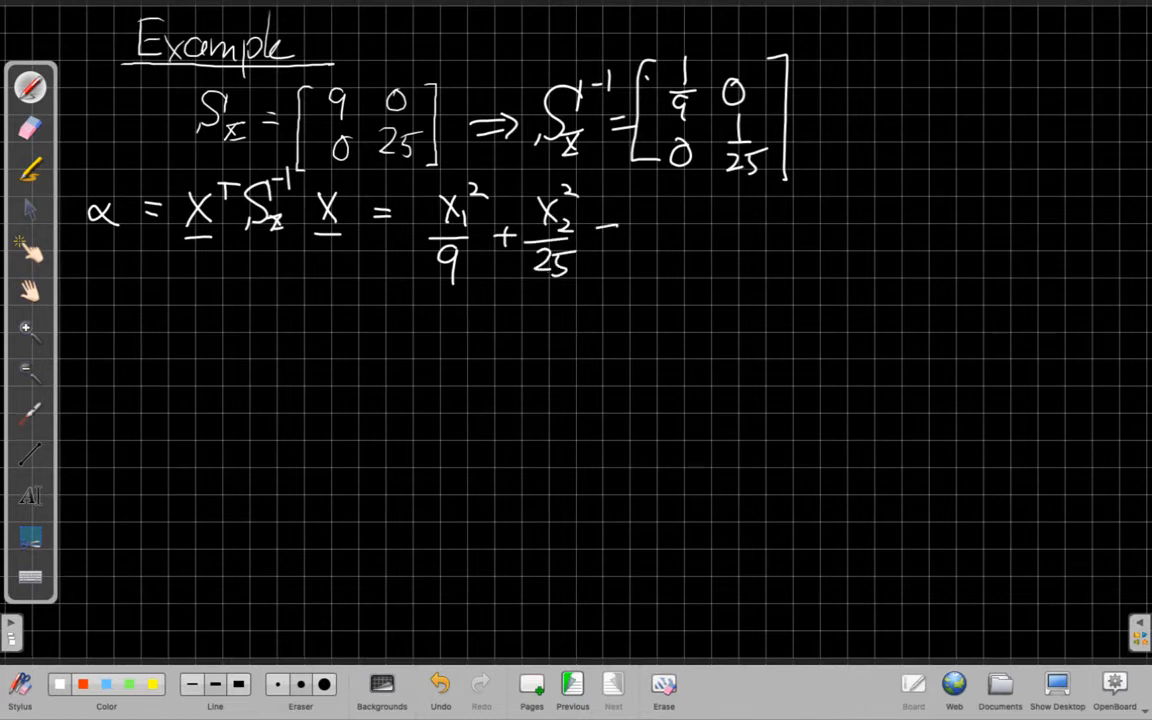
left_click_drag(604, 232, 676, 232)
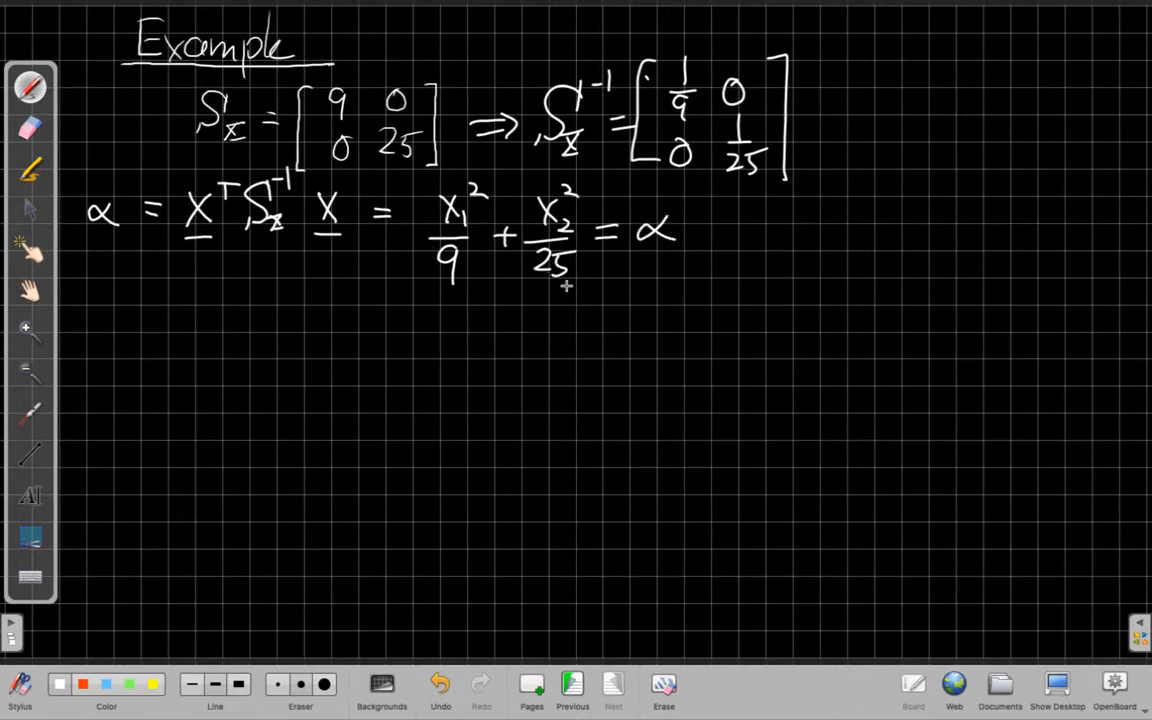
mouse_move(504, 376)
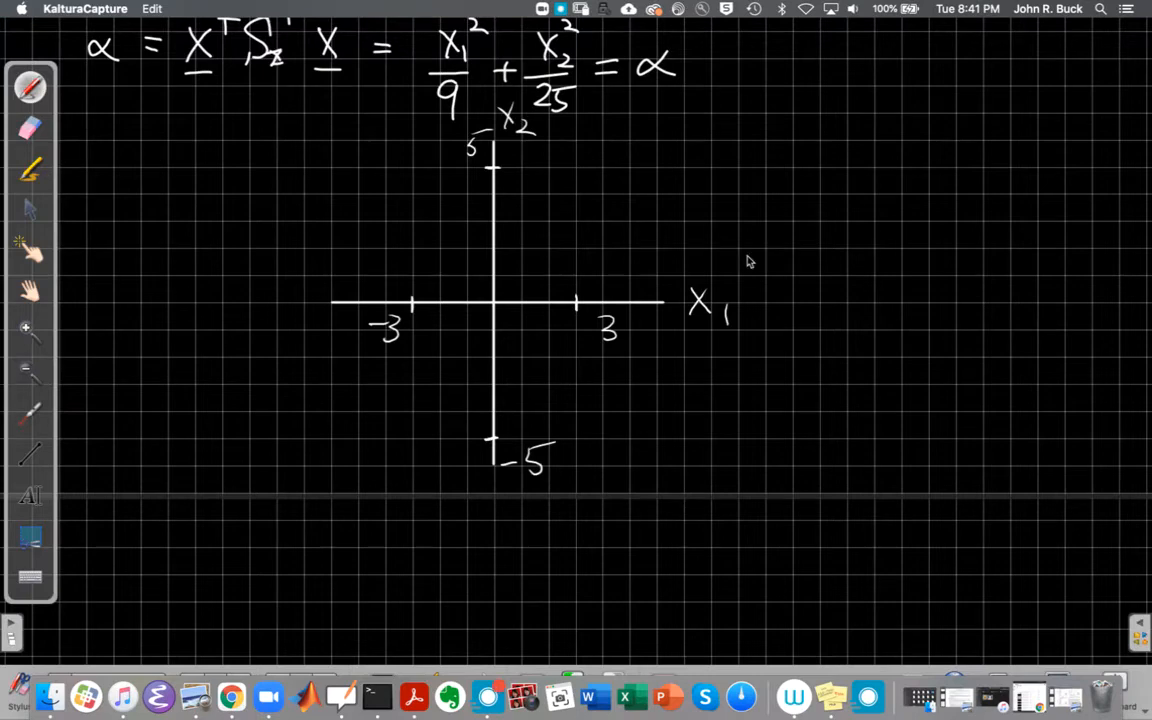
mouse_move(496, 268)
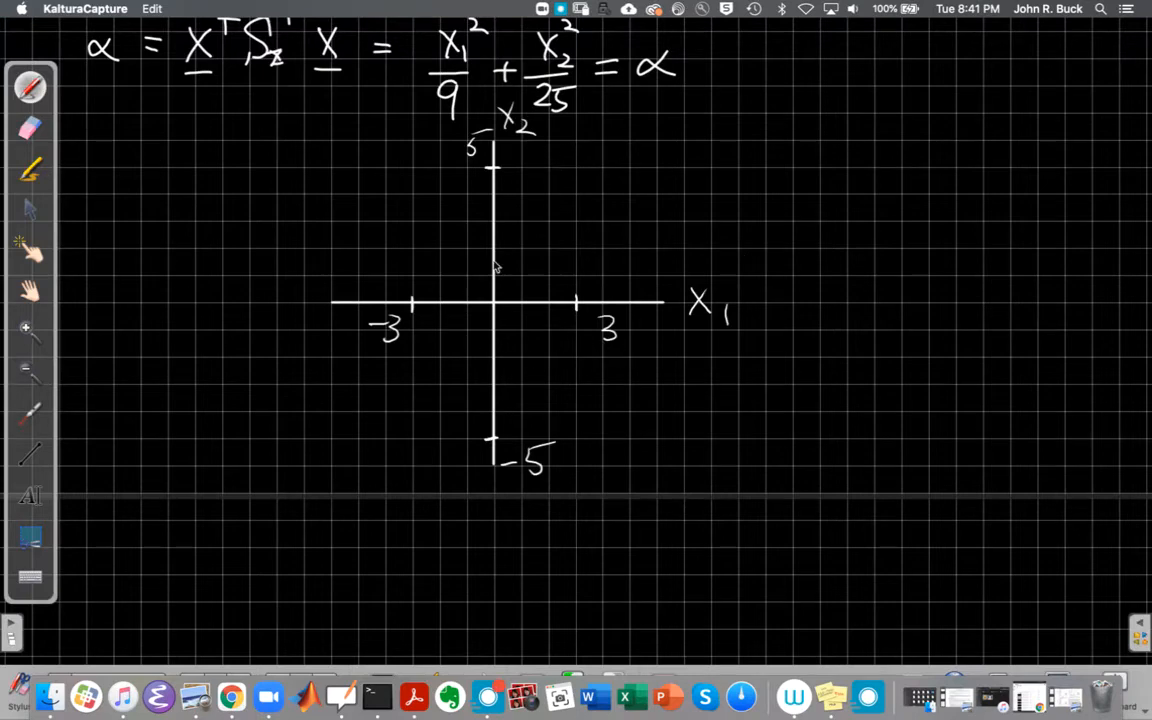
mouse_move(444, 324)
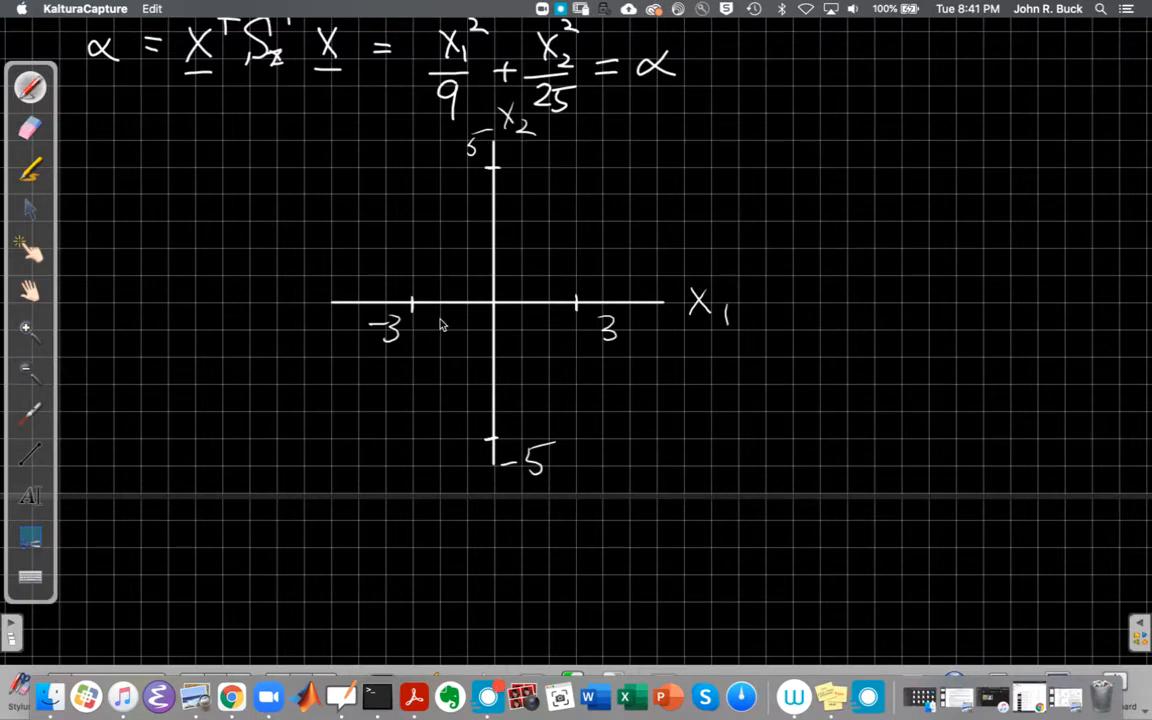
mouse_move(568, 318)
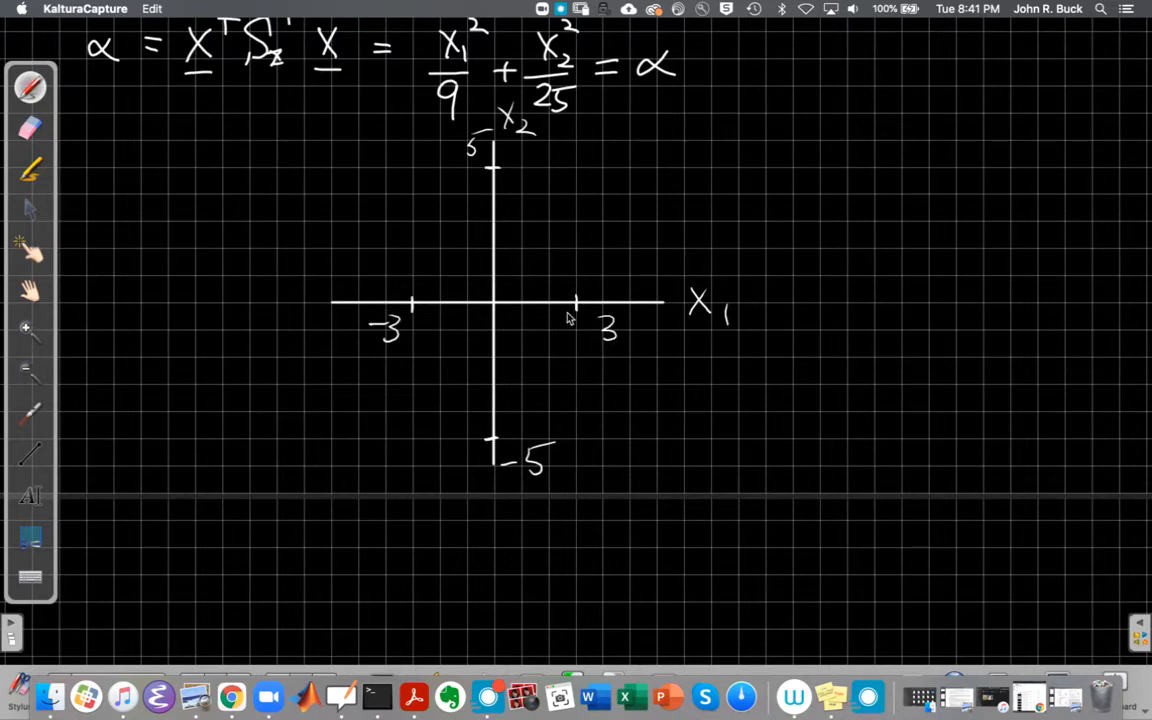
mouse_move(508, 188)
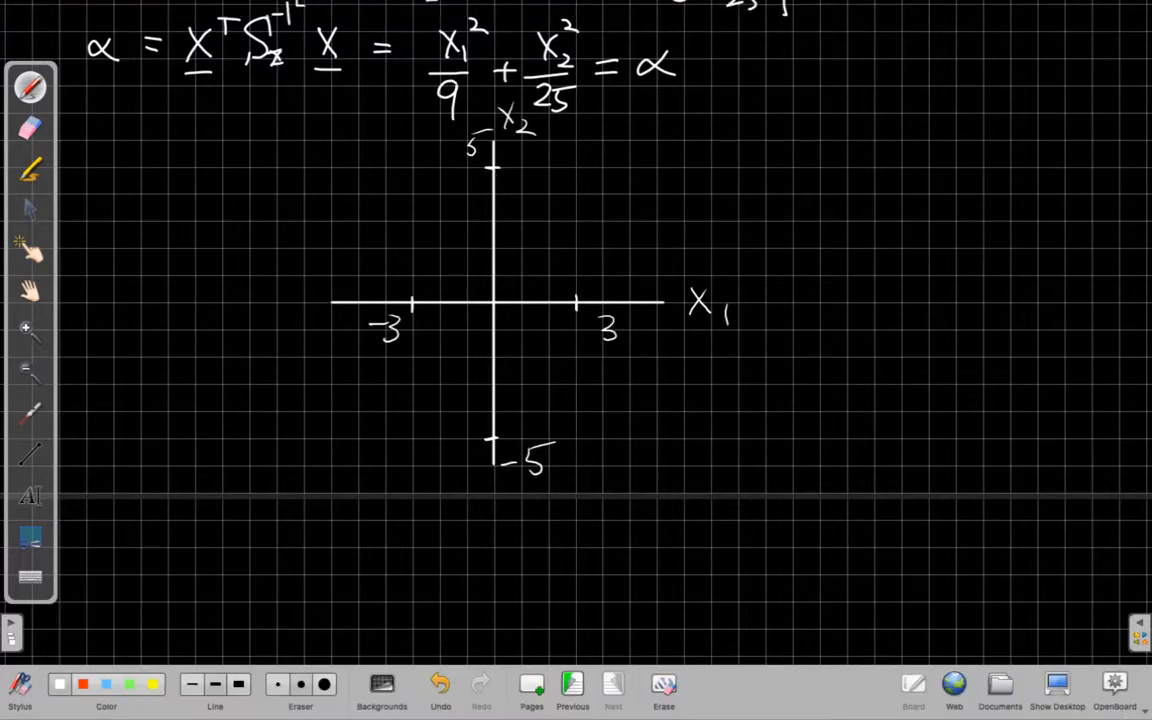
Step: Draw the ellipse through ±3 and ±5 on the axes and label it α = 1
left_click_drag(500, 170, 576, 304)
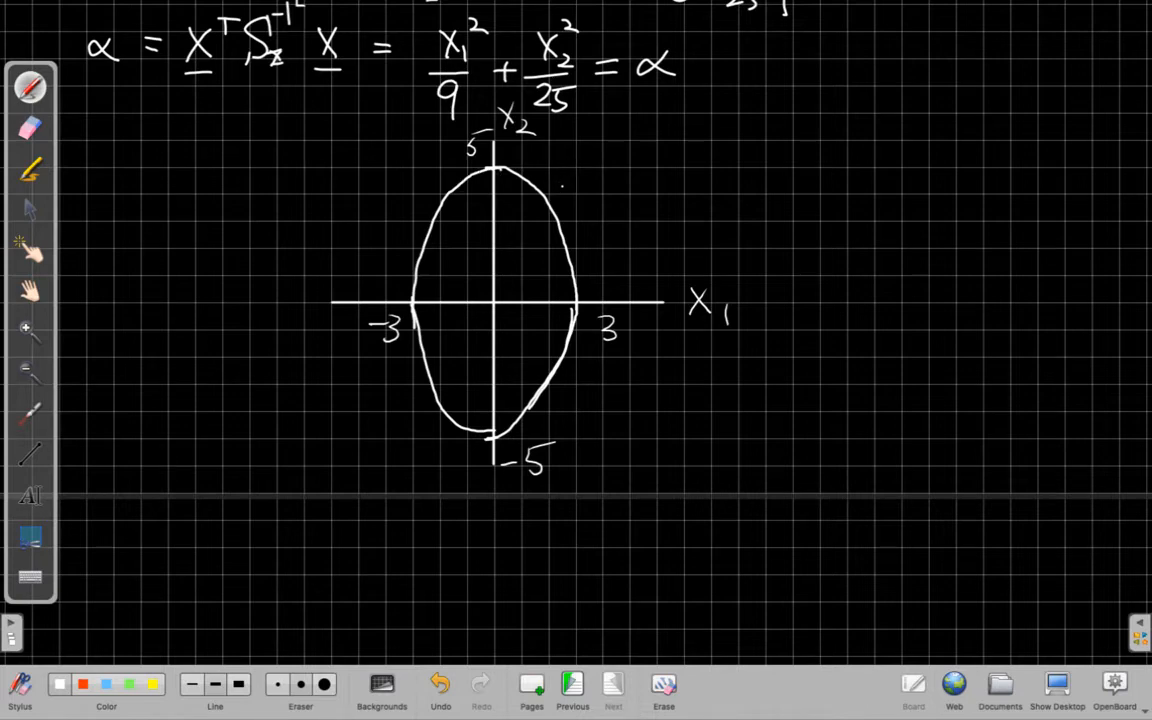
left_click_drag(564, 184, 656, 150)
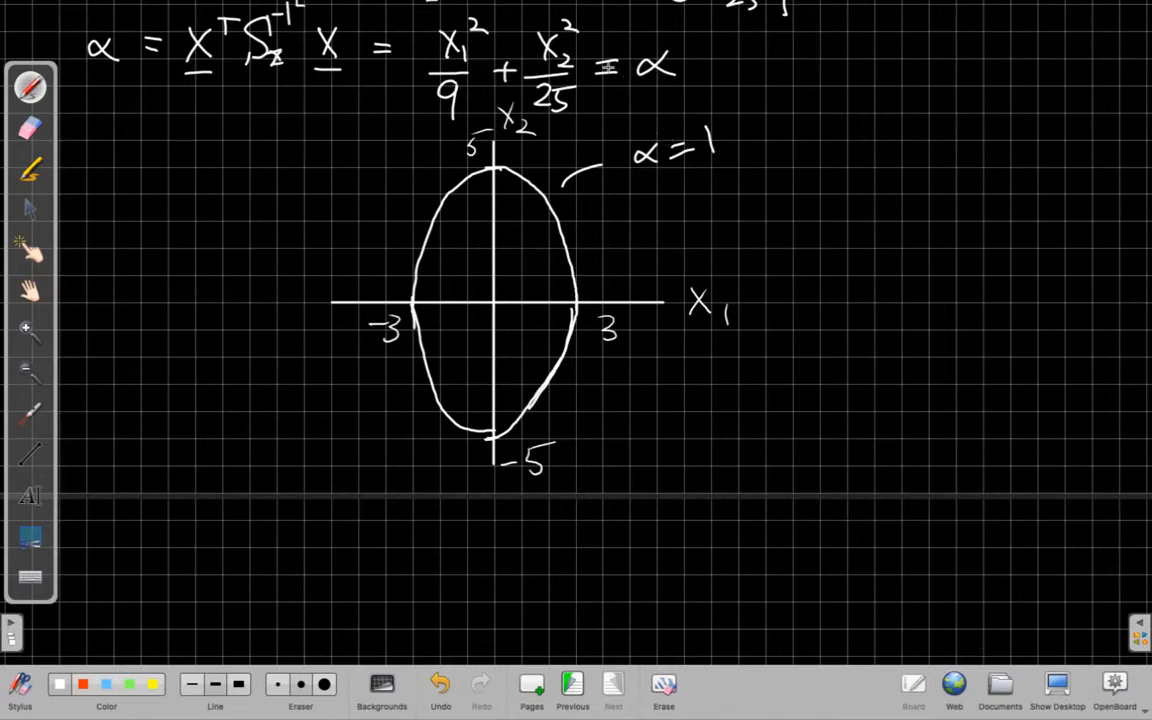
mouse_move(442, 448)
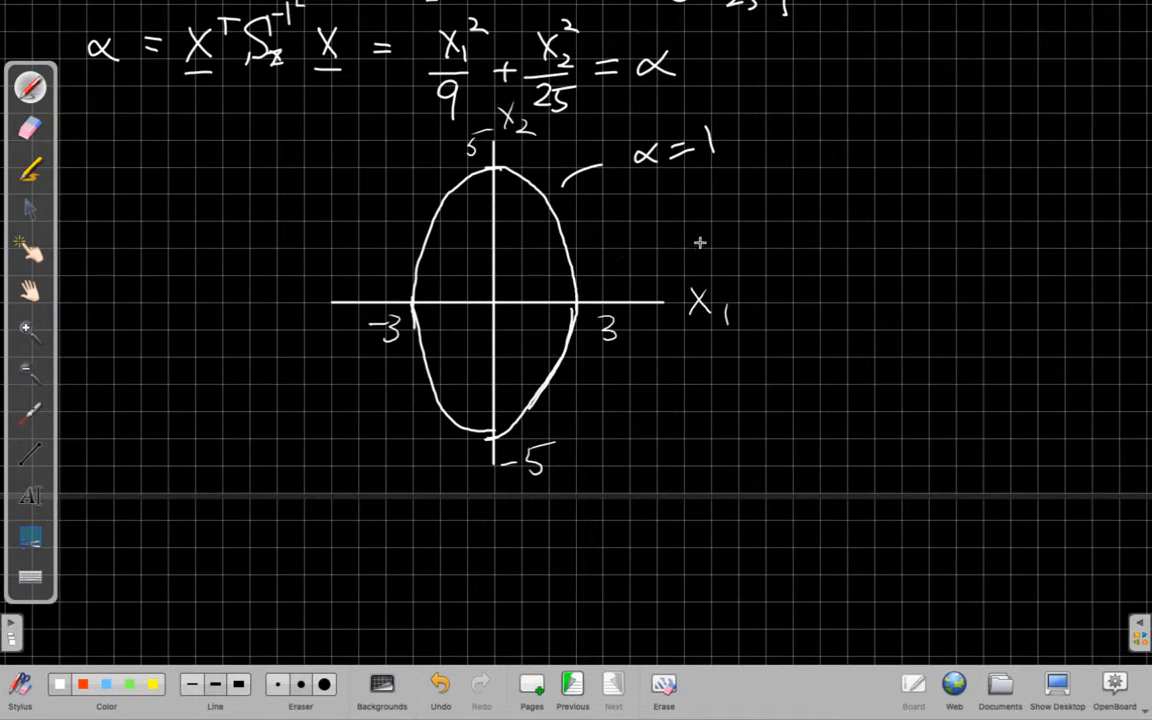
mouse_move(704, 264)
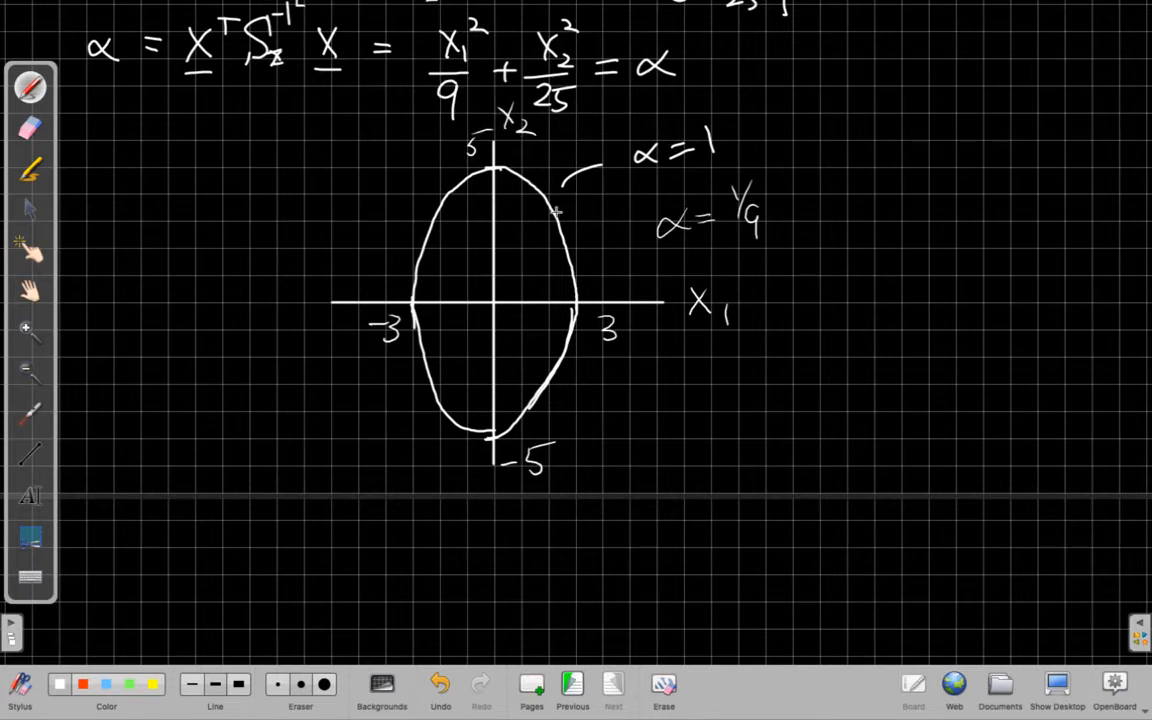
mouse_move(522, 336)
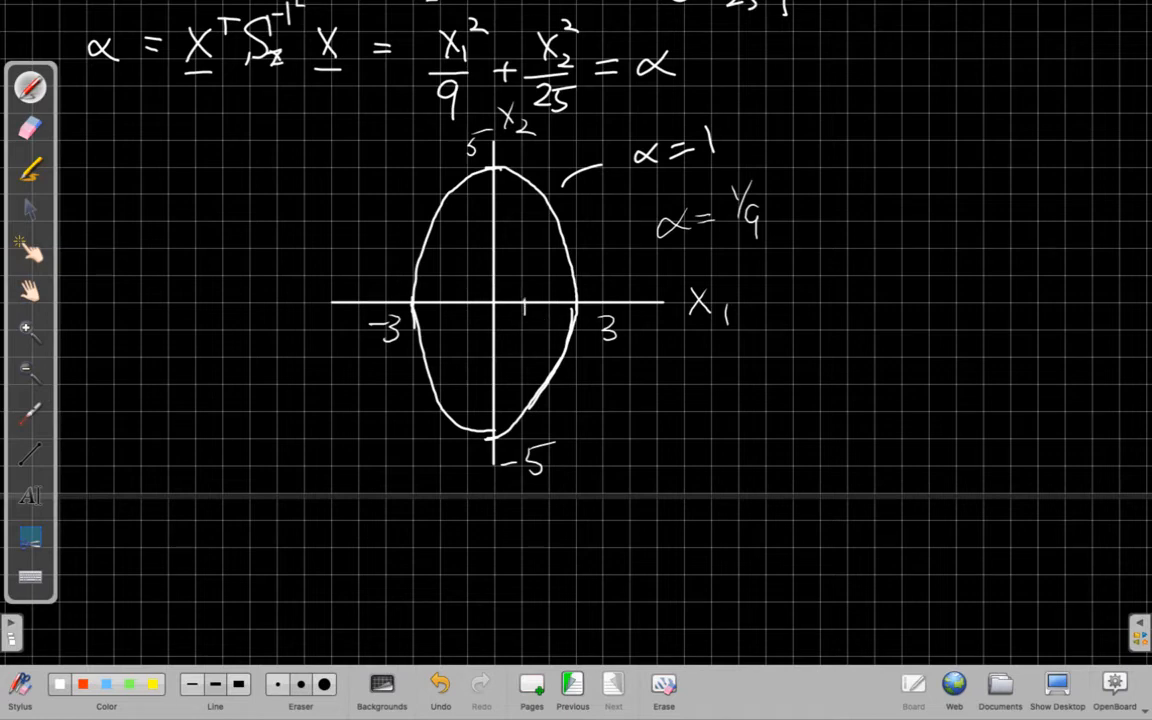
mouse_move(470, 306)
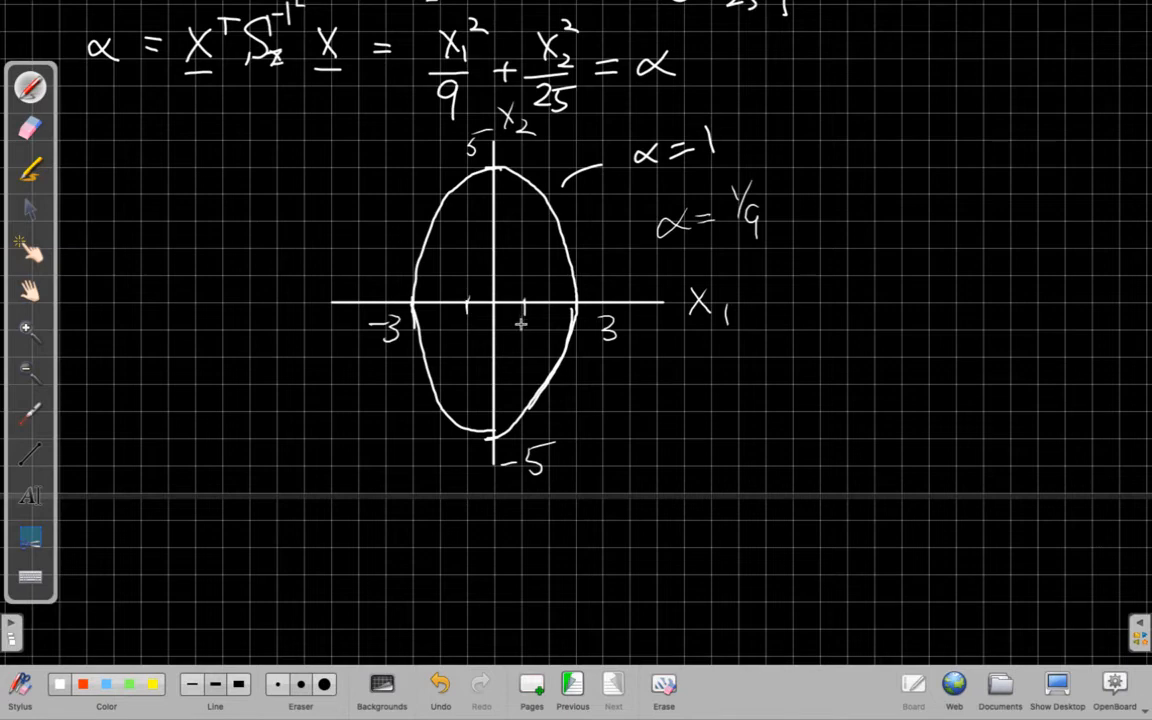
mouse_move(516, 262)
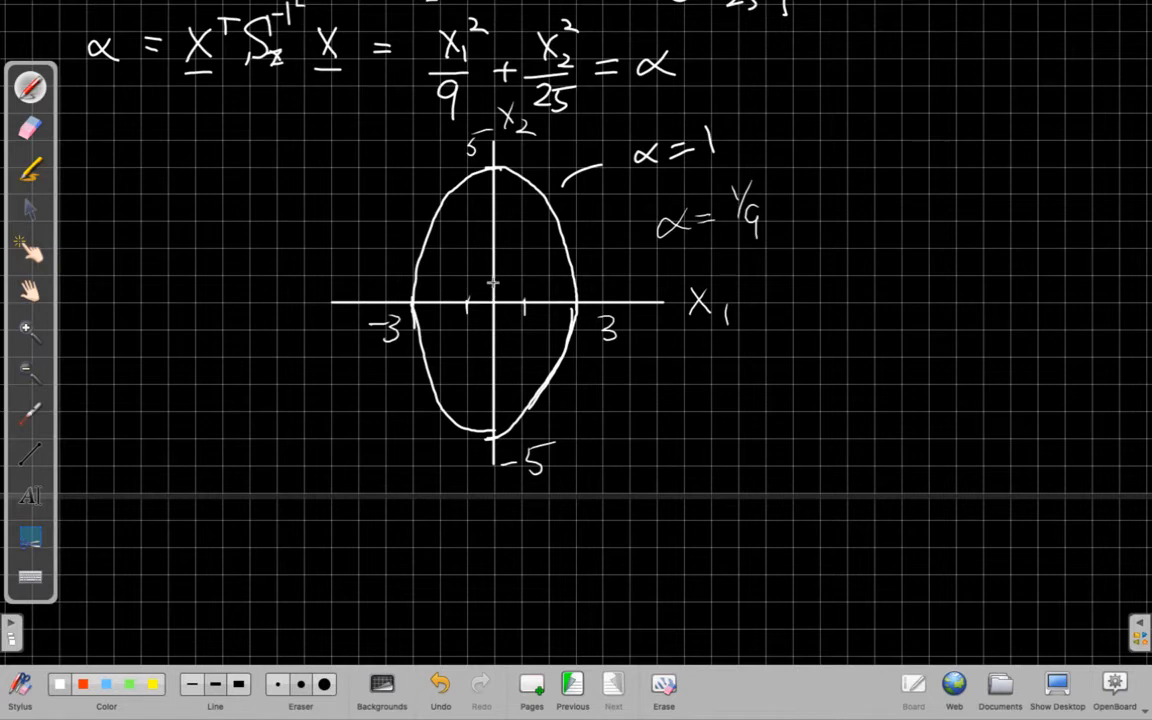
mouse_move(508, 338)
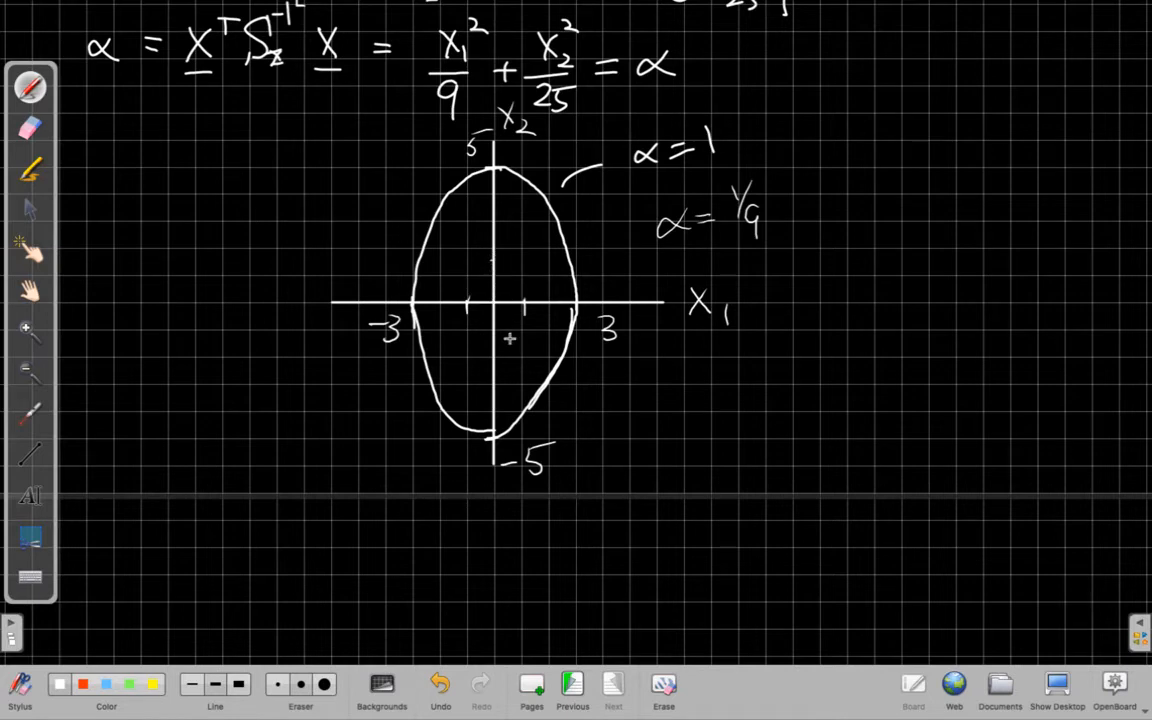
mouse_move(498, 256)
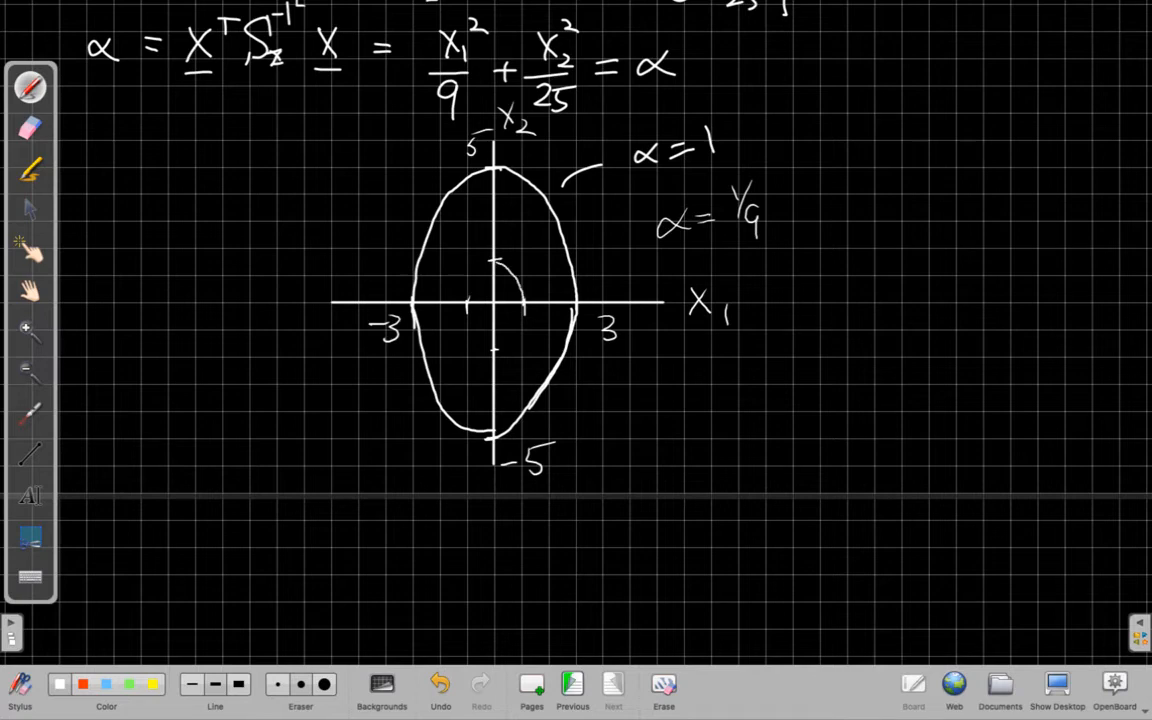
Step: Draw the smaller inner ellipse for α = 1/9
left_click_drag(520, 300, 490, 350)
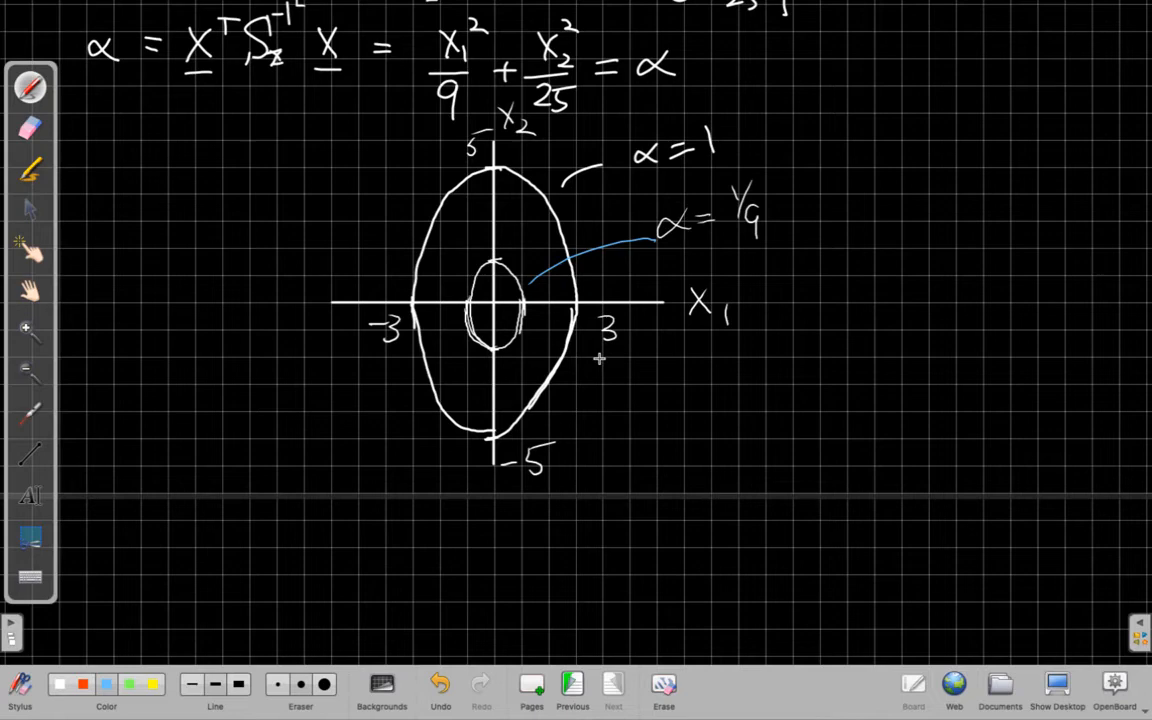
mouse_move(494, 322)
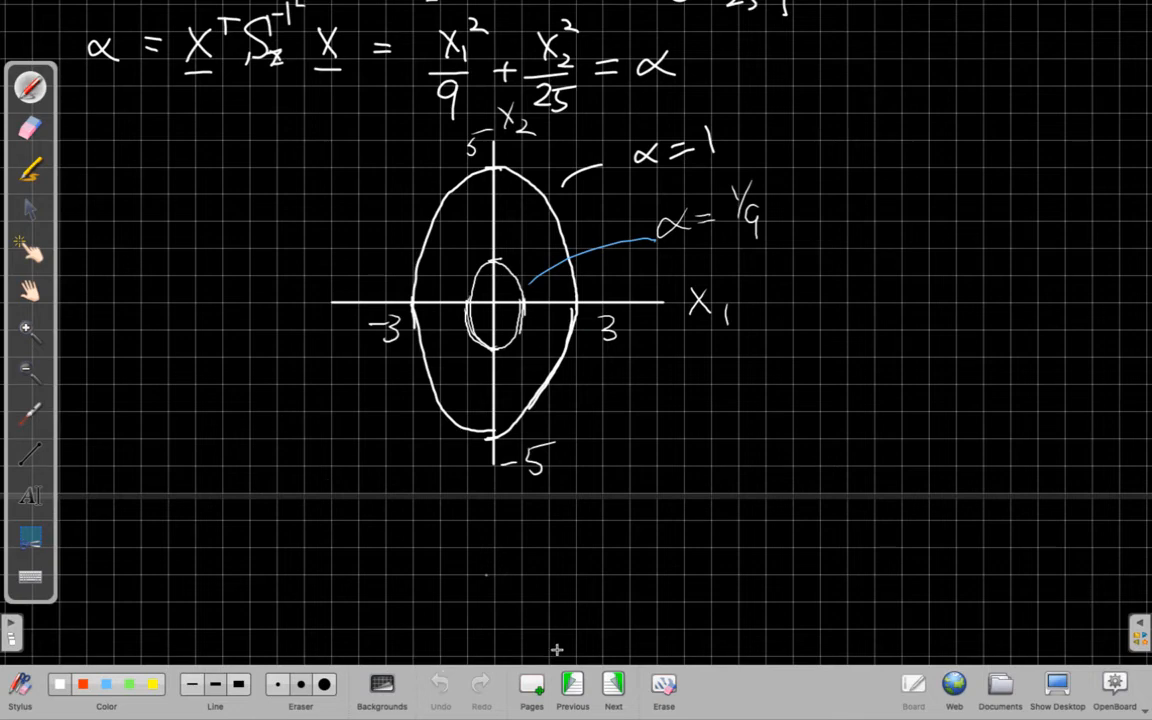
Step: On a fresh White Noise page, write x1² + x2² = ασn² from Sx = diag(σn², σn²)
left_click(612, 684)
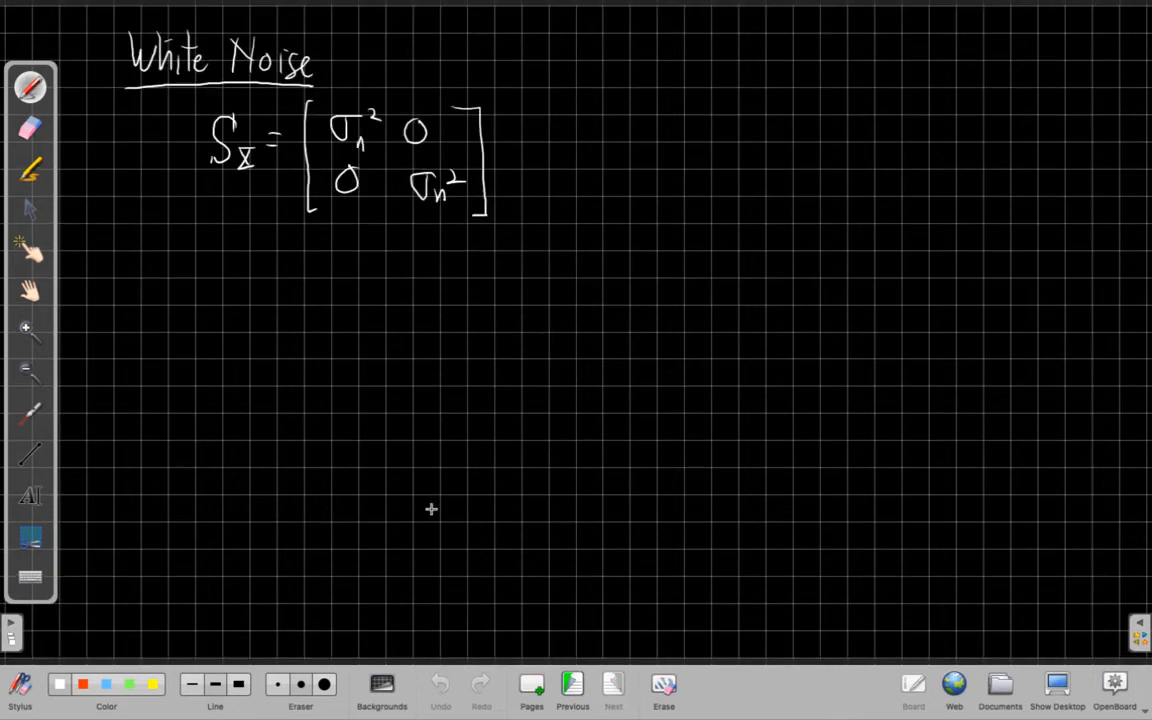
mouse_move(52, 348)
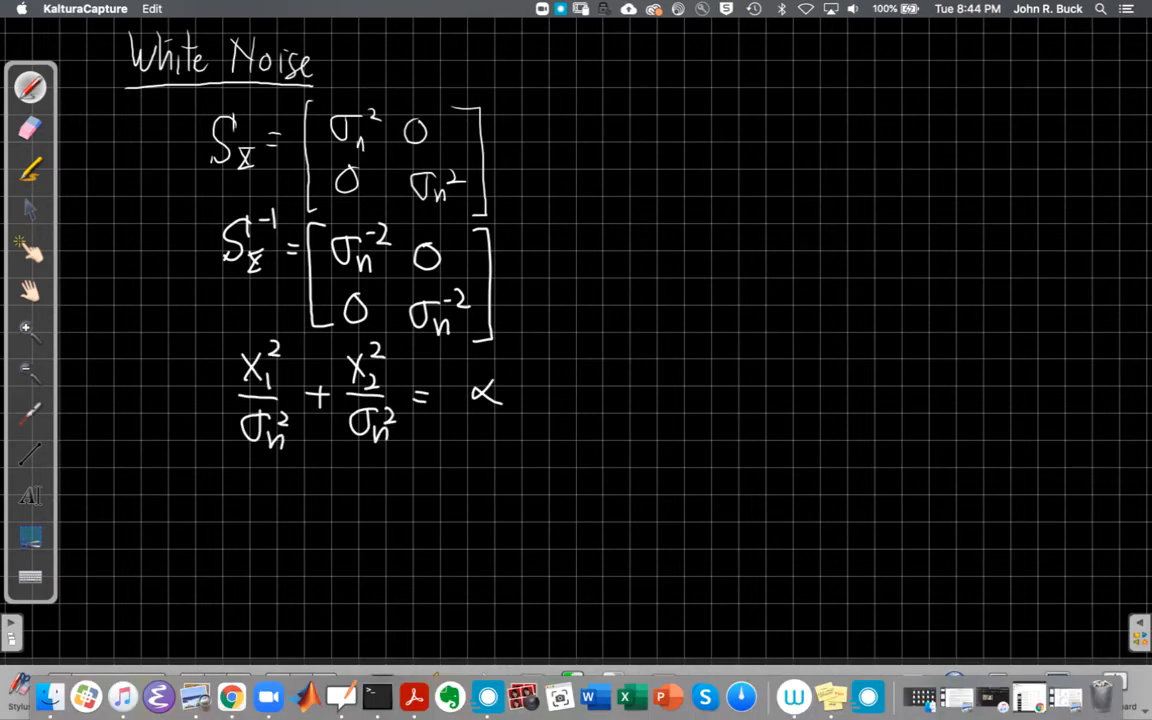
mouse_move(238, 450)
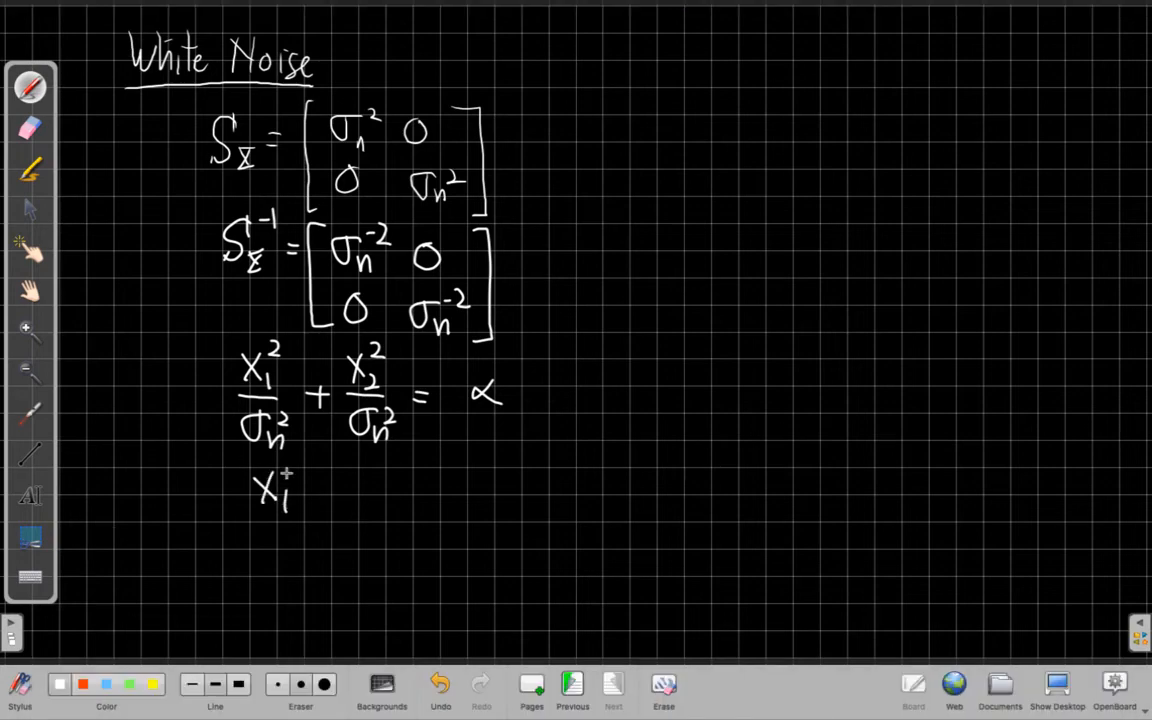
left_click_drag(290, 486, 356, 496)
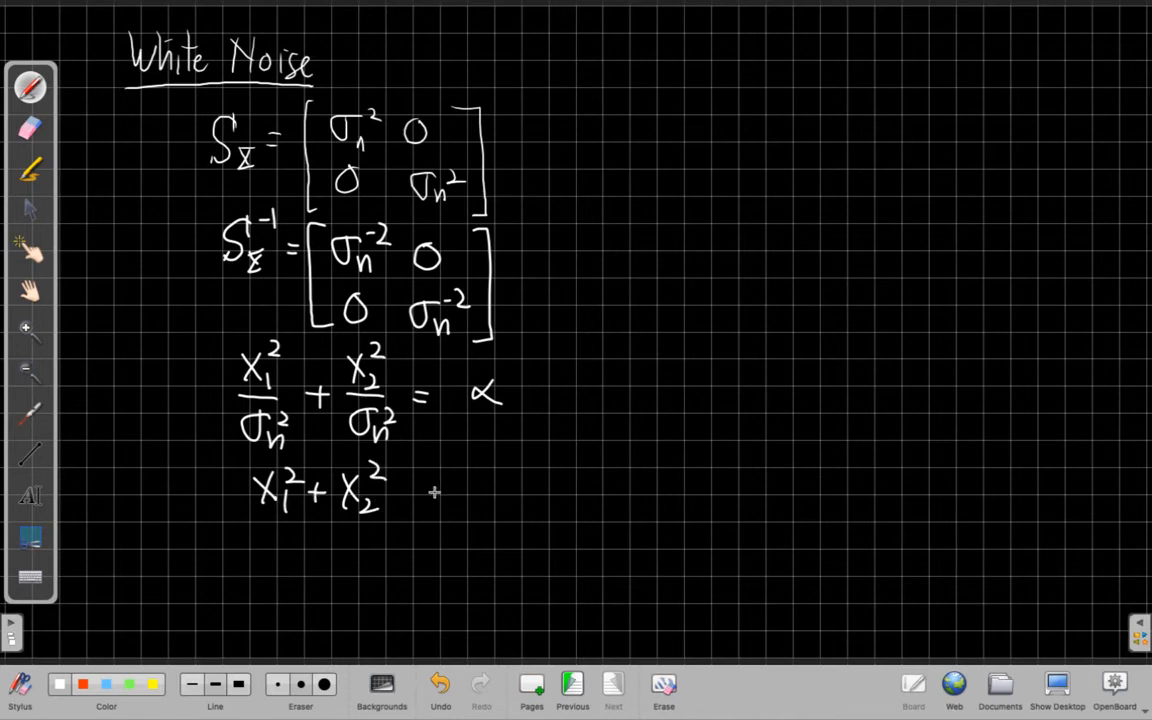
left_click_drag(420, 490, 504, 490)
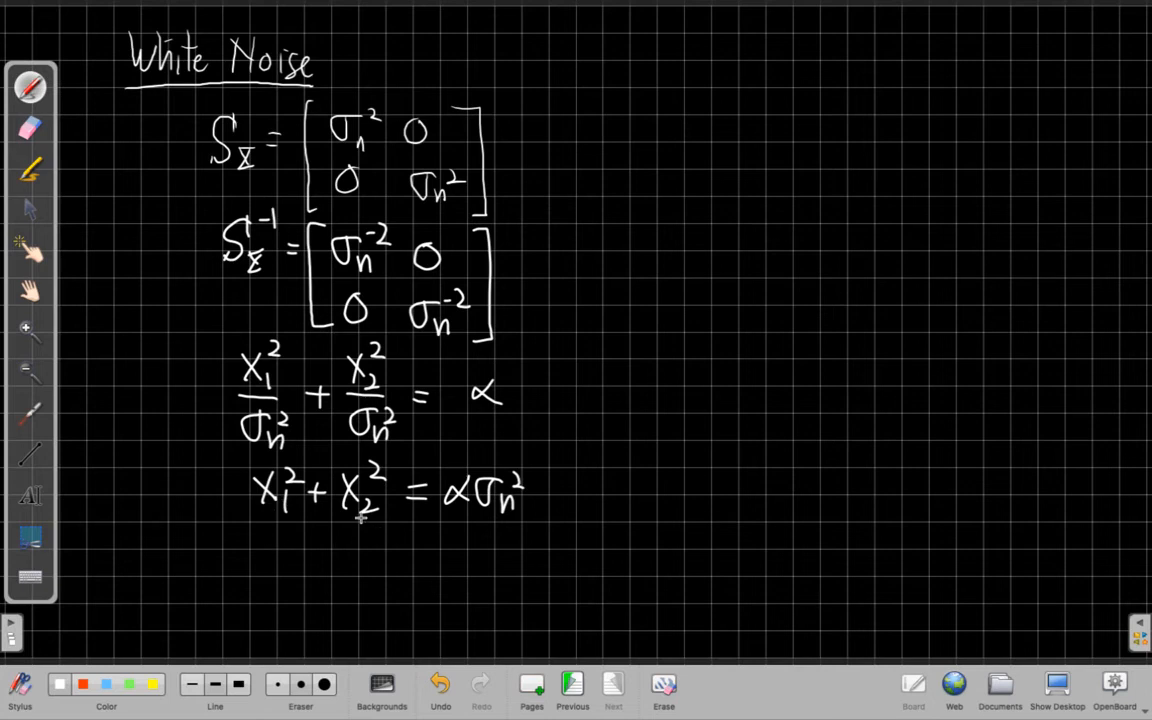
mouse_move(792, 130)
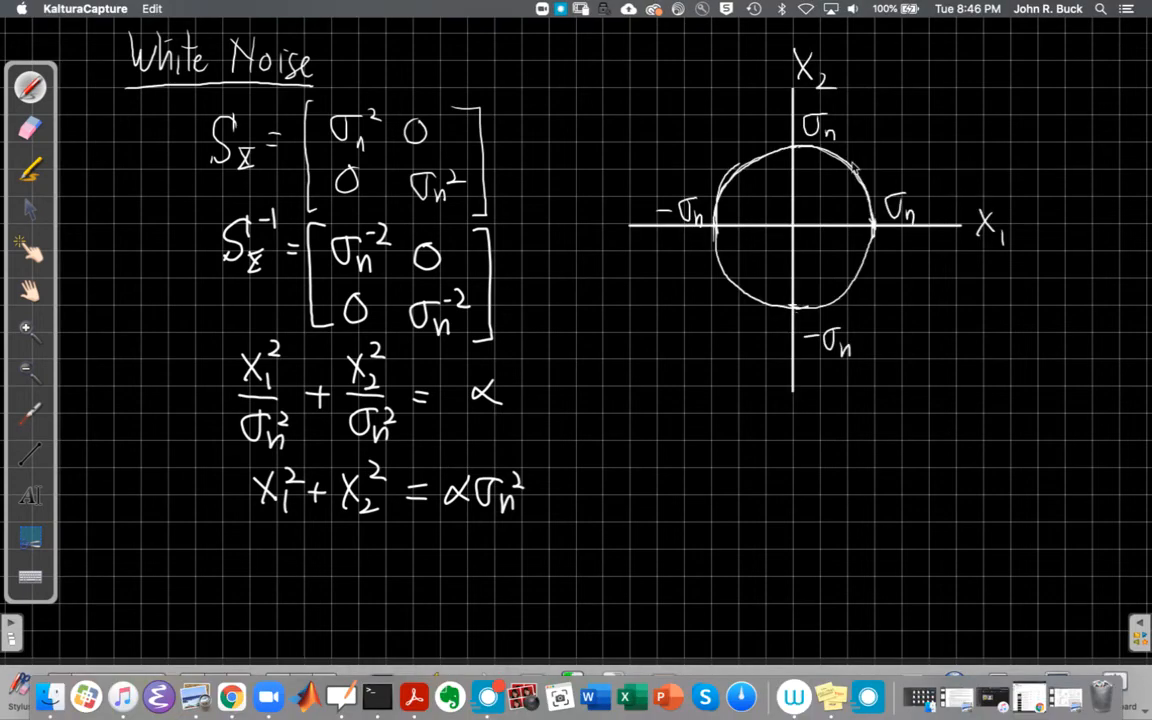
mouse_move(758, 252)
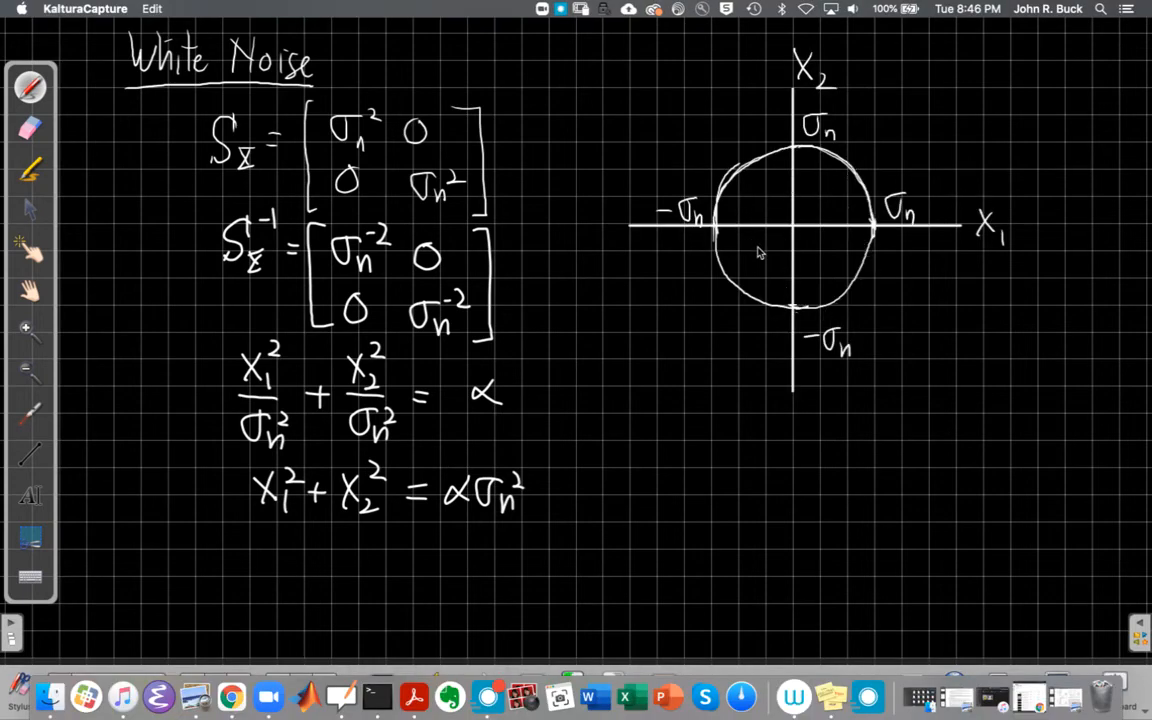